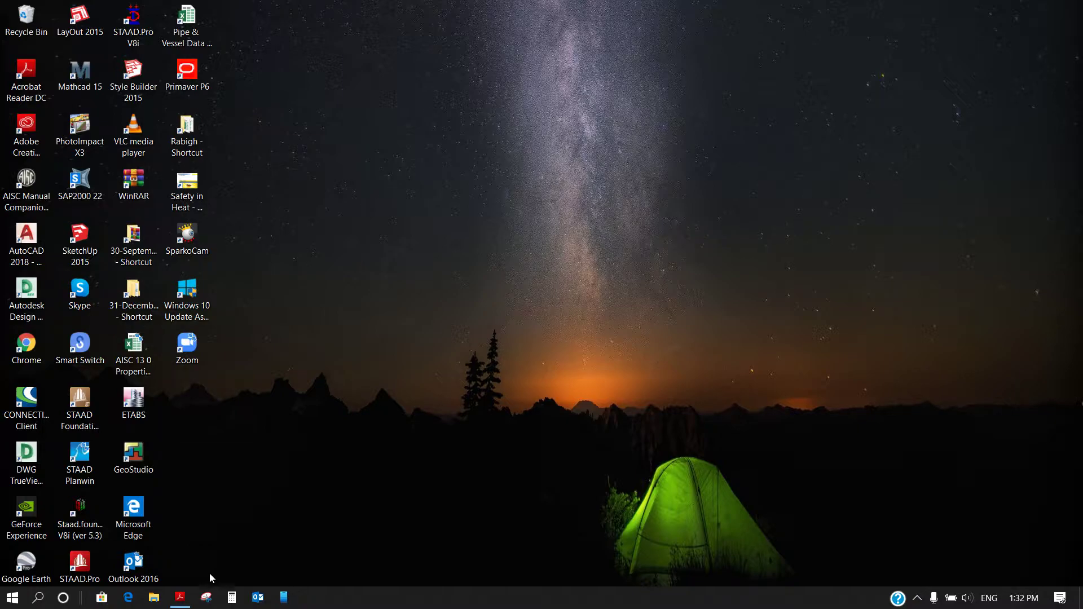
Step: Bring up the Structural Analysis textbook PDF and scroll down its cover
{"action": "left_click", "coordinate": [180, 597]}
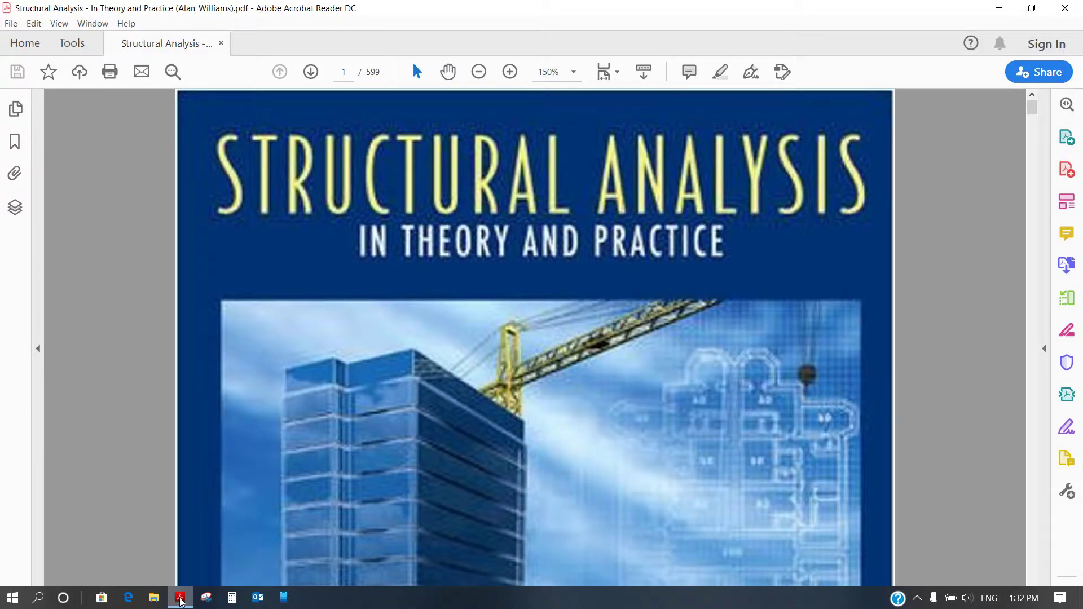
{"action": "scroll", "scroll_direction": "down", "scroll_amount": 3}
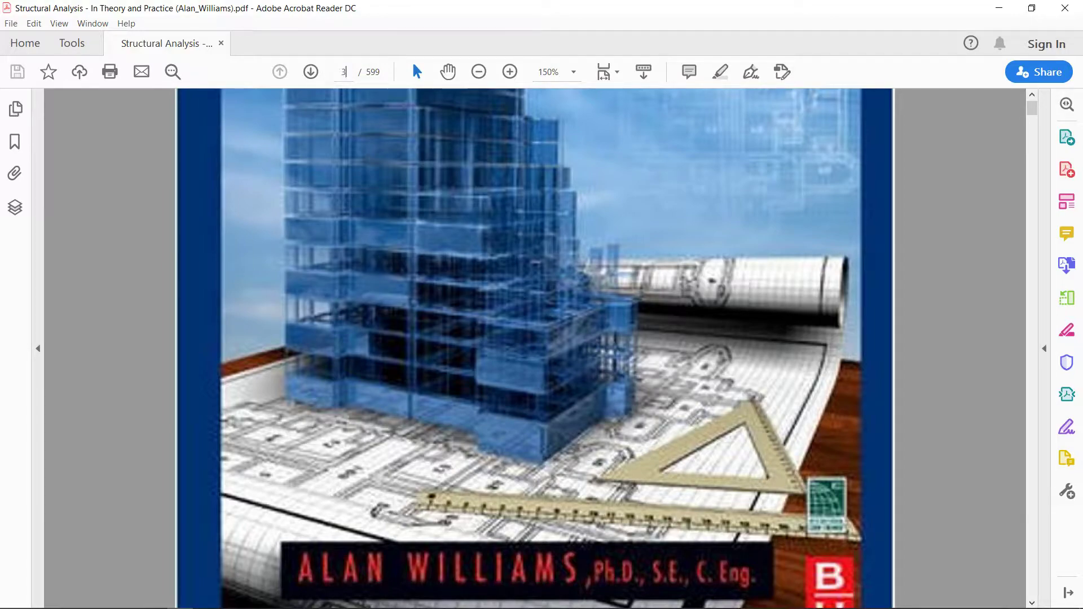
Step: Go to page 32 and scroll through Example 2.3's truss figure and solution
{"action": "type", "text": "32"}
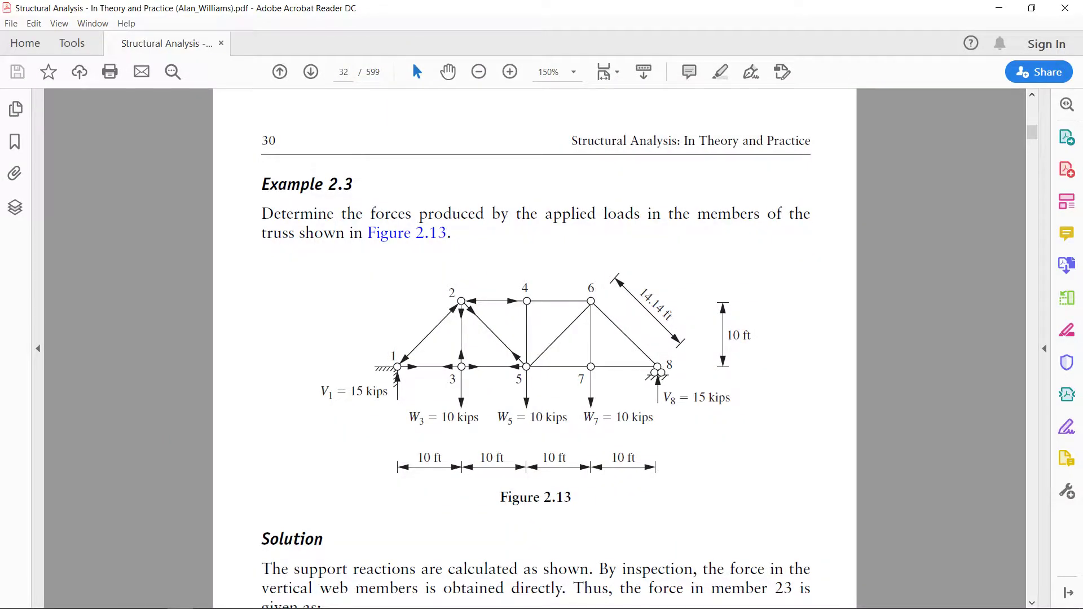
{"action": "mouse_move", "coordinate": [552, 401]}
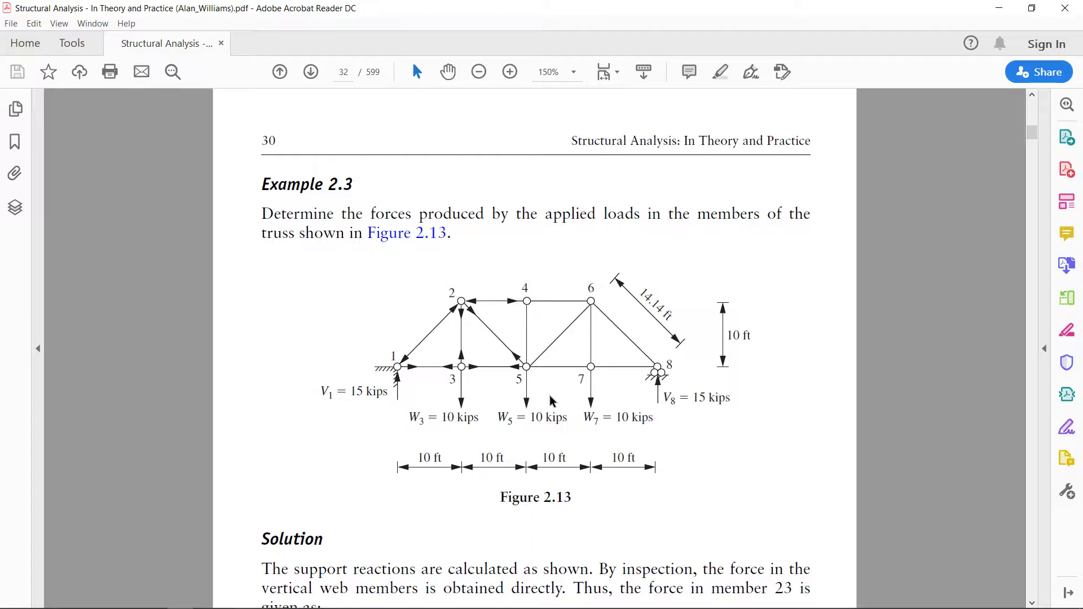
{"action": "scroll", "scroll_direction": "down", "scroll_amount": 3}
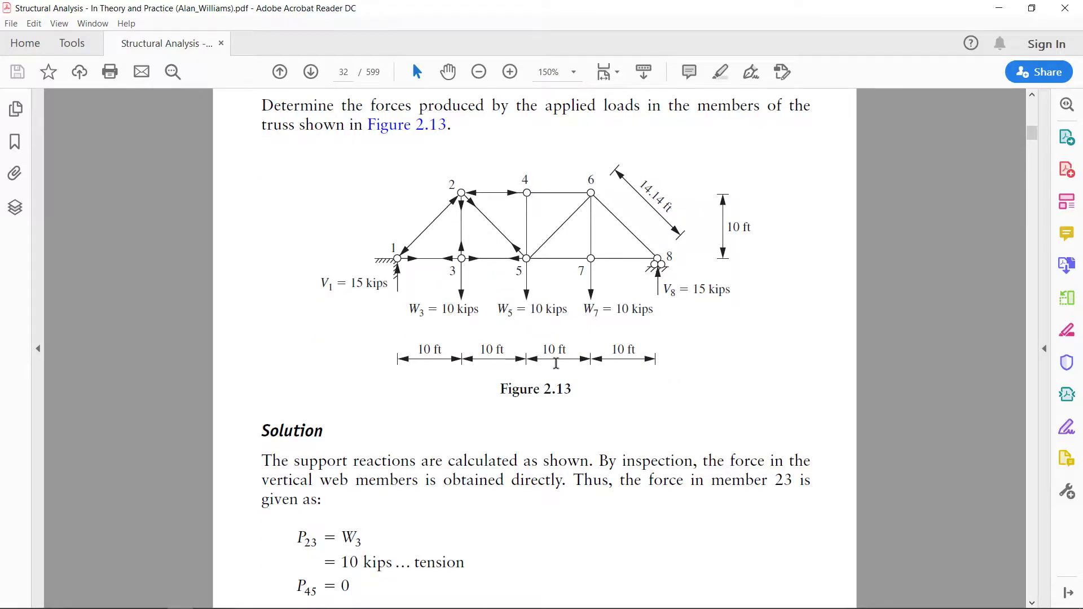
{"action": "scroll", "scroll_direction": "down", "scroll_amount": 3}
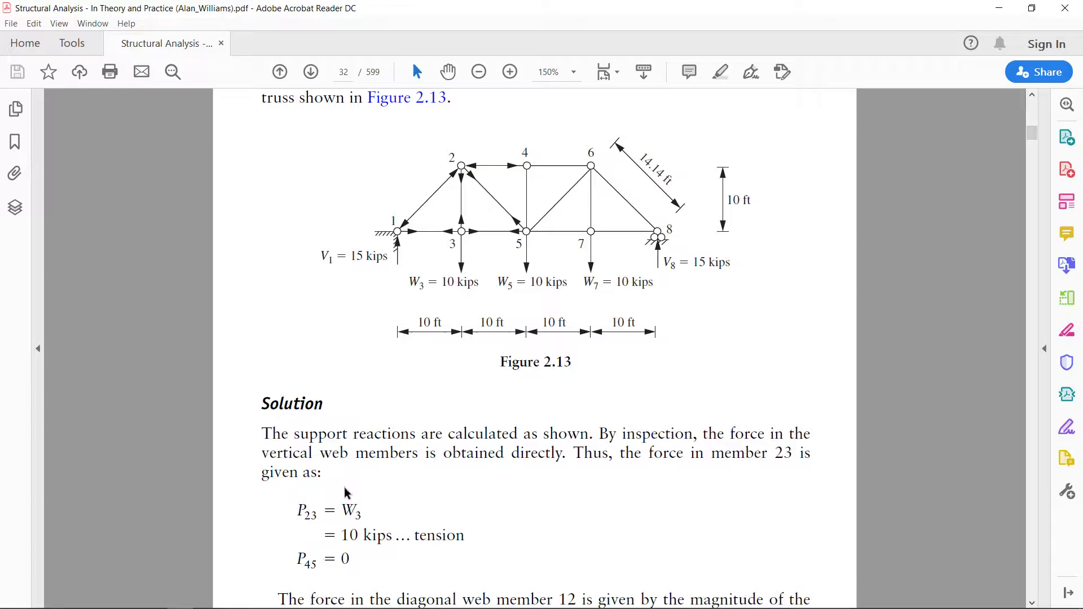
{"action": "mouse_move", "coordinate": [302, 562]}
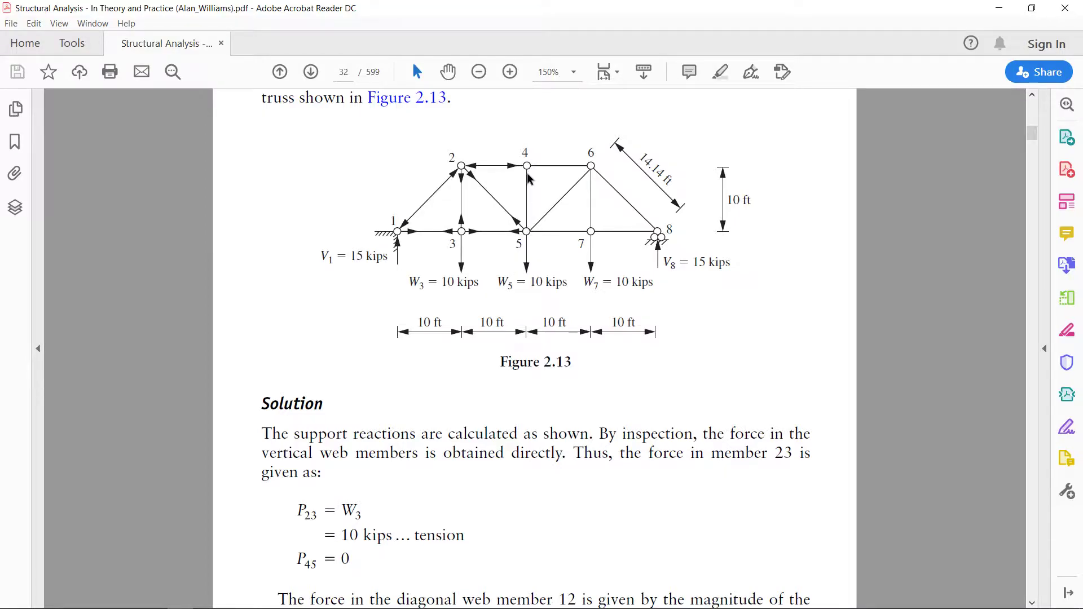
{"action": "scroll", "scroll_direction": "down", "scroll_amount": 3}
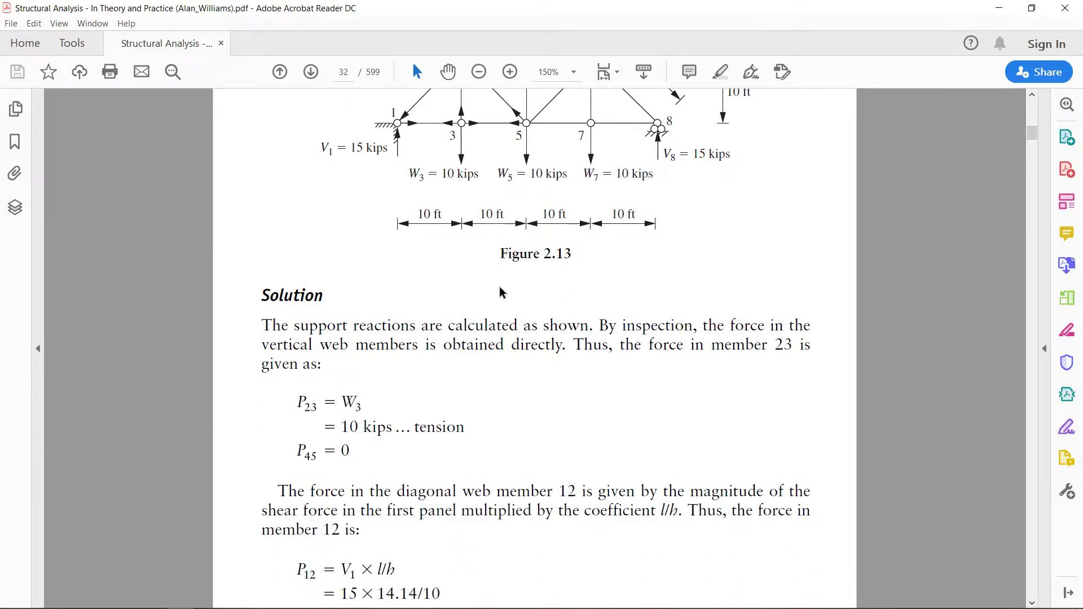
{"action": "scroll", "scroll_direction": "down", "scroll_amount": 3}
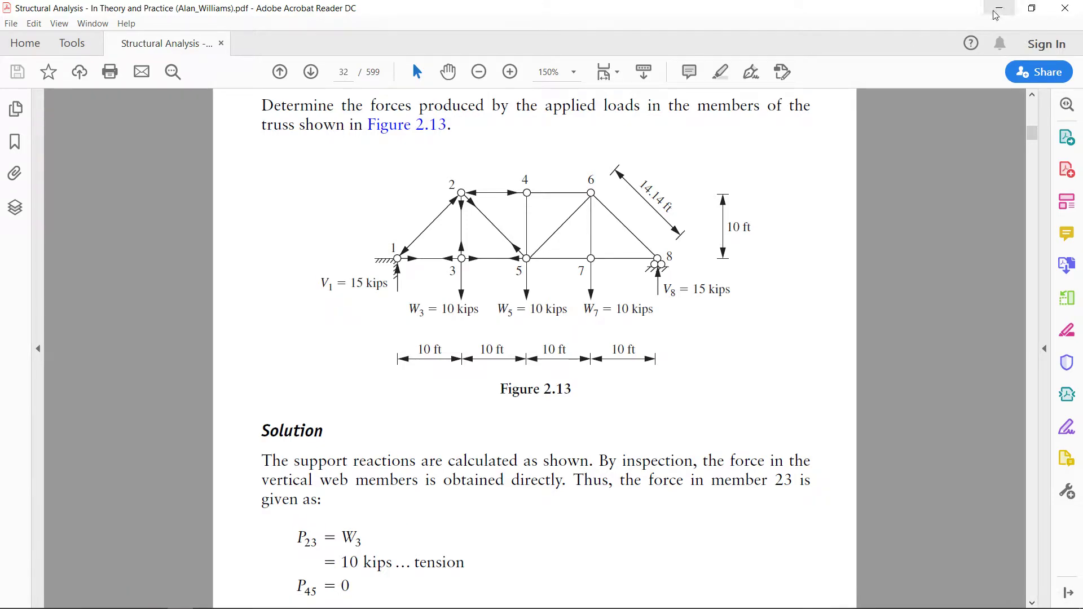
Step: Launch STAAD.Pro V8i from the desktop and start a new Plane structure project
{"action": "left_click", "coordinate": [997, 7]}
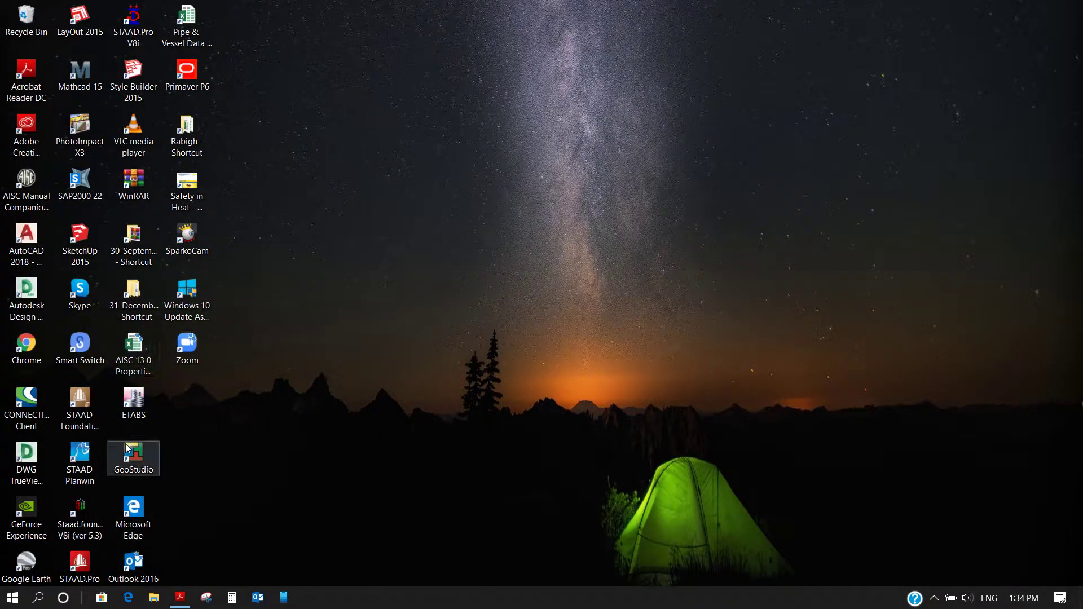
{"action": "left_click", "coordinate": [133, 25]}
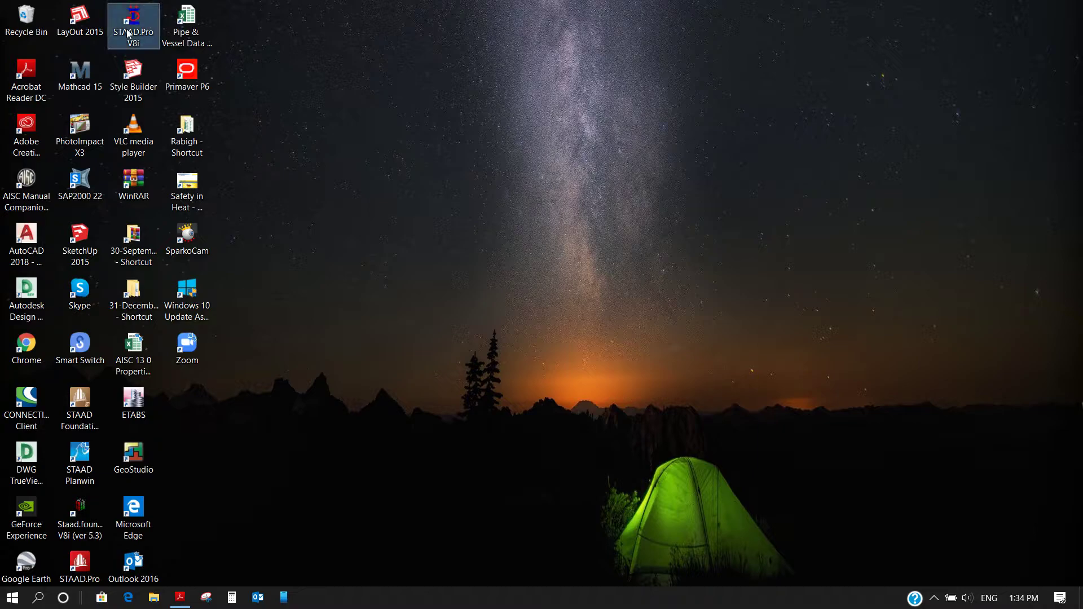
{"action": "mouse_move", "coordinate": [133, 24]}
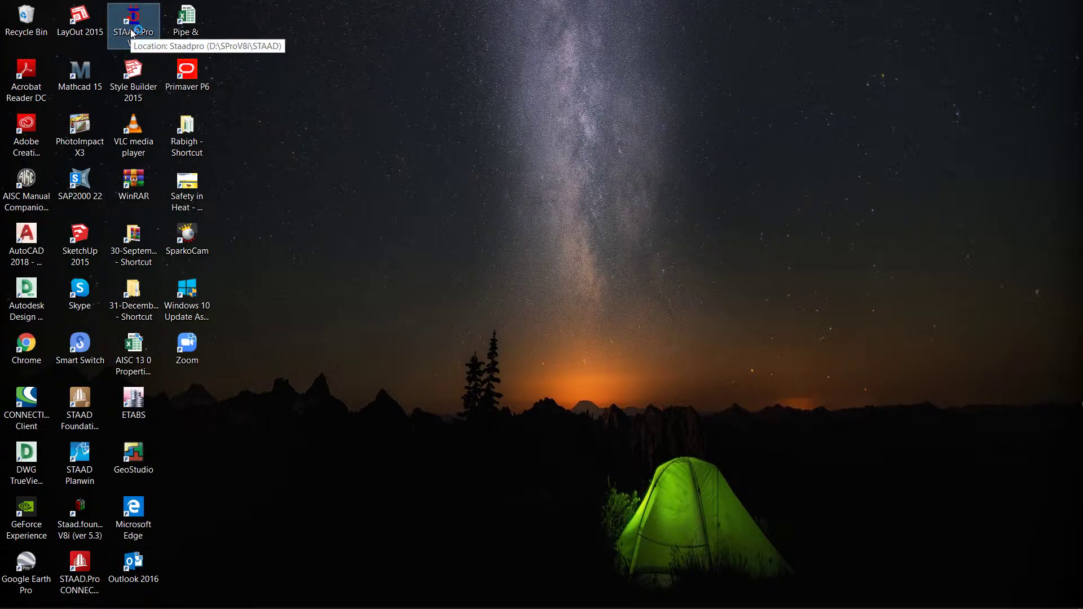
{"action": "double_click", "coordinate": [133, 16]}
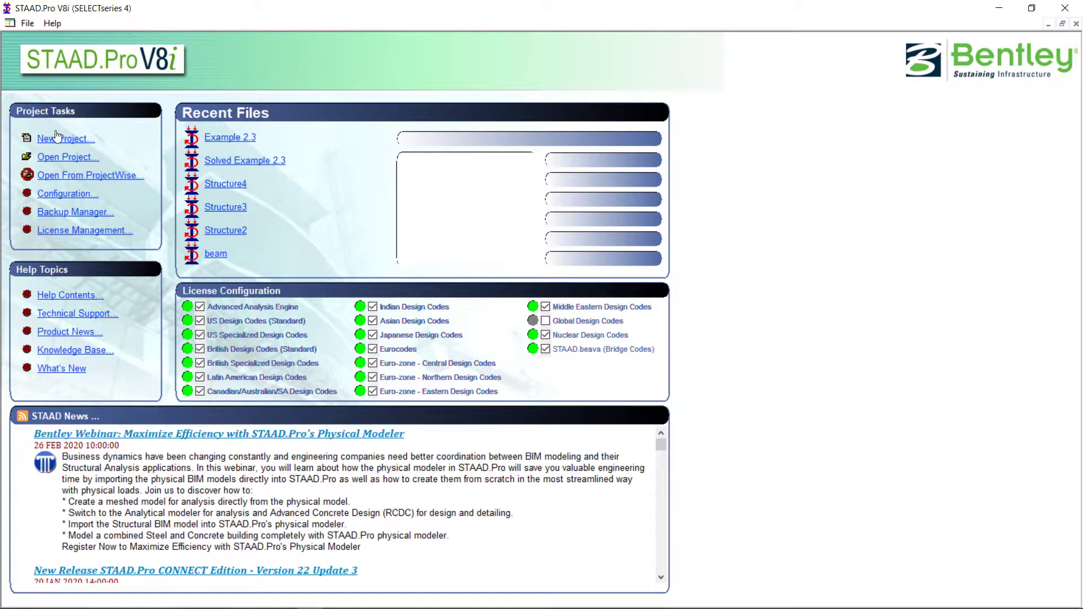
{"action": "left_click", "coordinate": [64, 138]}
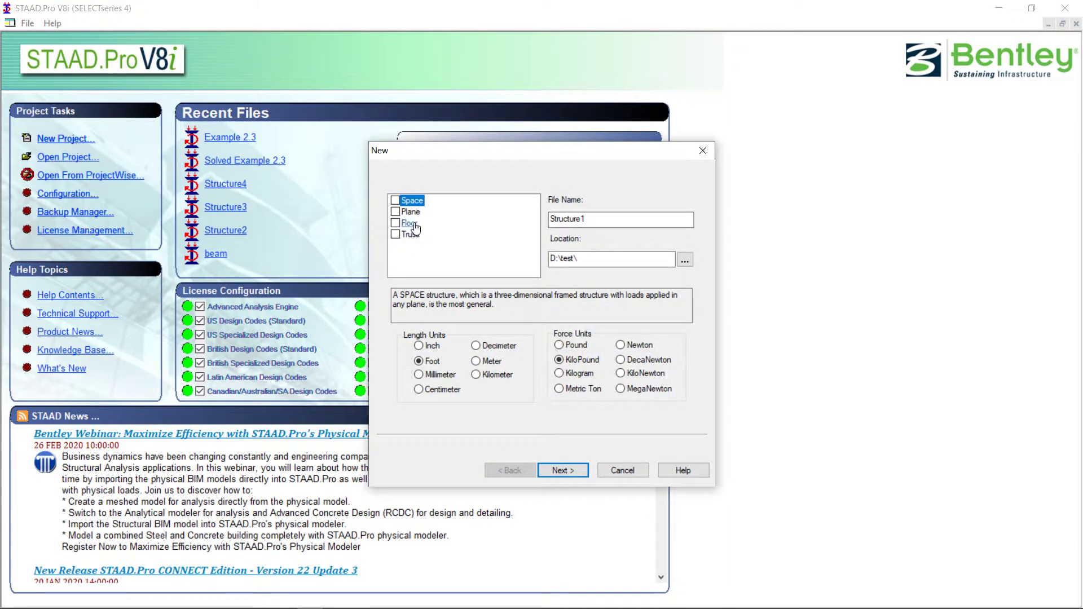
{"action": "left_click", "coordinate": [396, 212]}
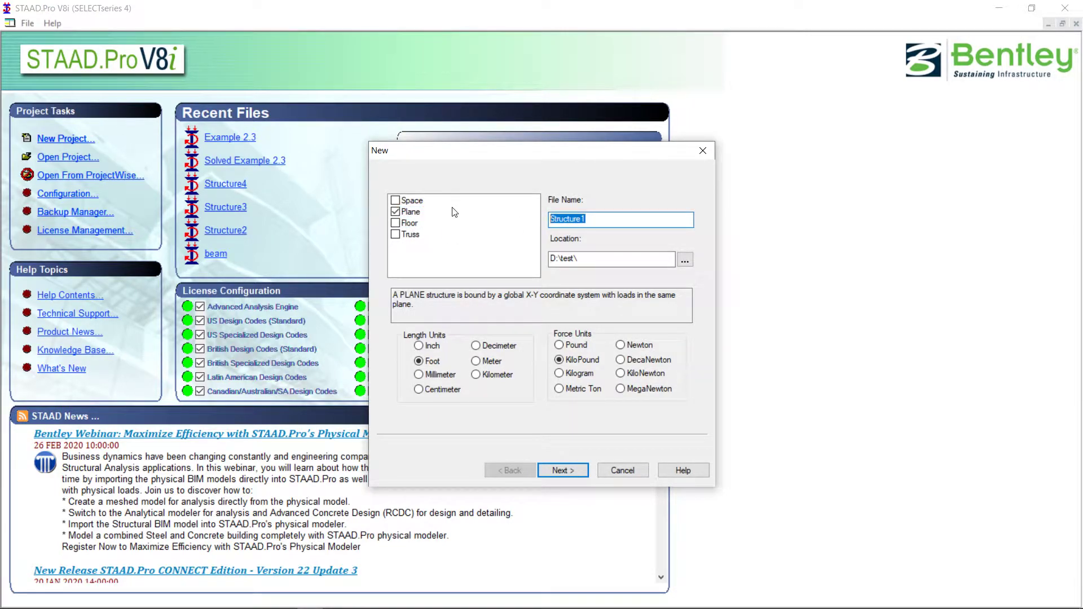
Step: Name the project 'Example 2.3 AW', keeping Foot and KiloPound units
{"action": "type", "text": "E"}
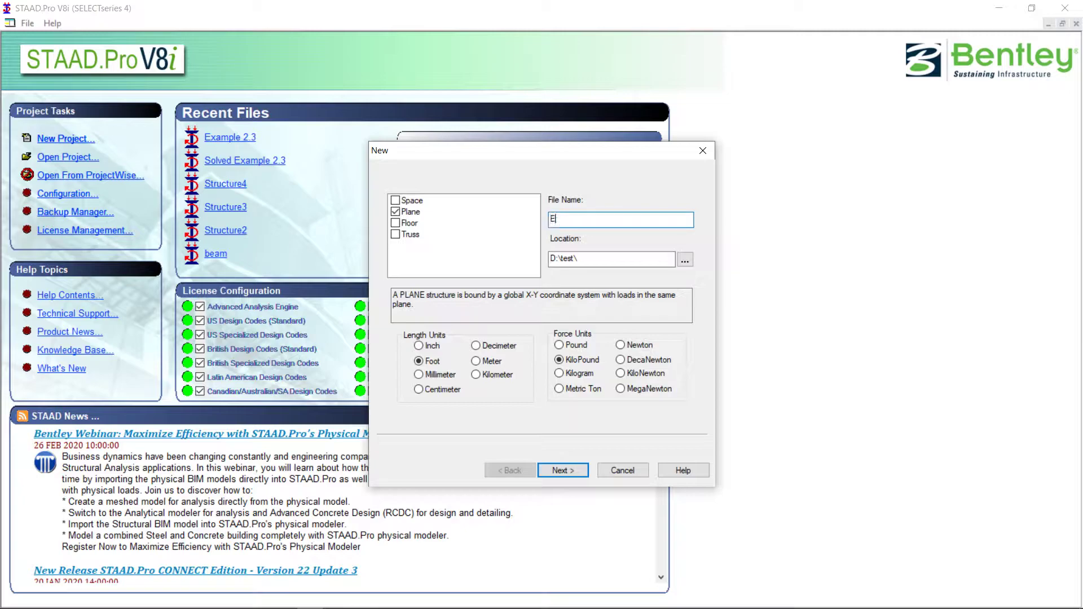
{"action": "type", "text": "xa"}
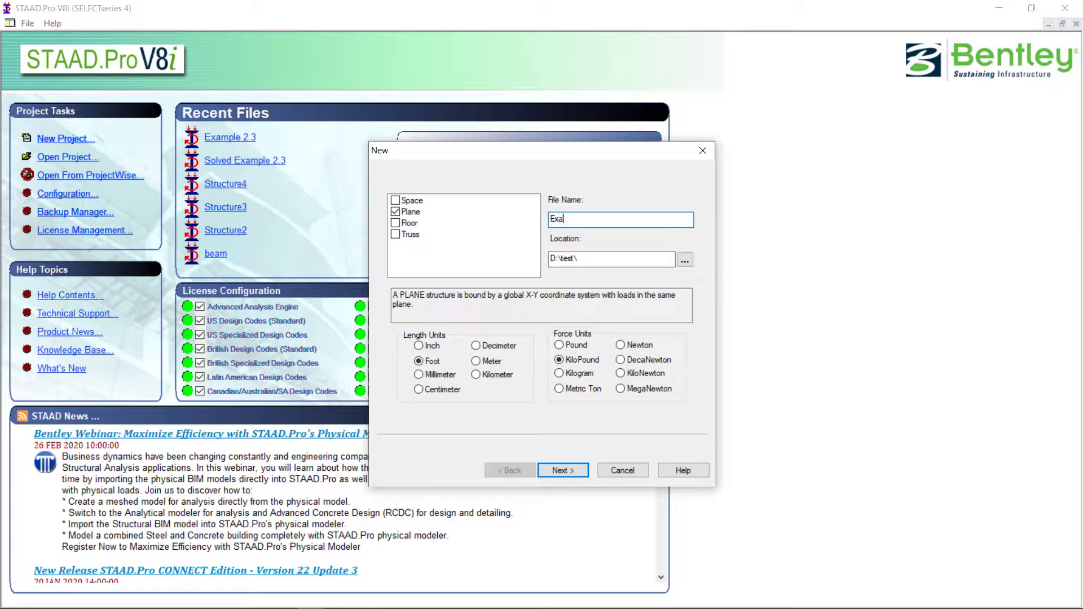
{"action": "type", "text": "mple 2.3"}
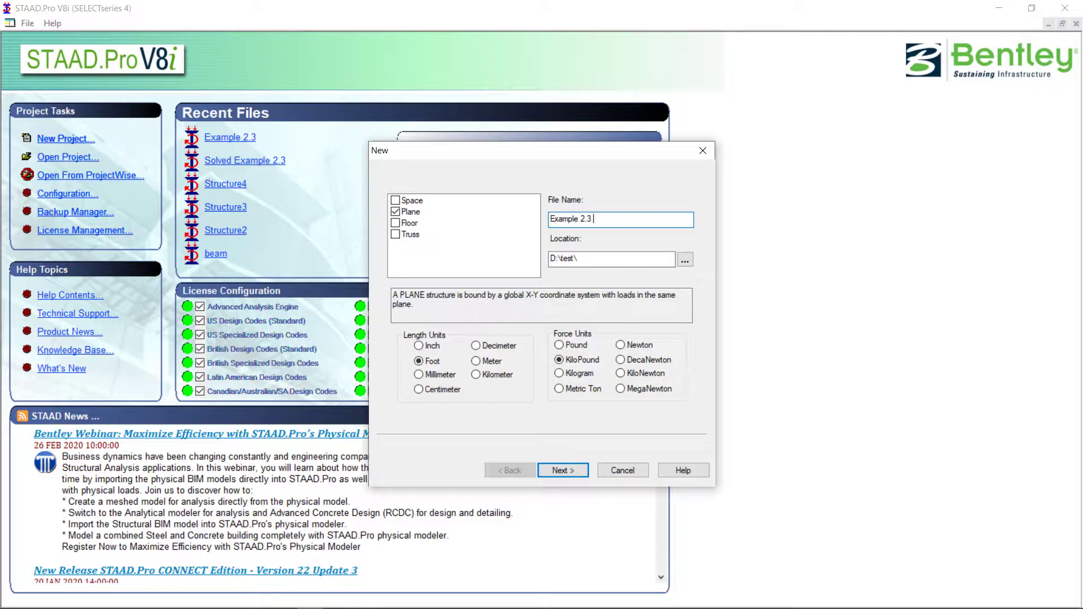
{"action": "type", "text": "AW"}
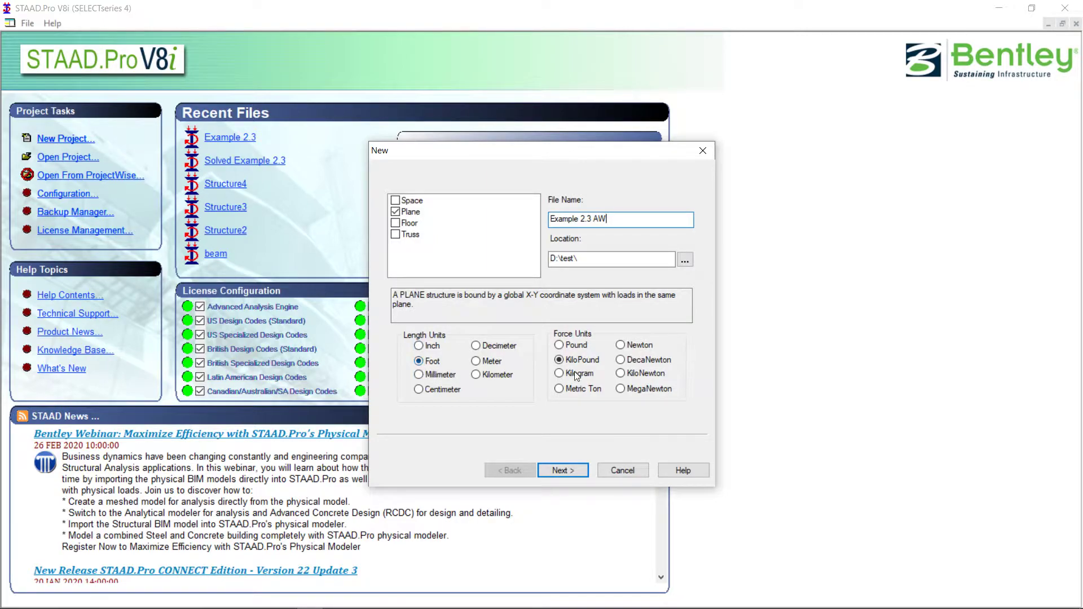
Step: Finish setup with Add Beam selected and dismiss the Snap Node/Beam panel
{"action": "left_click", "coordinate": [563, 470]}
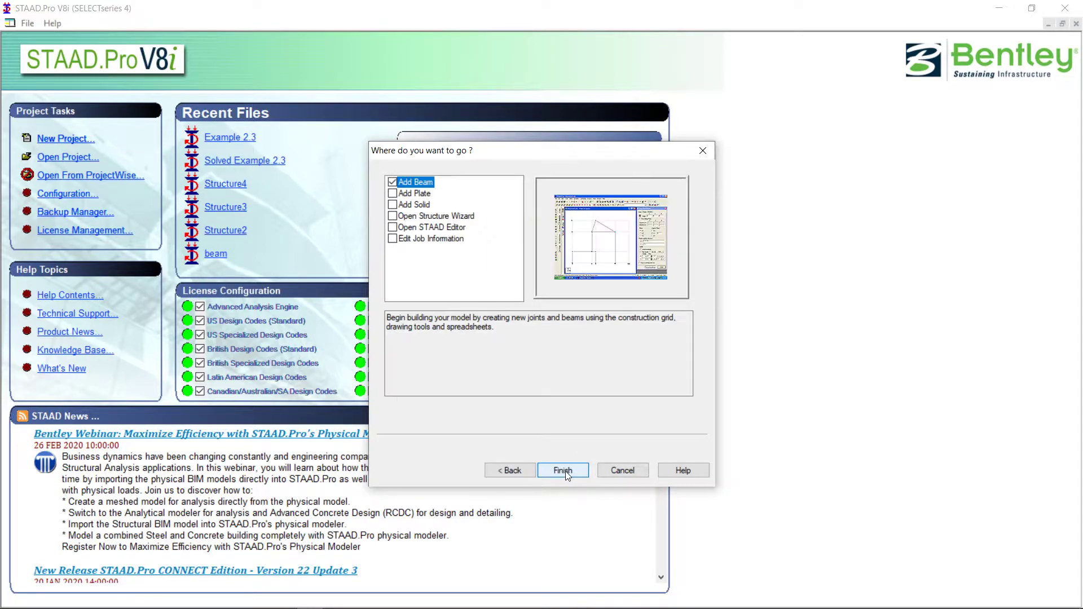
{"action": "left_click", "coordinate": [562, 470]}
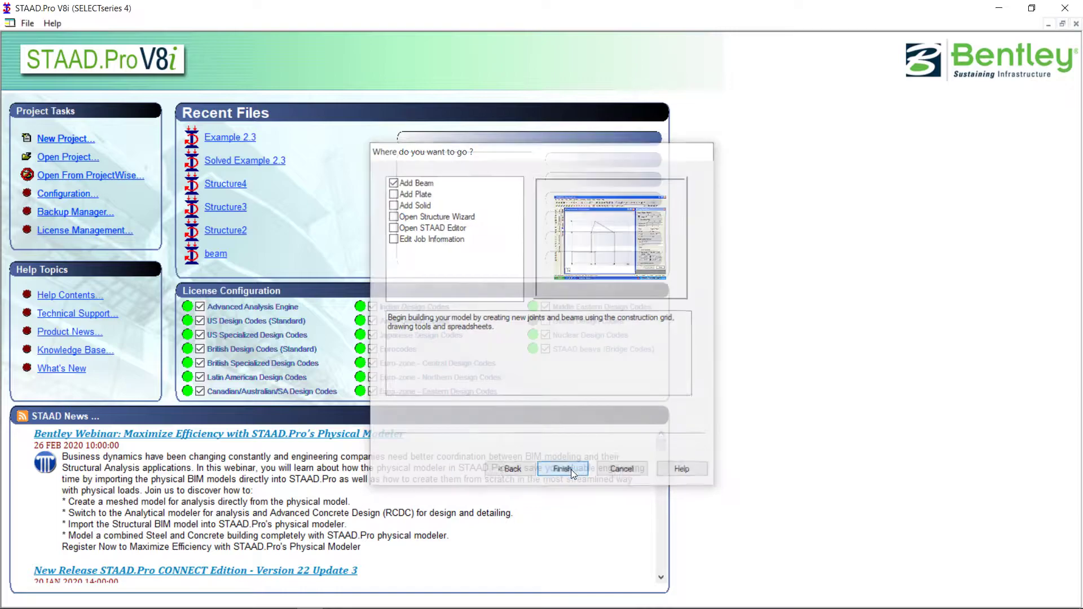
{"action": "left_click", "coordinate": [561, 469]}
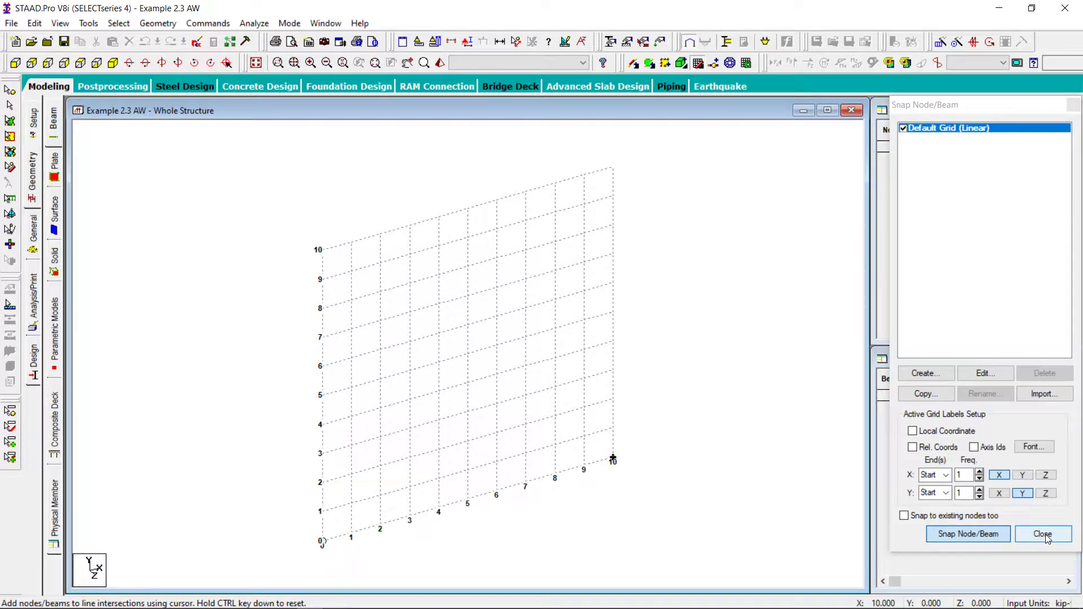
{"action": "left_click", "coordinate": [1042, 535]}
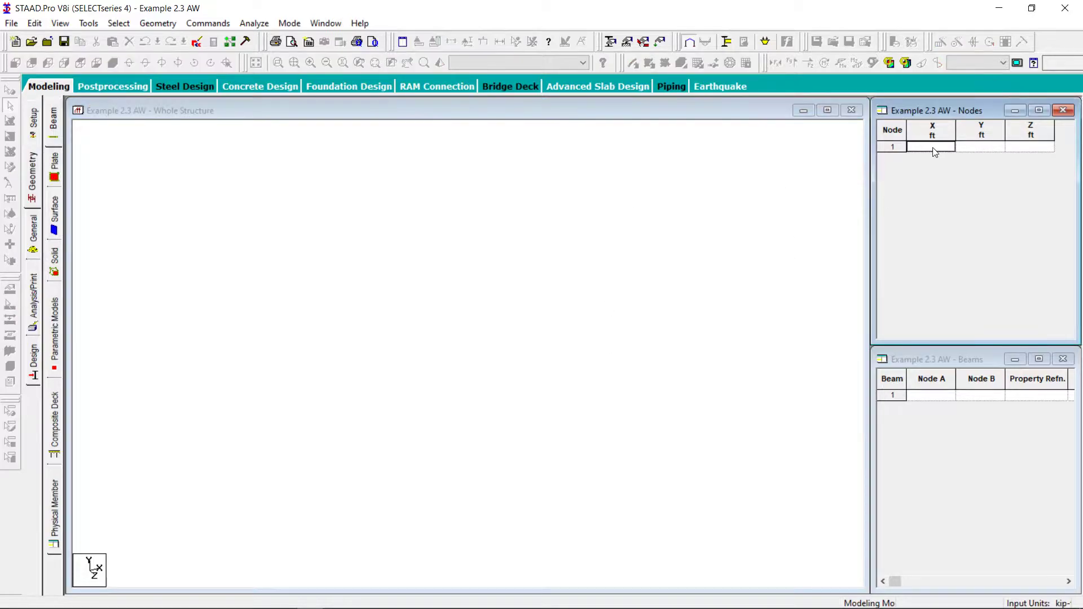
Step: Enter coordinates for nodes 1–4: (0,0), (10,0), (10,10), (20,10)
{"action": "type", "text": "0.000"}
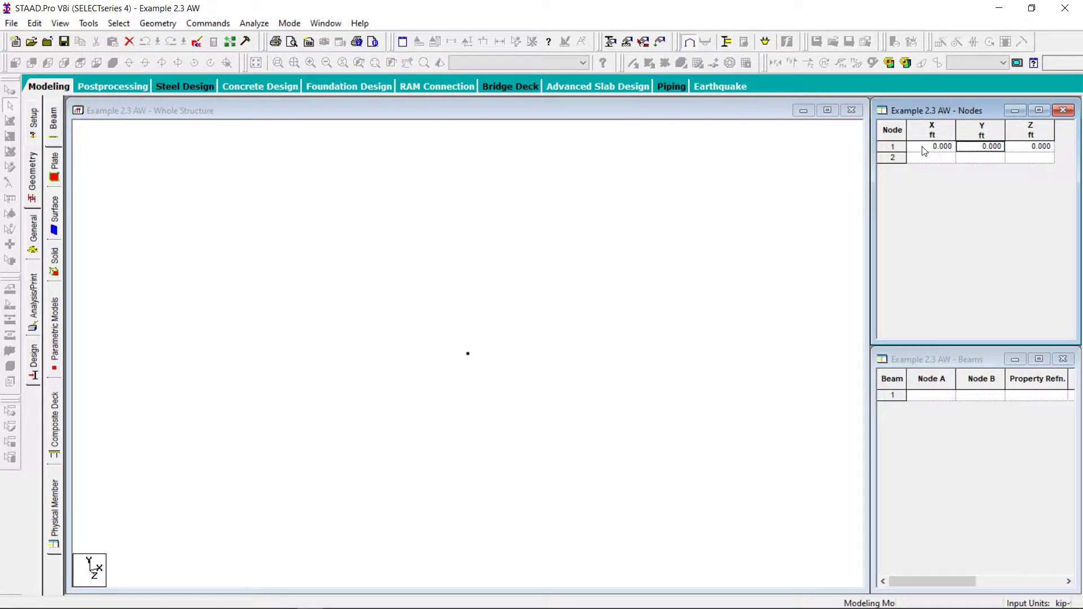
{"action": "left_click", "coordinate": [932, 157]}
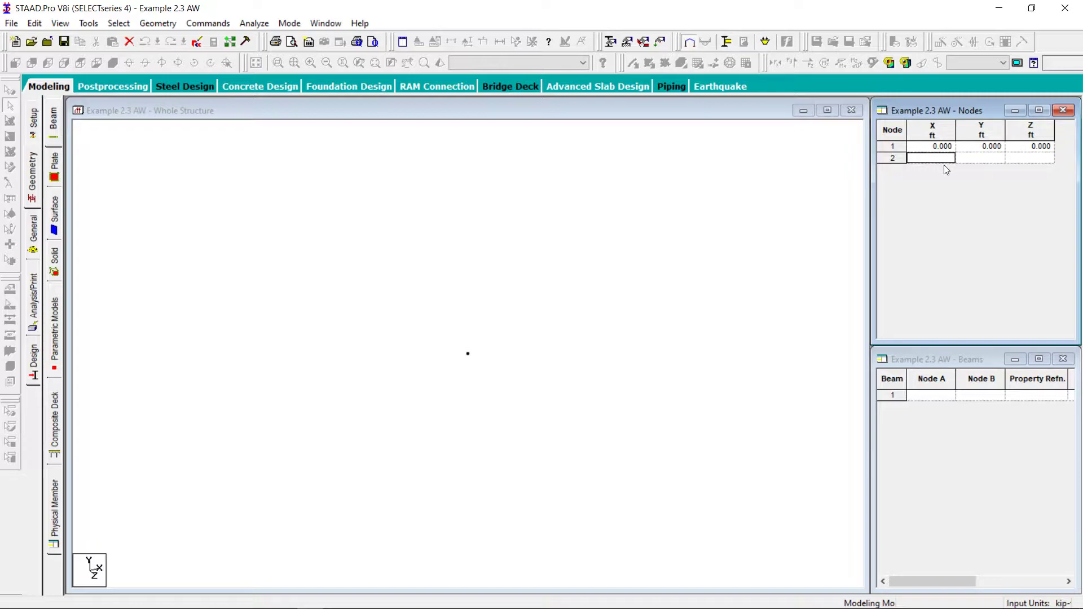
{"action": "type", "text": "1"}
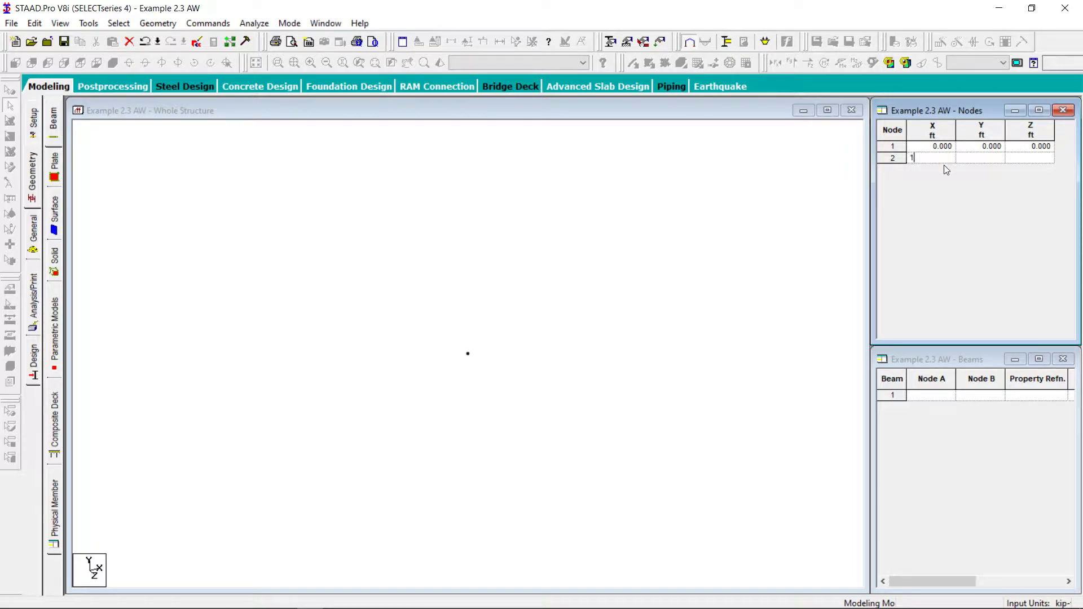
{"action": "type", "text": "0"}
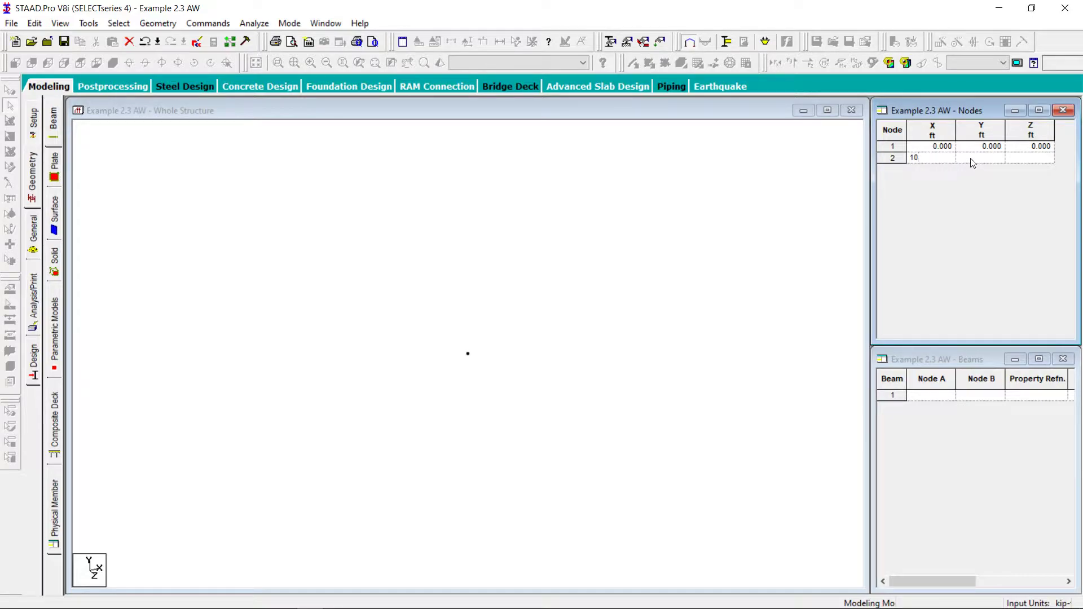
{"action": "type", "text": "10.000"}
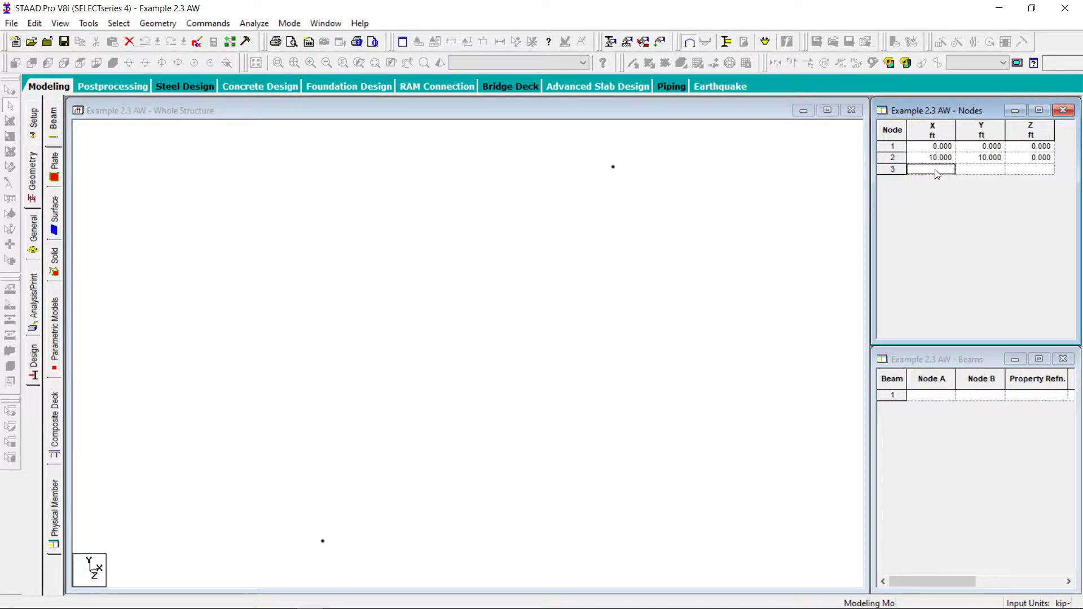
{"action": "type", "text": "10.000"}
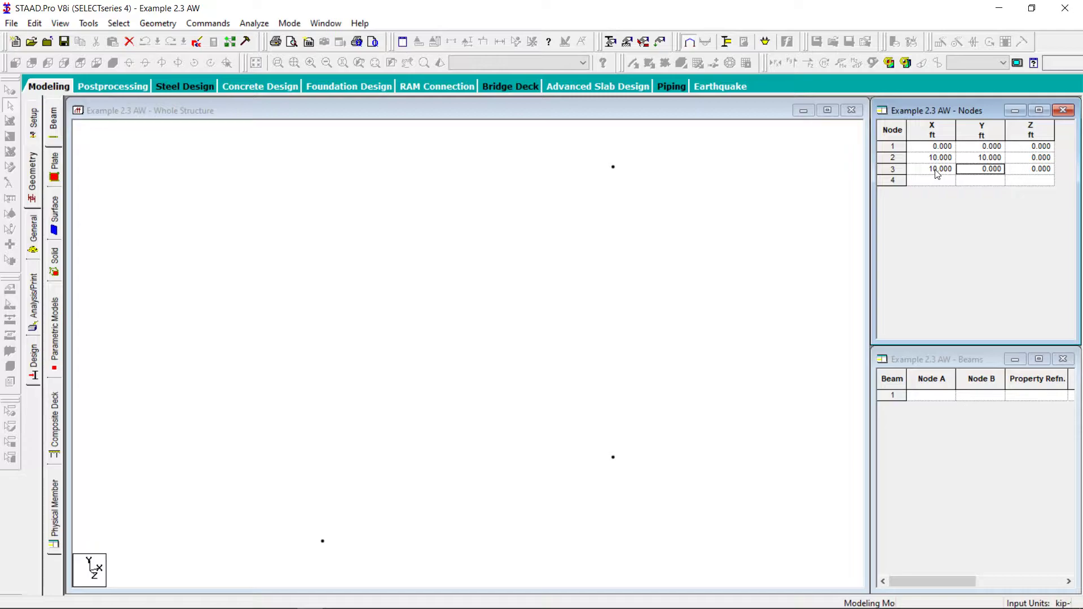
{"action": "left_click", "coordinate": [932, 180]}
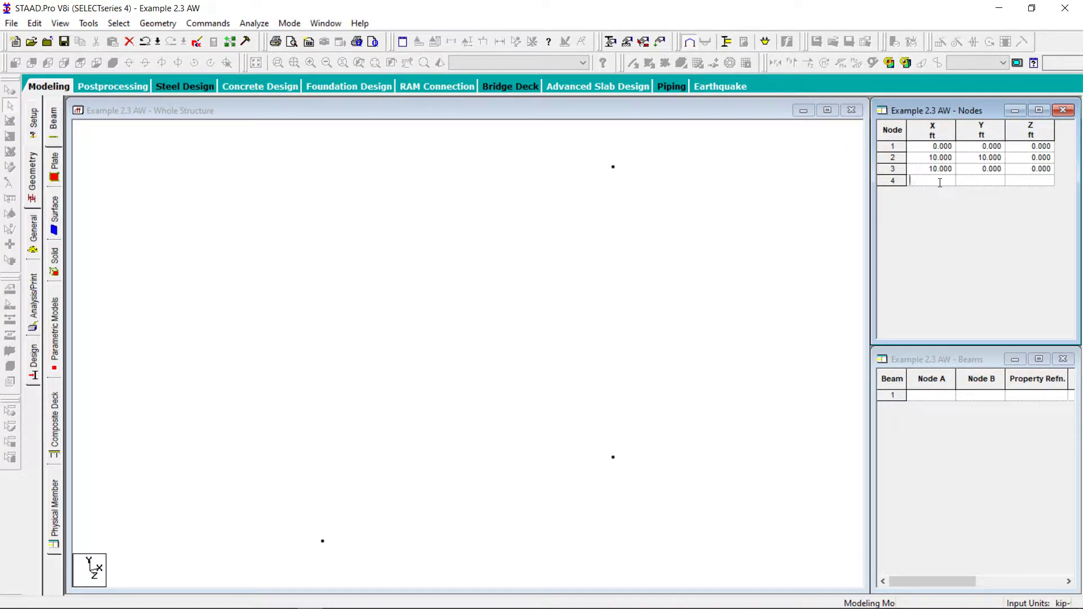
{"action": "type", "text": "20"}
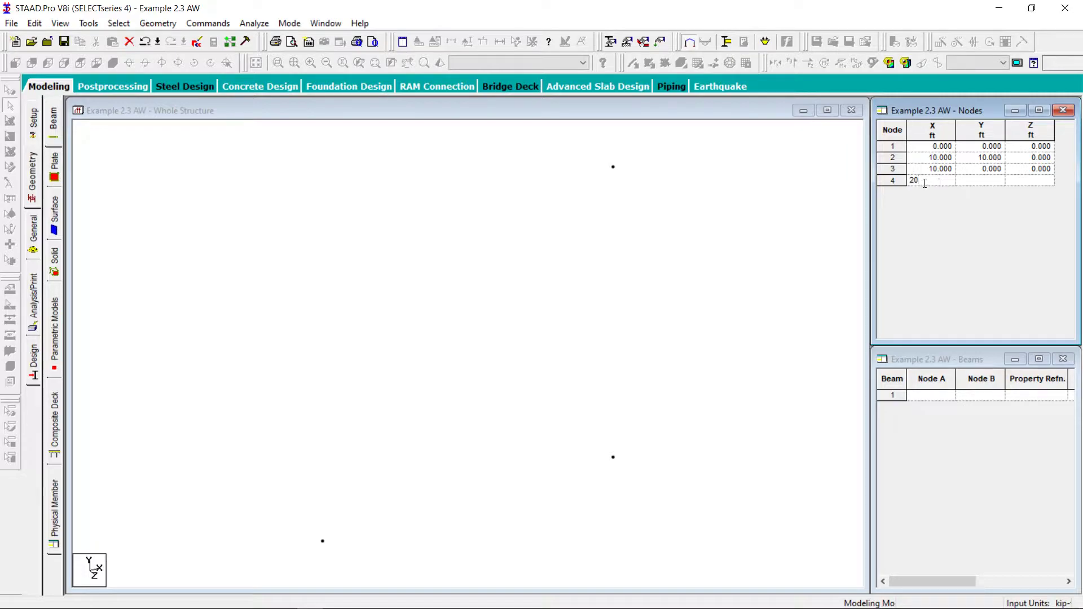
{"action": "type", "text": "10.000"}
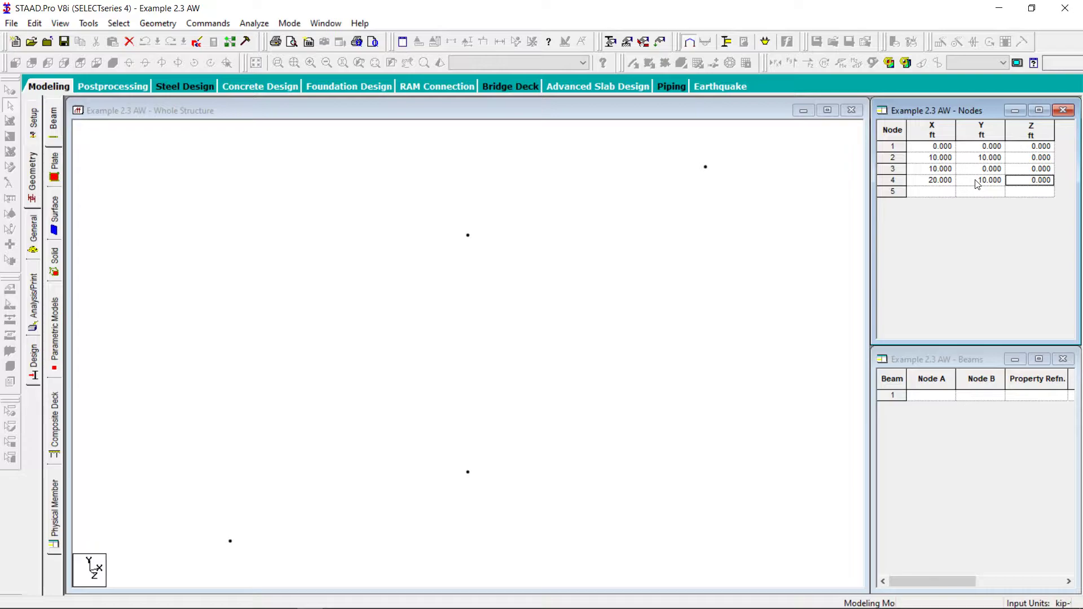
Step: Enter coordinates for nodes 5–8 from X=20 to X=40, top nodes at Y=10
{"action": "left_click", "coordinate": [931, 191]}
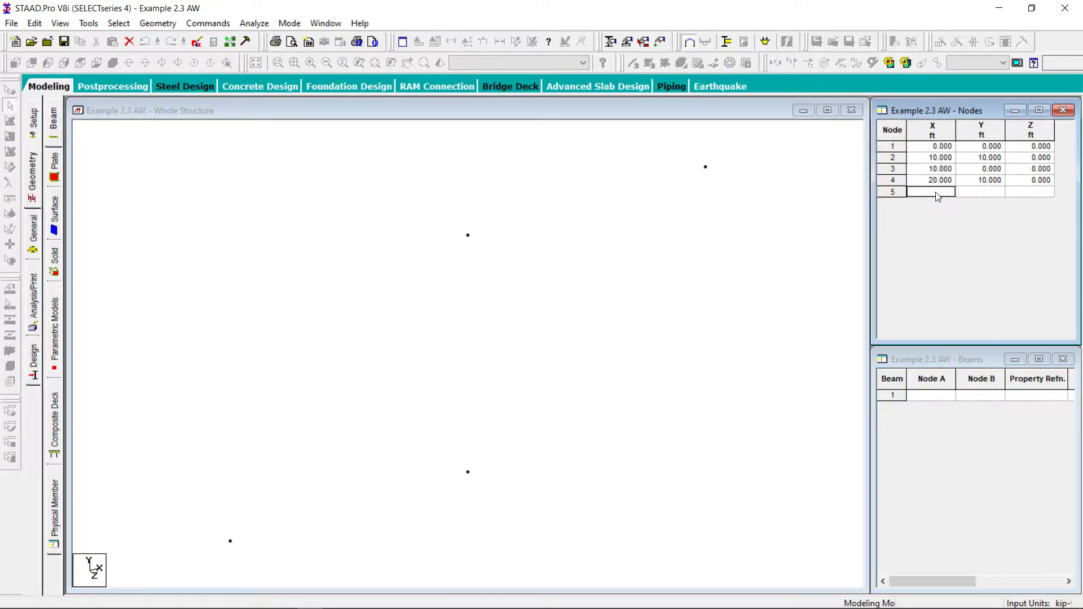
{"action": "type", "text": "20.000"}
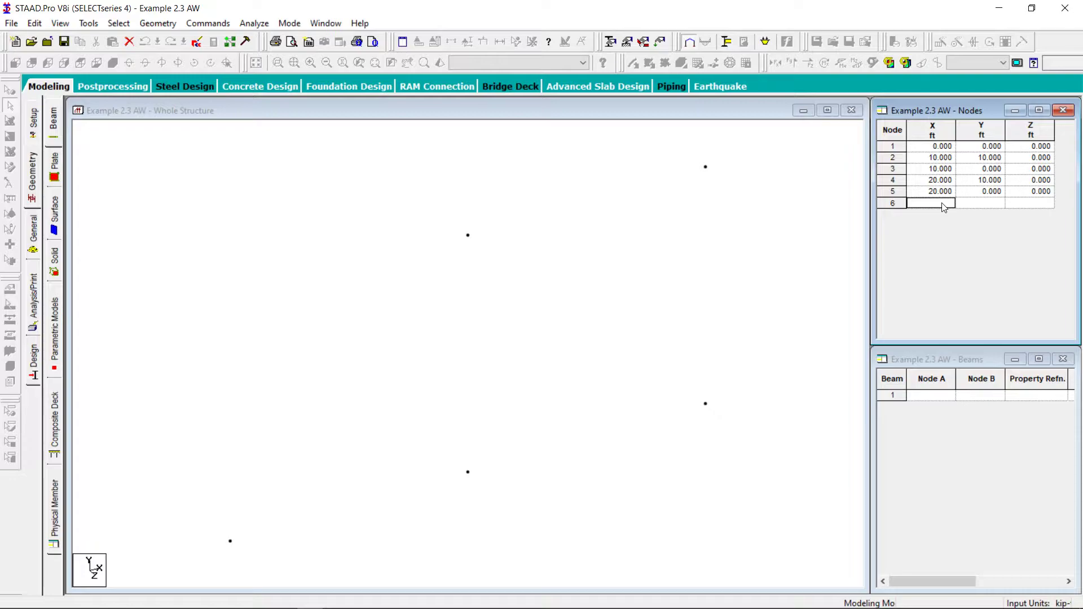
{"action": "type", "text": "30.000"}
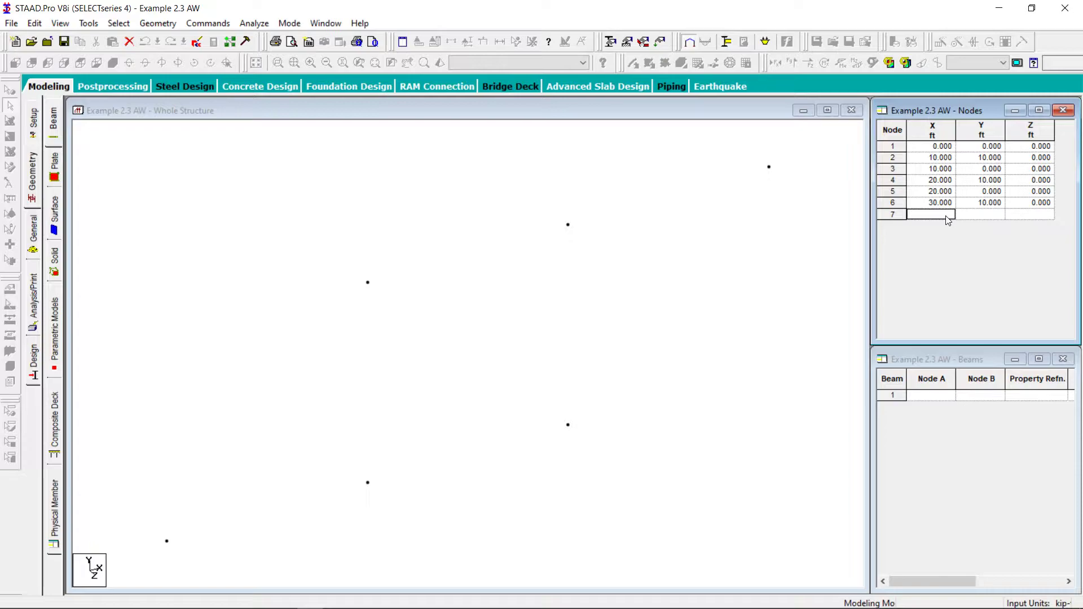
{"action": "type", "text": "30.000"}
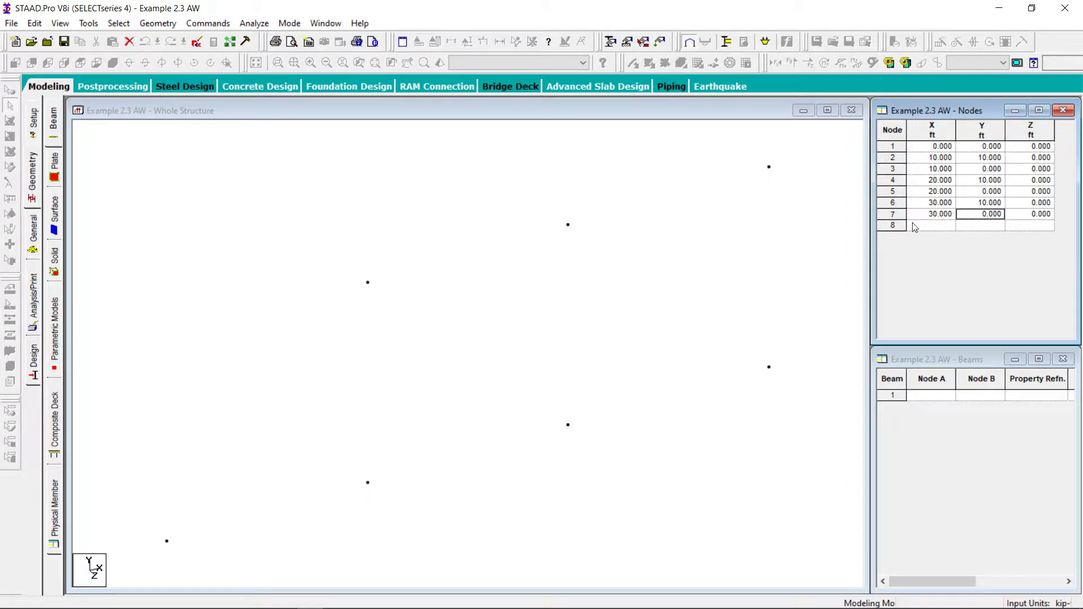
{"action": "type", "text": "40.000"}
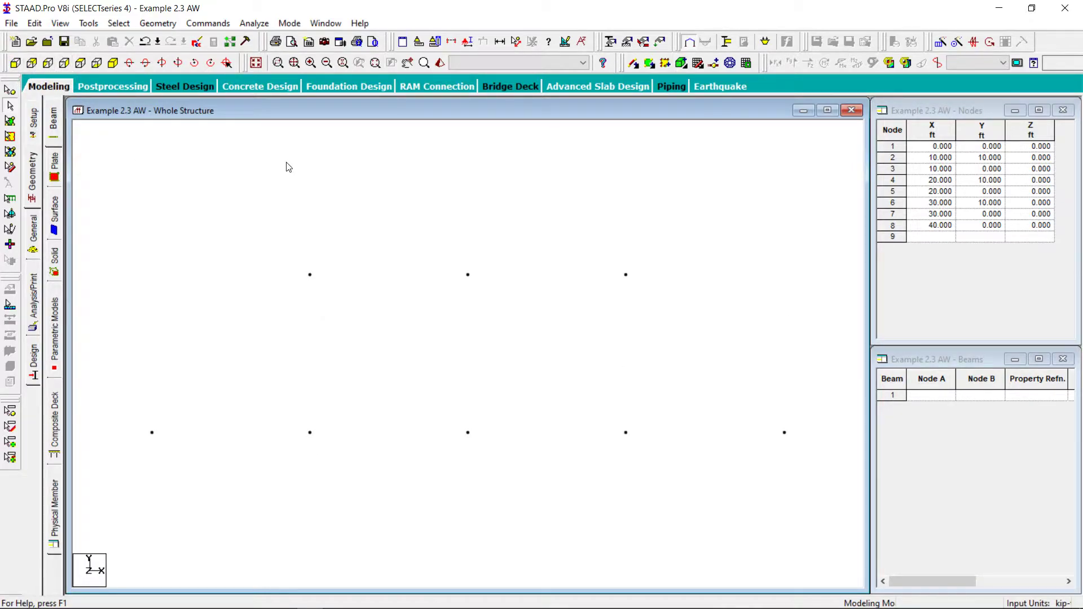
{"action": "mouse_move", "coordinate": [543, 366]}
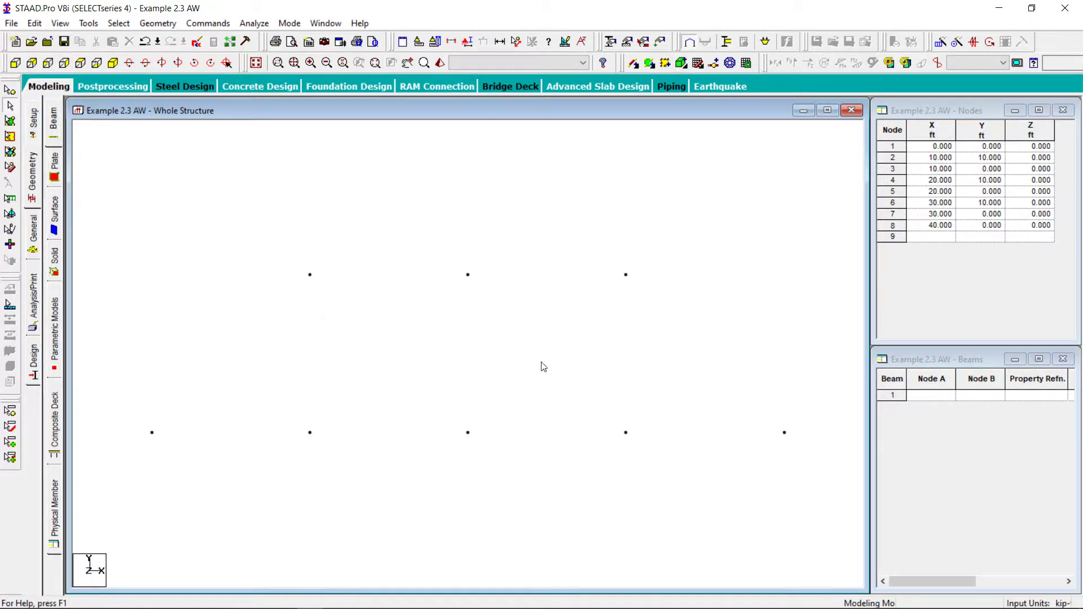
{"action": "mouse_move", "coordinate": [658, 317]}
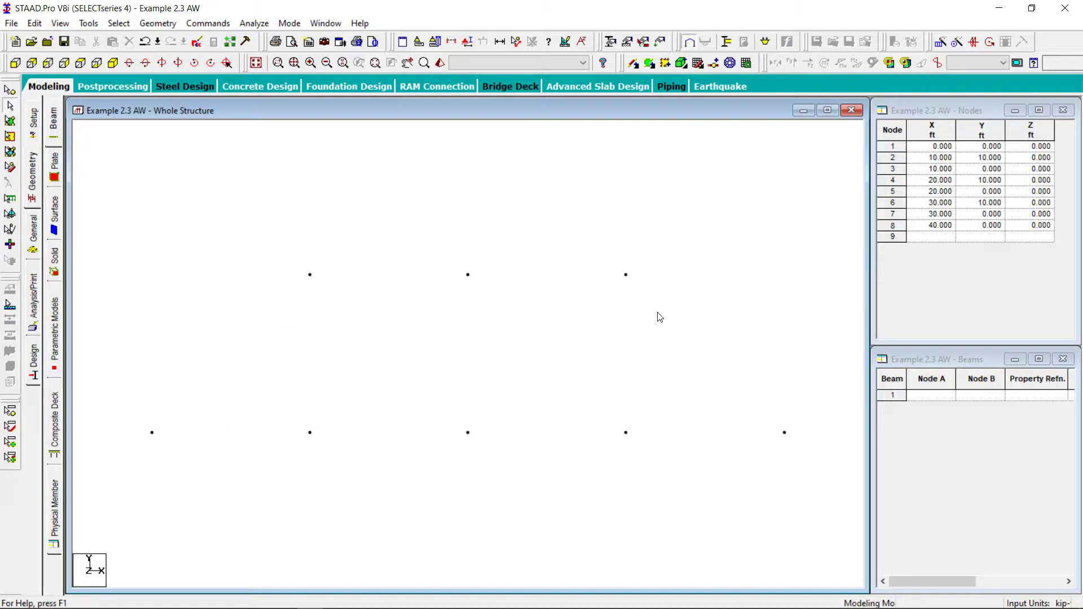
Step: Turn on Node Numbers labels so nodes 1–8 are shown on the truss
{"action": "left_click", "coordinate": [467, 41]}
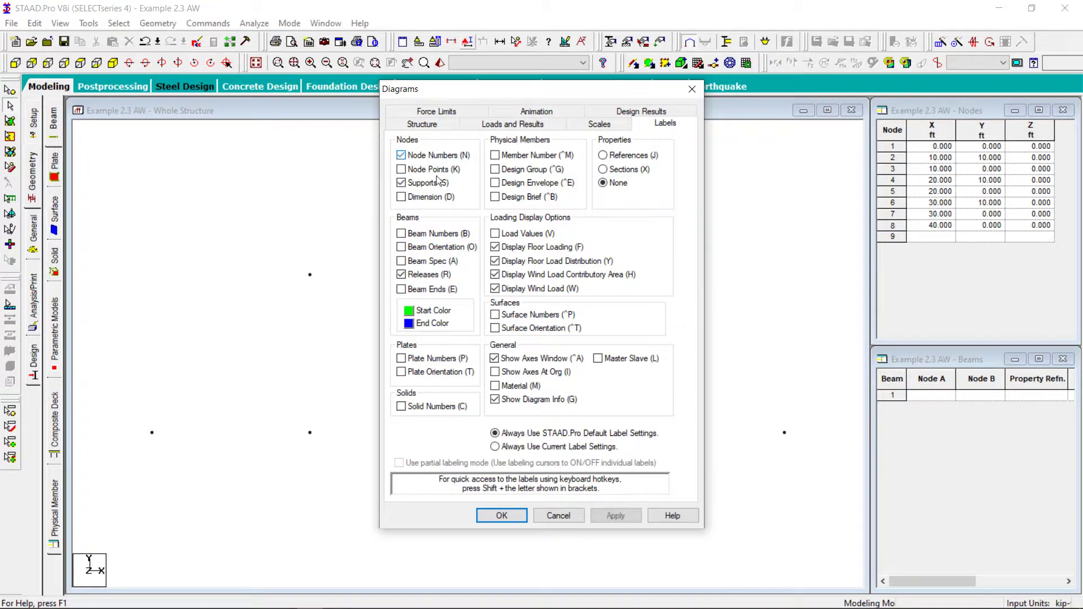
{"action": "left_click", "coordinate": [501, 516]}
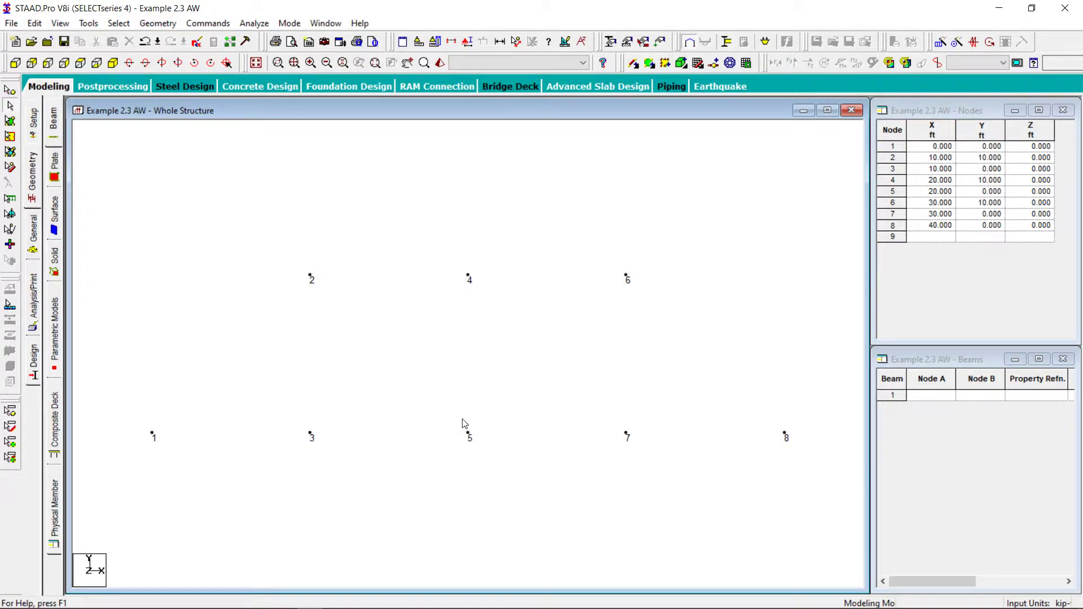
{"action": "mouse_move", "coordinate": [627, 440]}
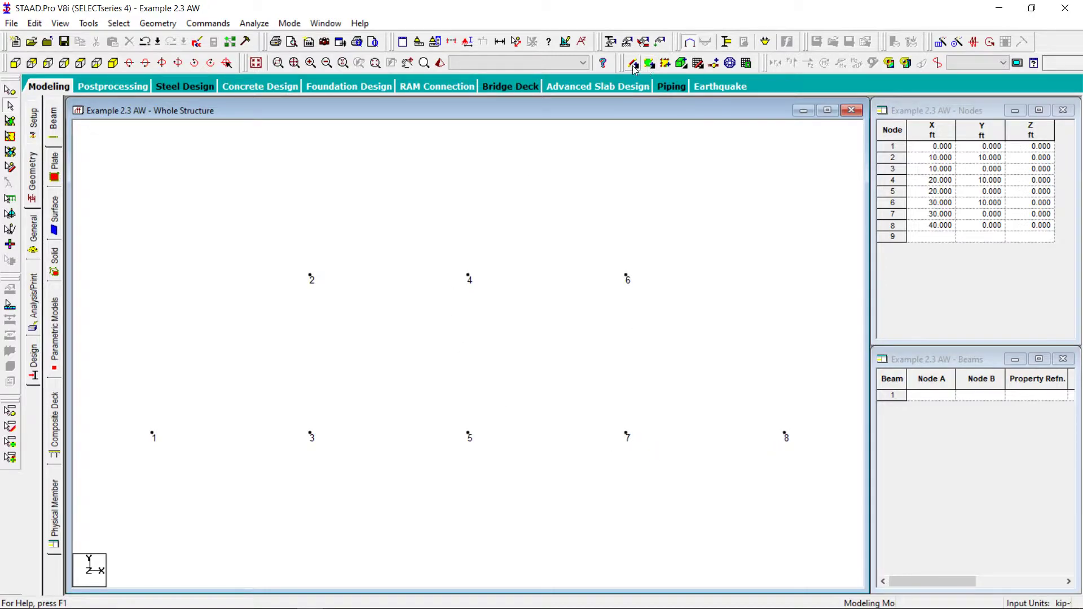
Step: Draw the 13 truss members between node pairs with the point-to-point beam tool
{"action": "left_click", "coordinate": [634, 63]}
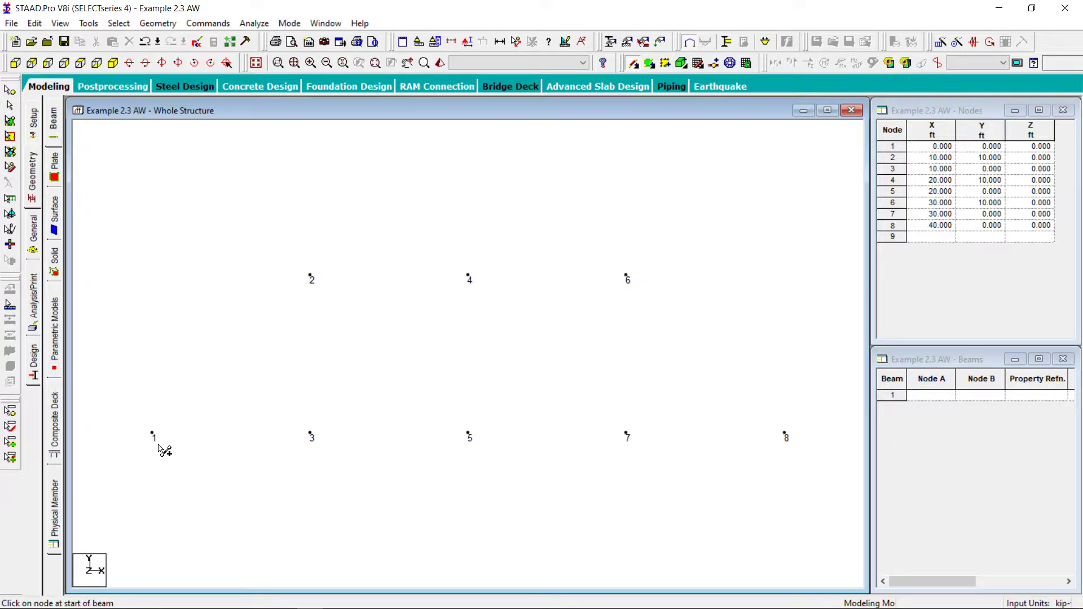
{"action": "left_click", "coordinate": [153, 436]}
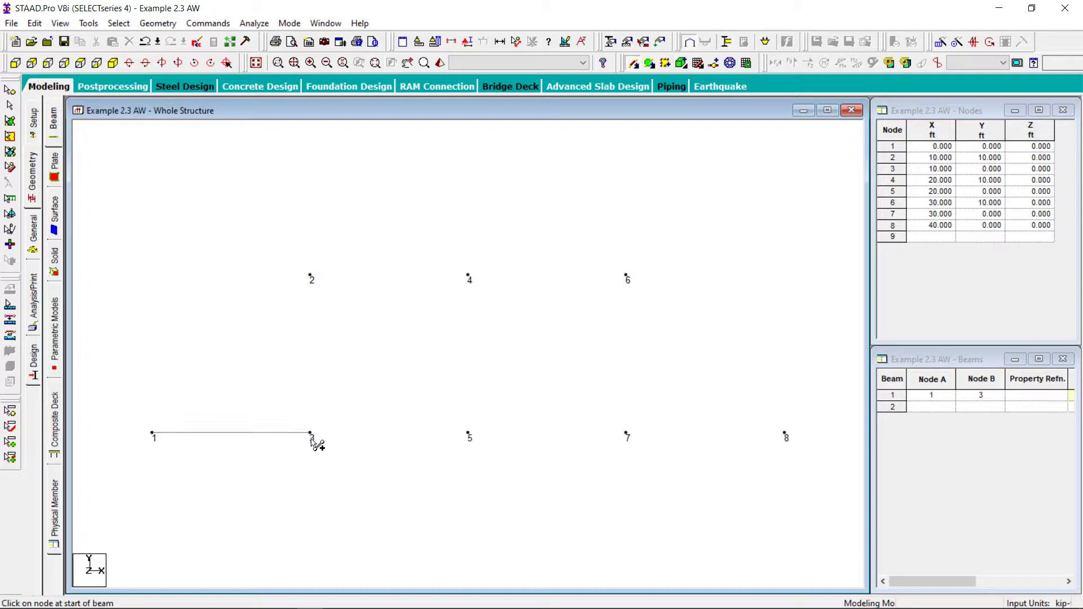
{"action": "left_click", "coordinate": [470, 437]}
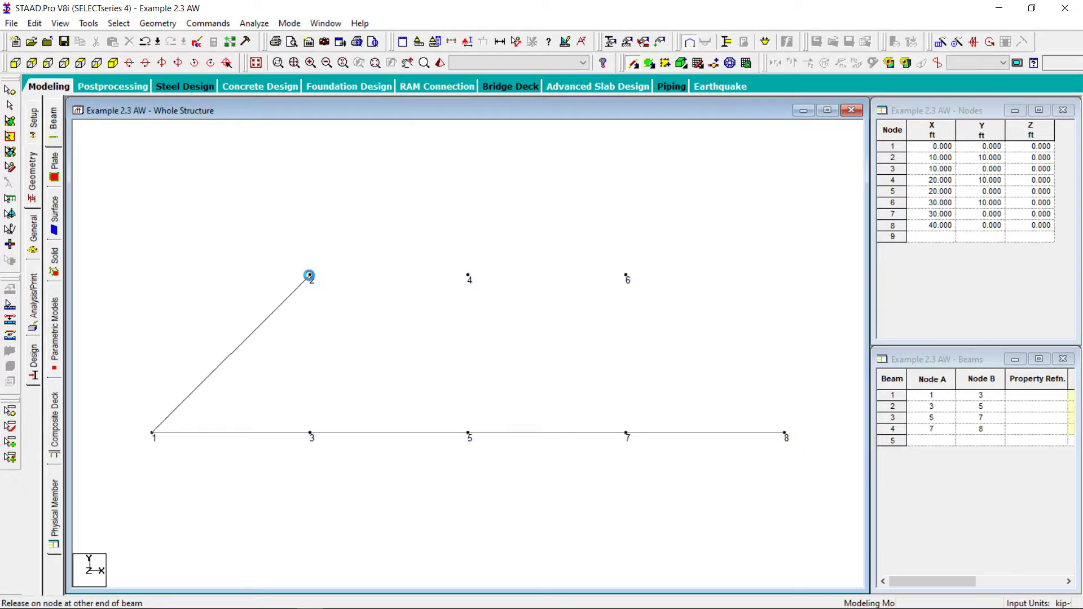
{"action": "left_click", "coordinate": [469, 276]}
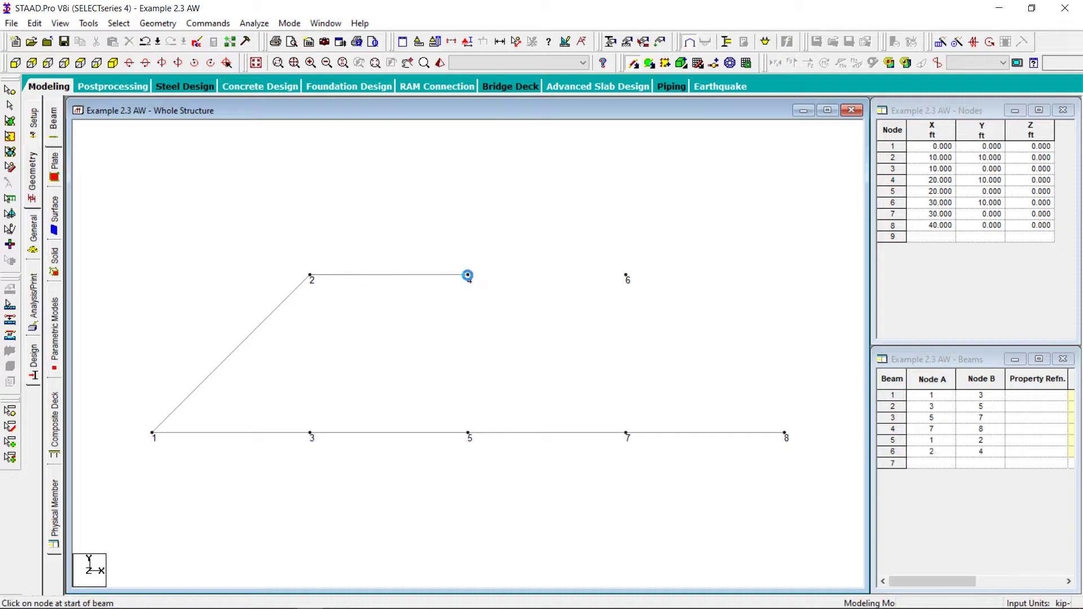
{"action": "left_click_drag", "start_coordinate": [468, 276], "coordinate": [626, 280]}
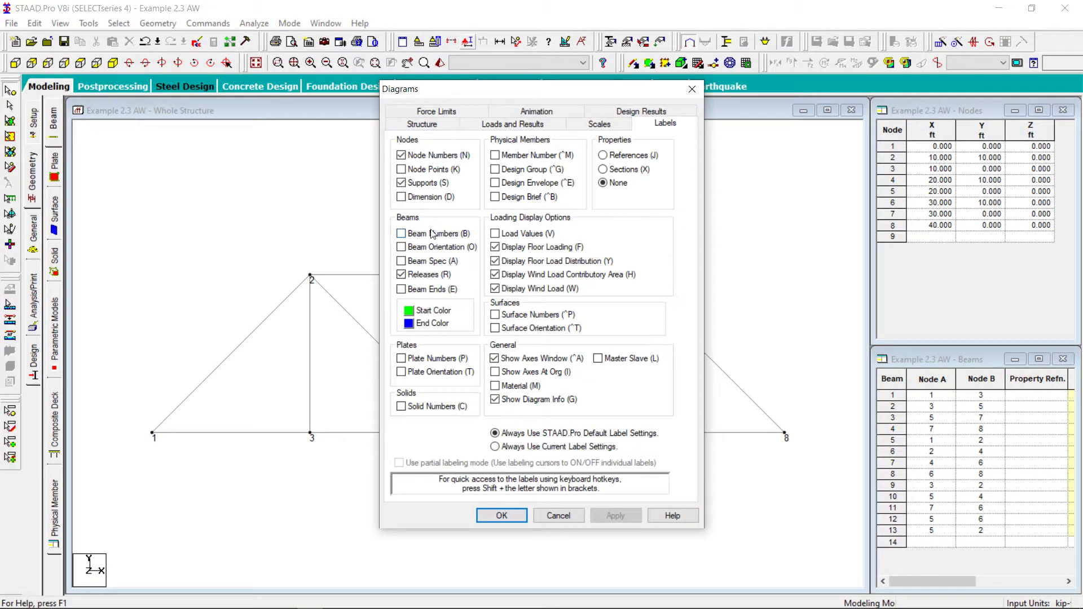
Step: Turn on Beam Numbers labels so members 1–13 are shown
{"action": "left_click", "coordinate": [401, 233]}
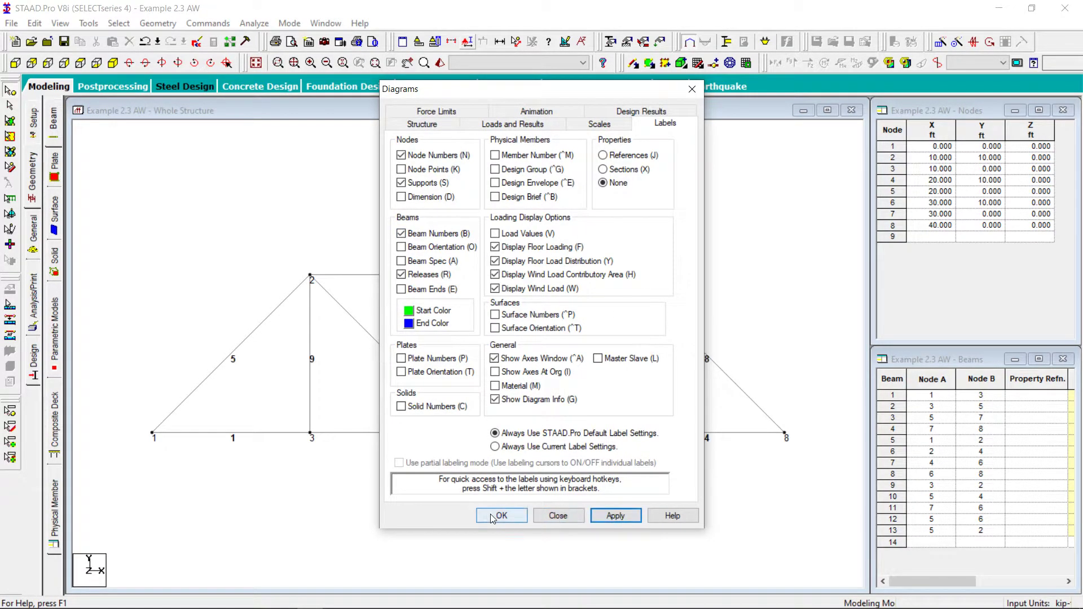
{"action": "left_click", "coordinate": [501, 515]}
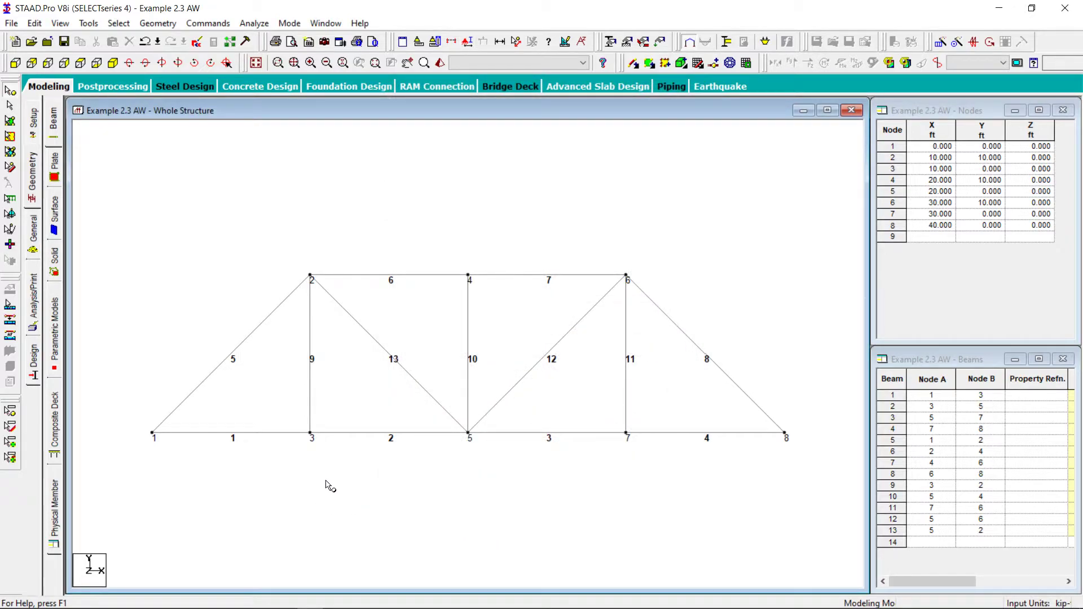
{"action": "mouse_move", "coordinate": [177, 293]}
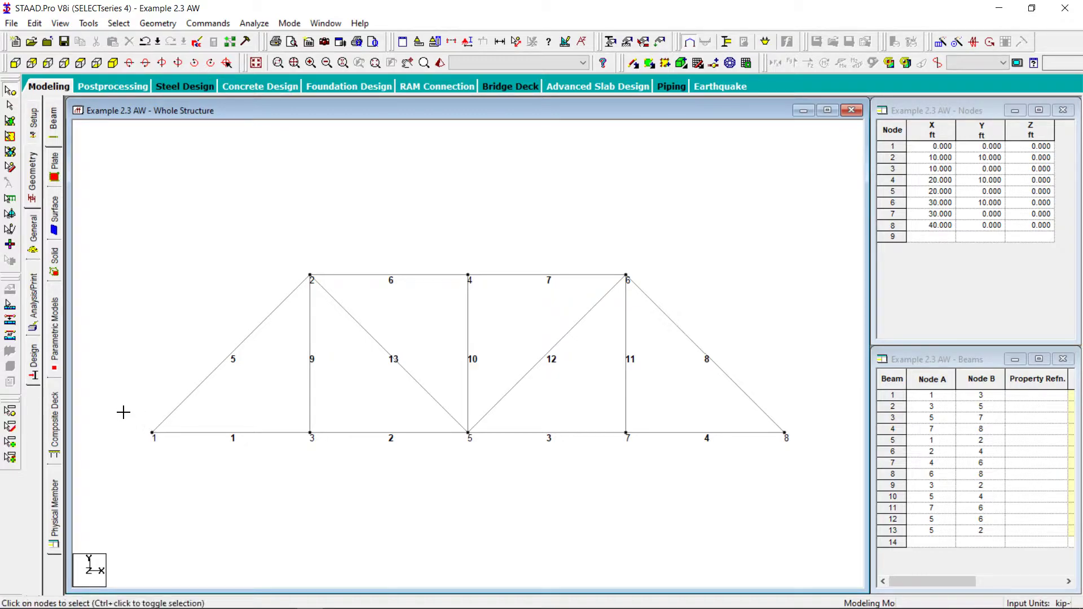
Step: Assign a pinned support to node 1 via Support Specifications, then select node 8
{"action": "left_click", "coordinate": [153, 435]}
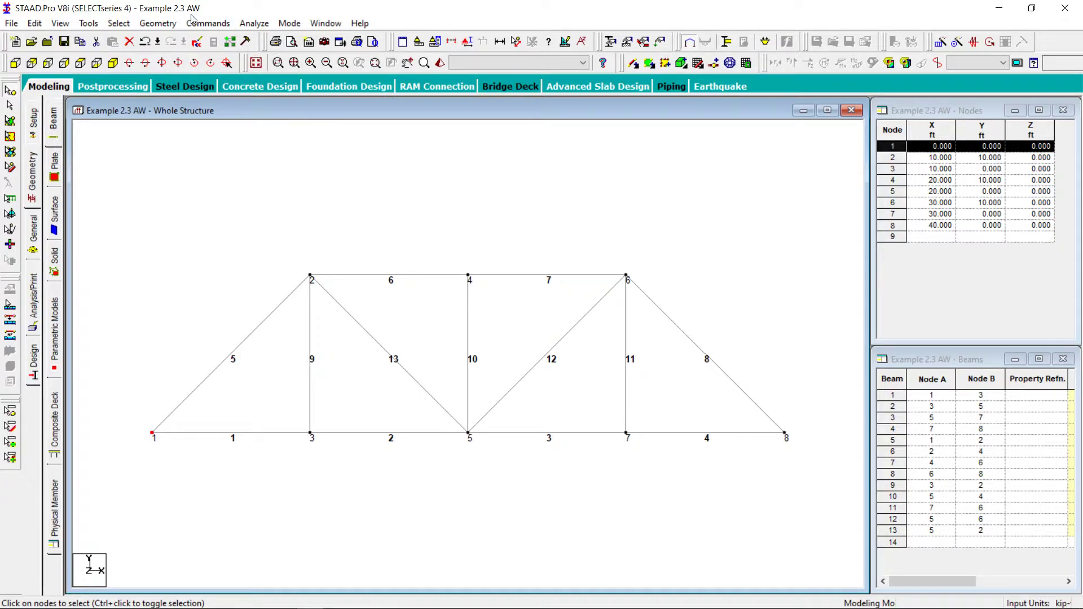
{"action": "left_click", "coordinate": [208, 22]}
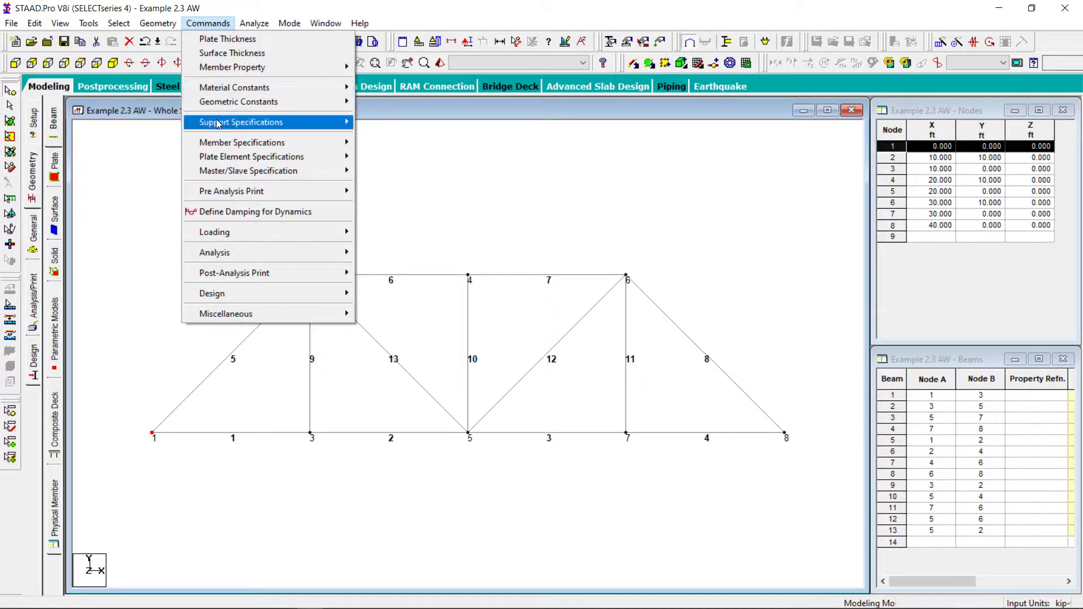
{"action": "left_click", "coordinate": [241, 122]}
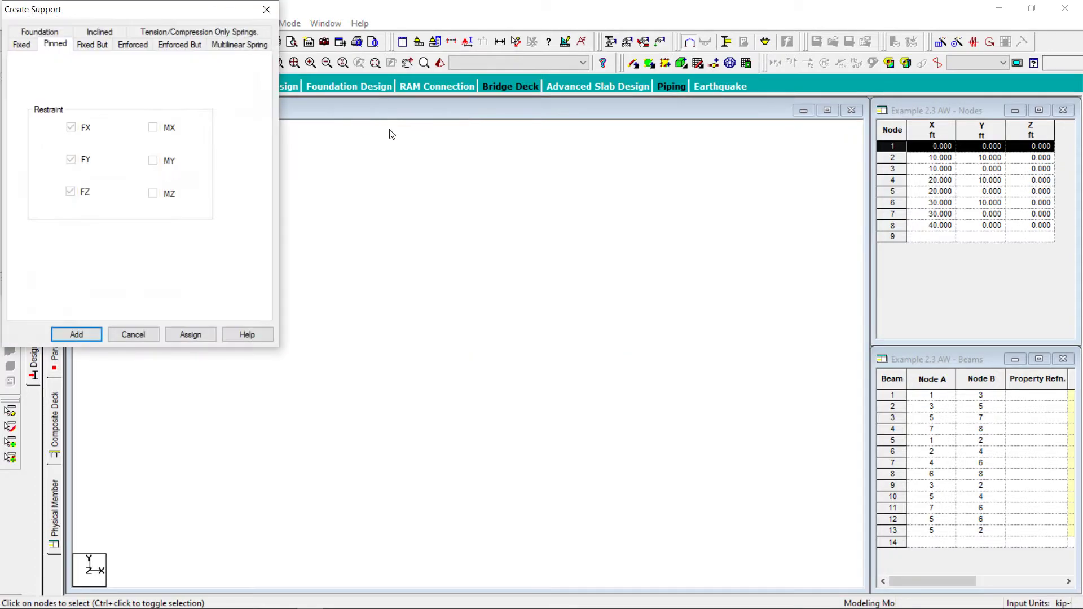
{"action": "left_click", "coordinate": [75, 335]}
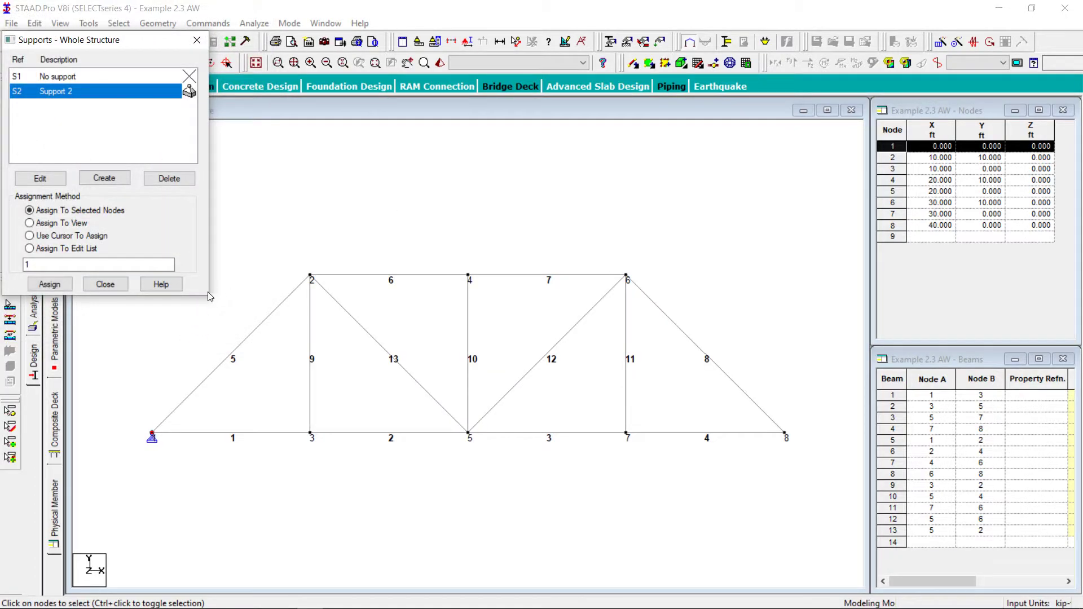
{"action": "left_click", "coordinate": [105, 284]}
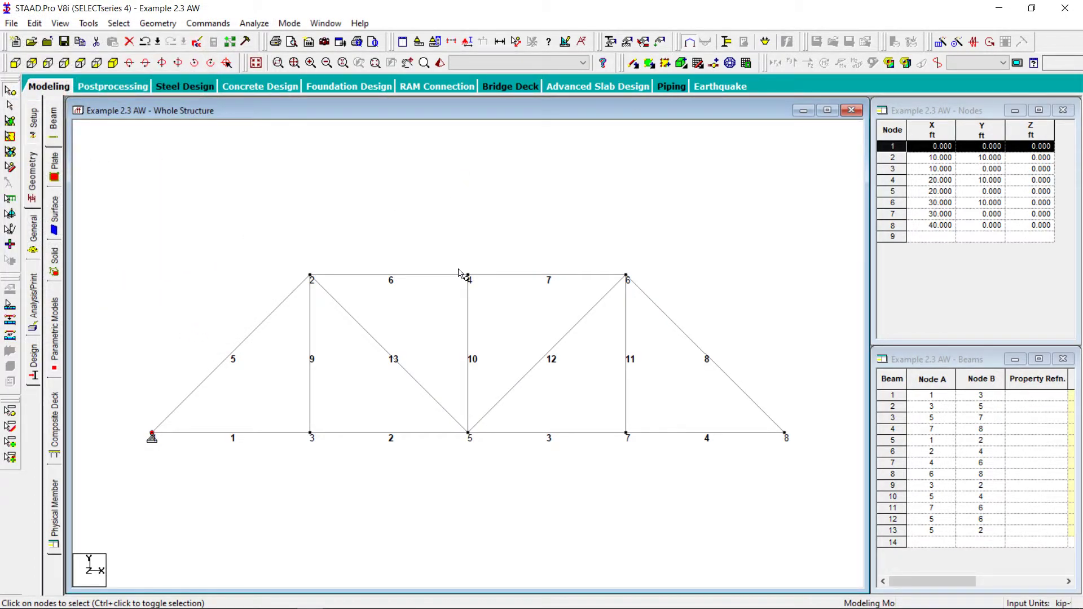
{"action": "left_click_drag", "start_coordinate": [818, 407], "coordinate": [766, 474]}
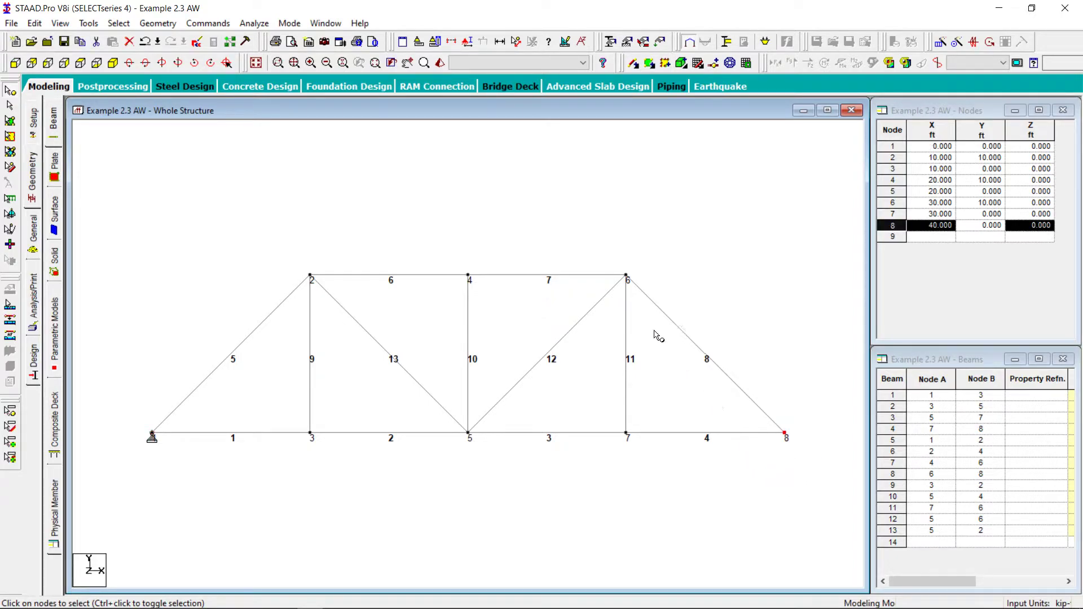
Step: Assign node 8 a Fixed But support released in FX, MX, MY and MZ (roller)
{"action": "left_click", "coordinate": [207, 23]}
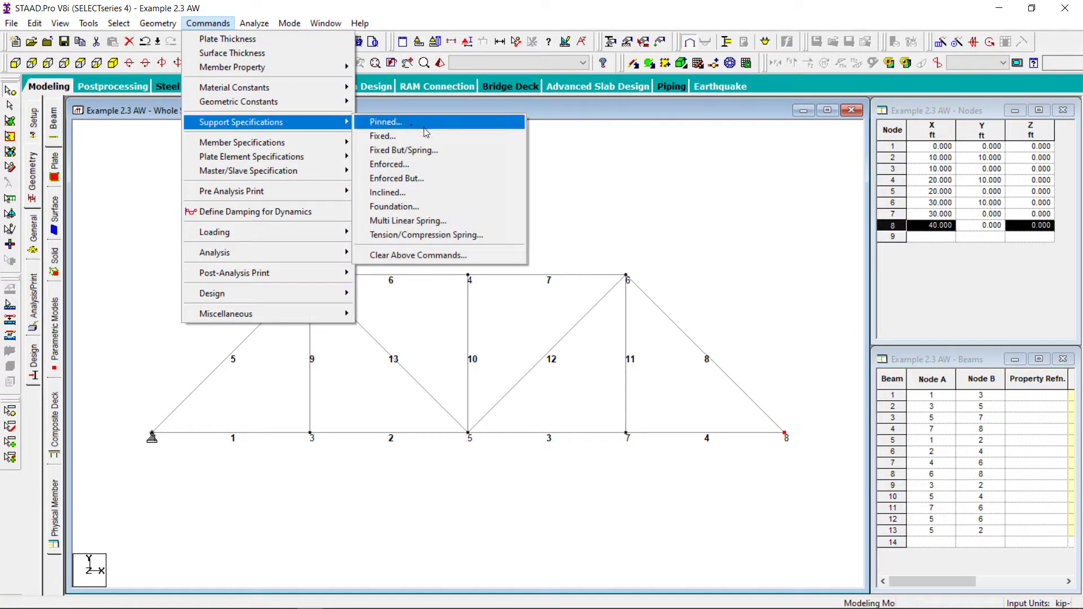
{"action": "mouse_move", "coordinate": [404, 150]}
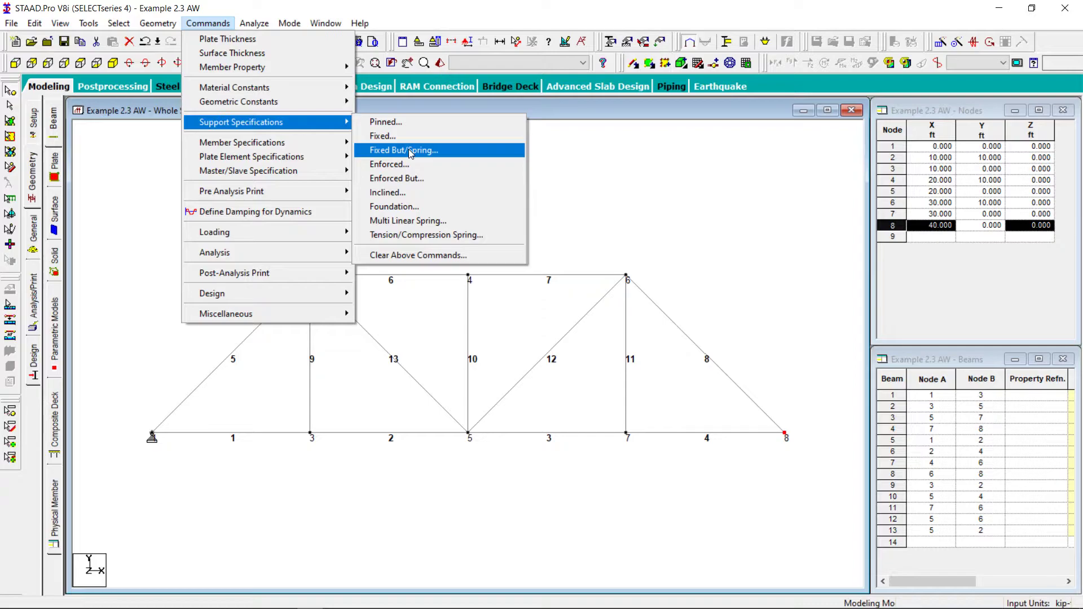
{"action": "left_click", "coordinate": [404, 150]}
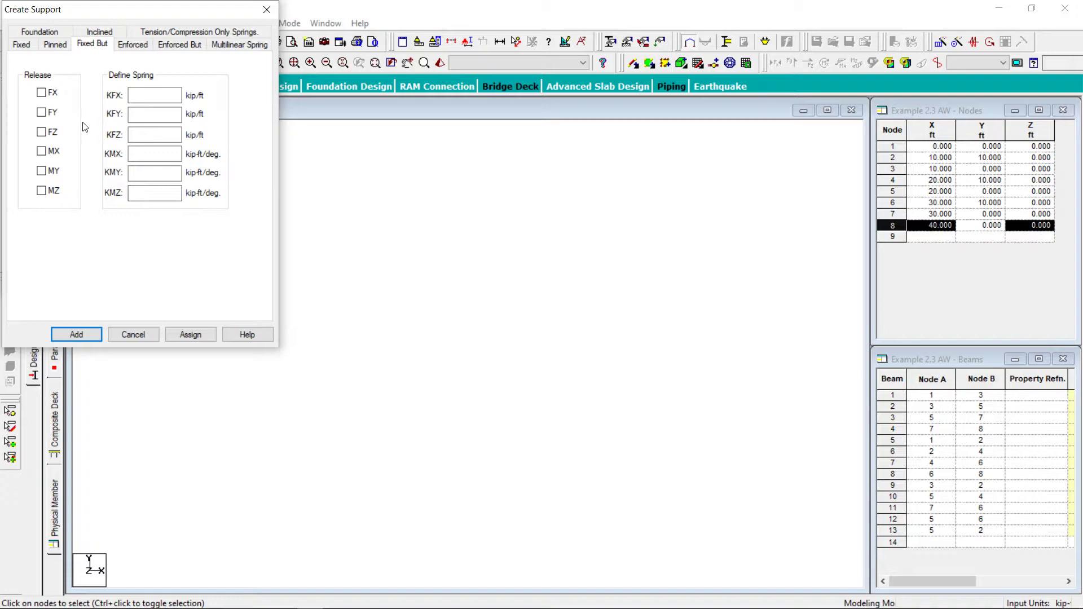
{"action": "left_click", "coordinate": [42, 92]}
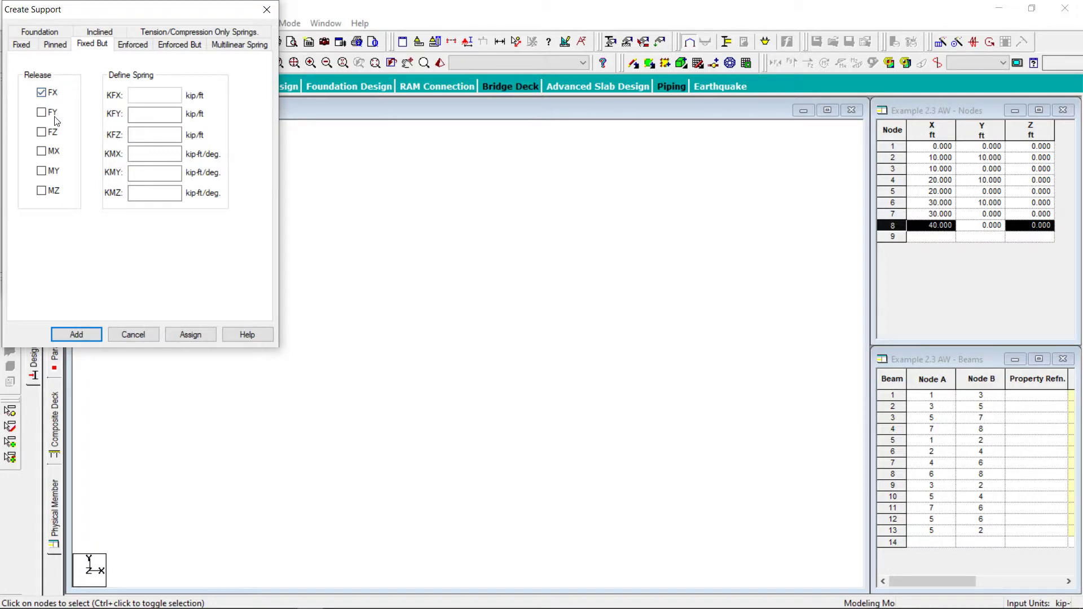
{"action": "left_click", "coordinate": [41, 112]}
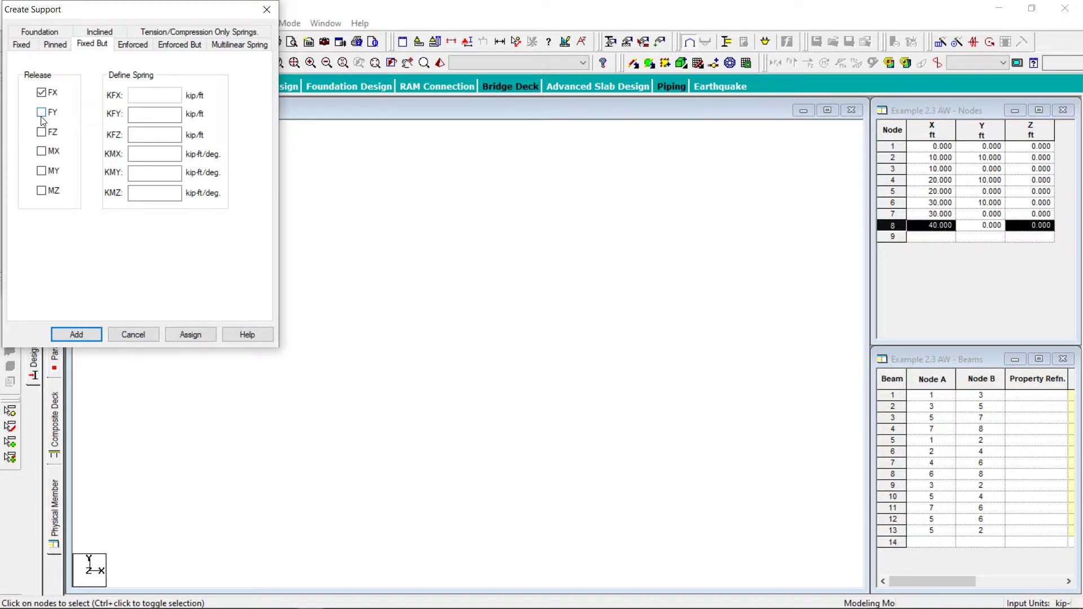
{"action": "left_click", "coordinate": [41, 112]}
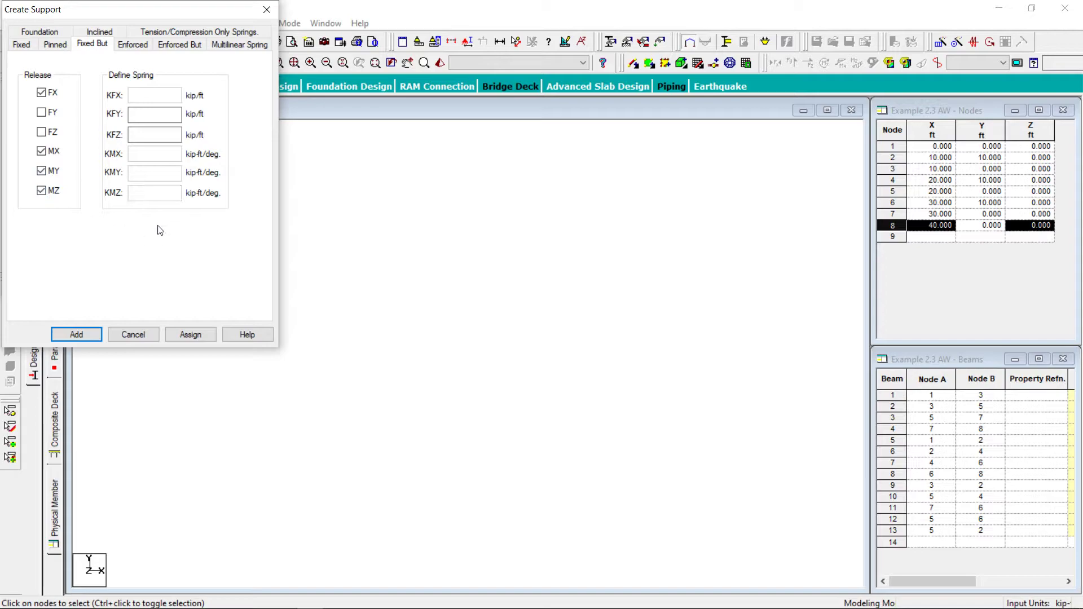
{"action": "left_click", "coordinate": [76, 335]}
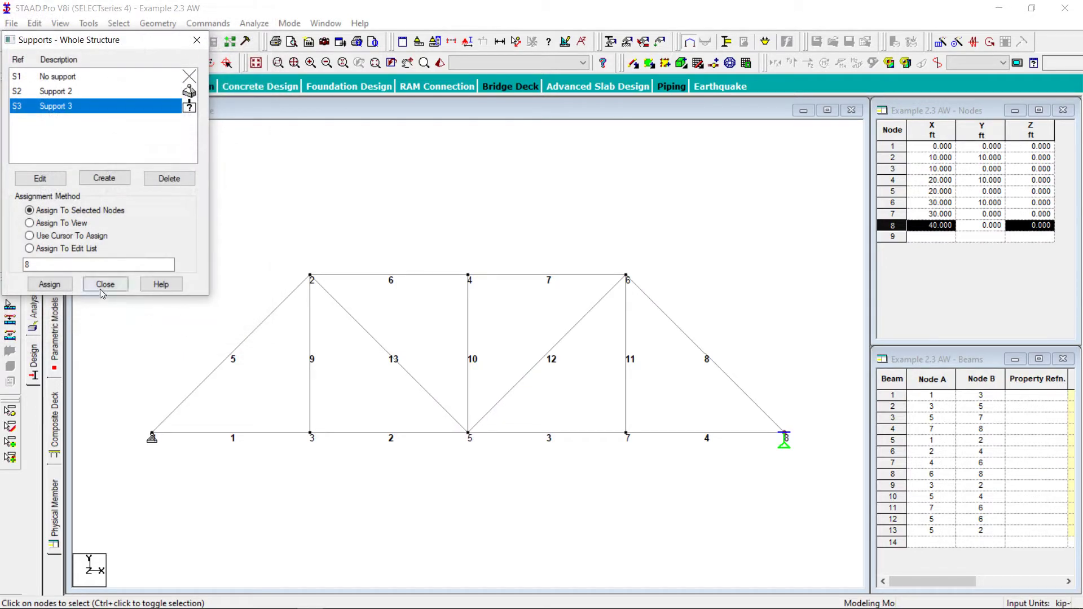
{"action": "left_click", "coordinate": [105, 284]}
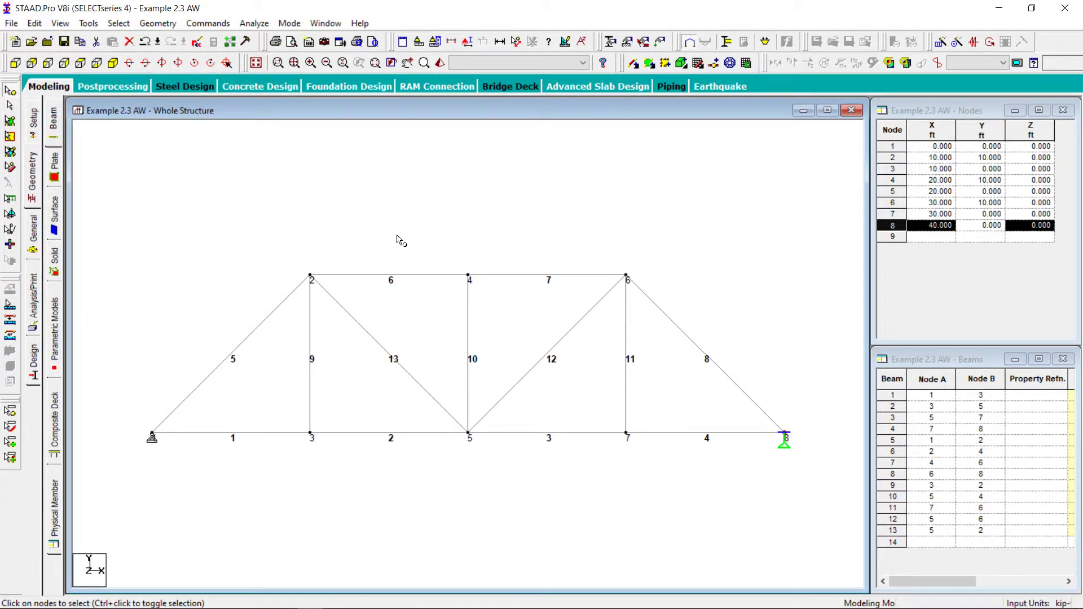
{"action": "mouse_move", "coordinate": [339, 132]}
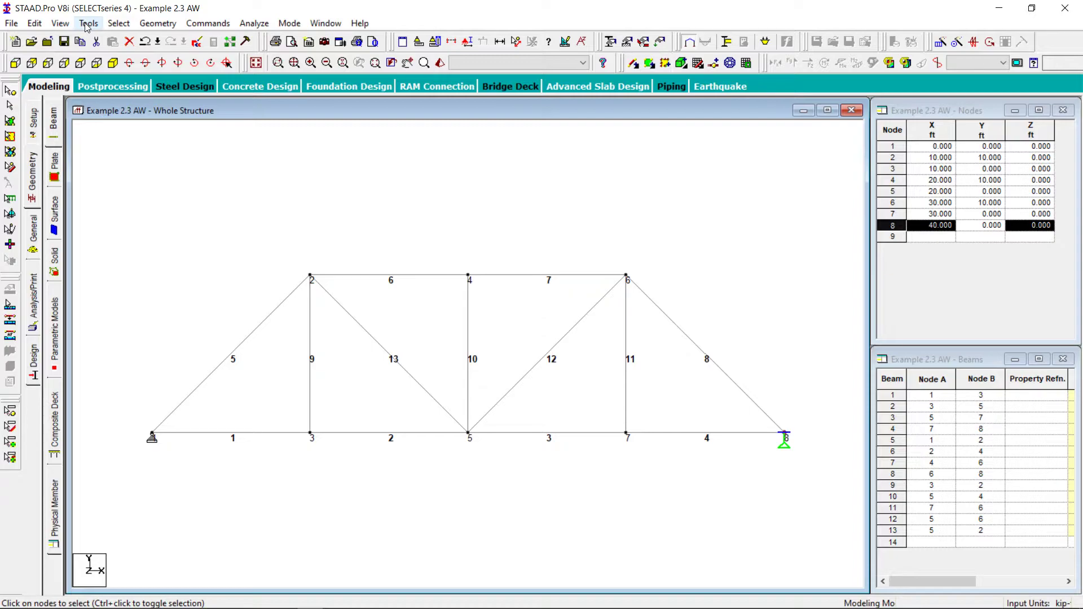
Step: Select all beams of the truss and bring up the steel table for member sections
{"action": "left_click", "coordinate": [118, 23]}
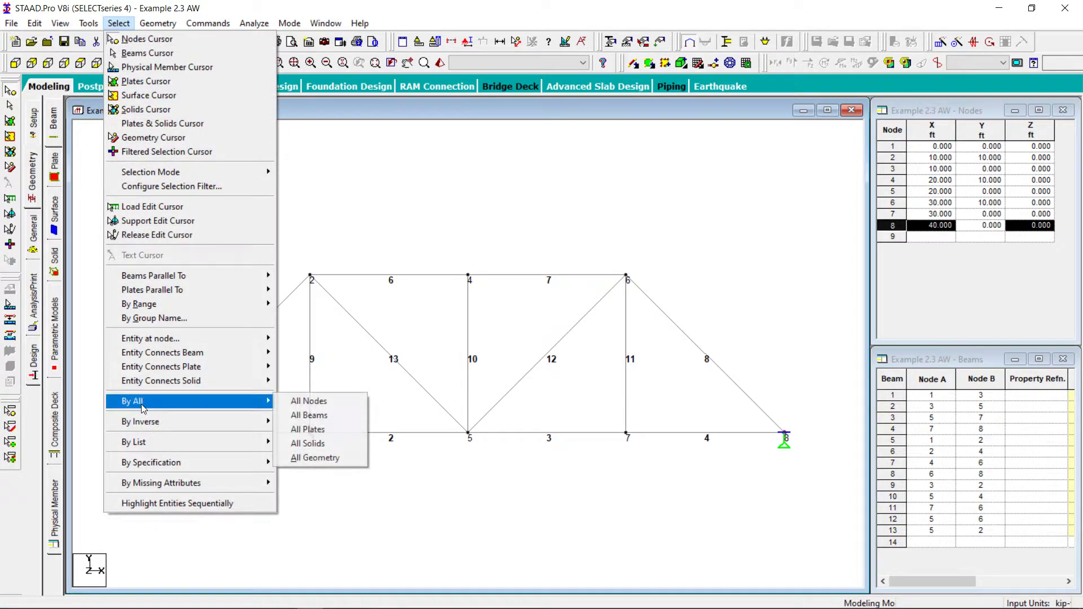
{"action": "left_click", "coordinate": [309, 415]}
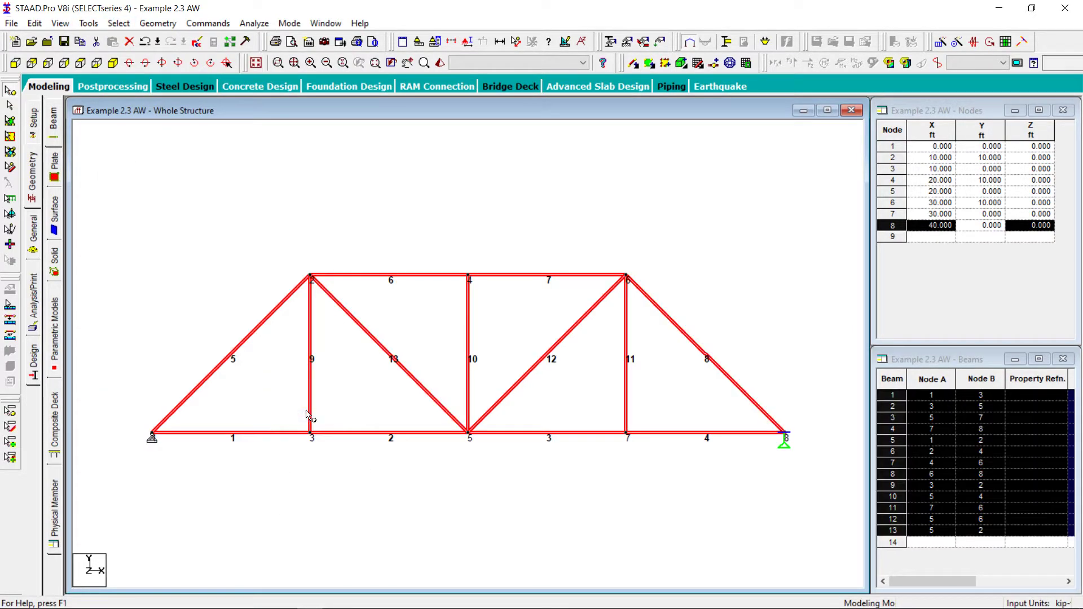
{"action": "mouse_move", "coordinate": [335, 130]}
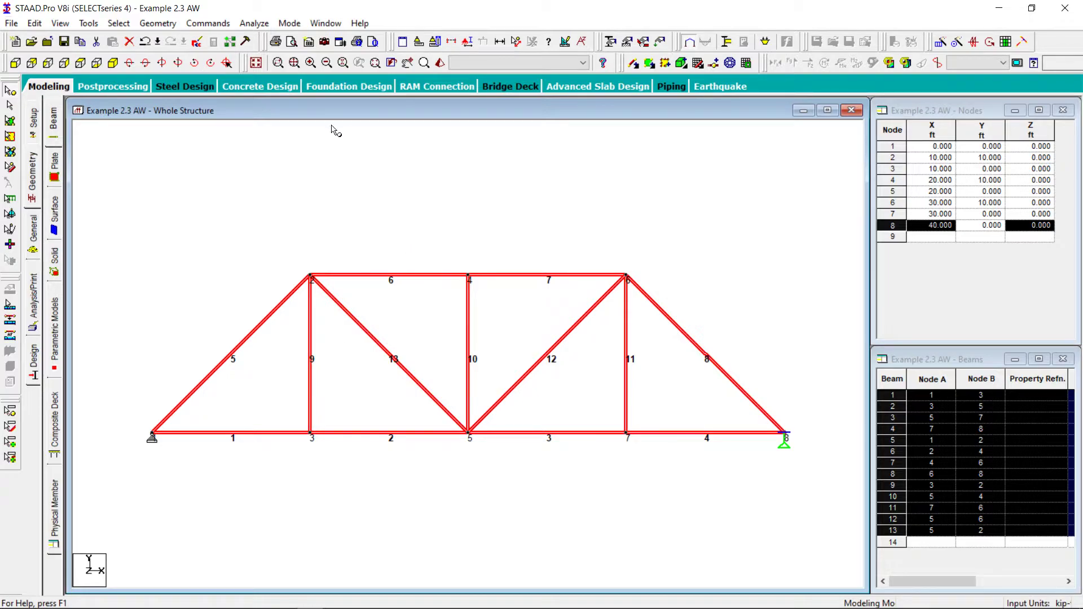
{"action": "left_click", "coordinate": [209, 23]}
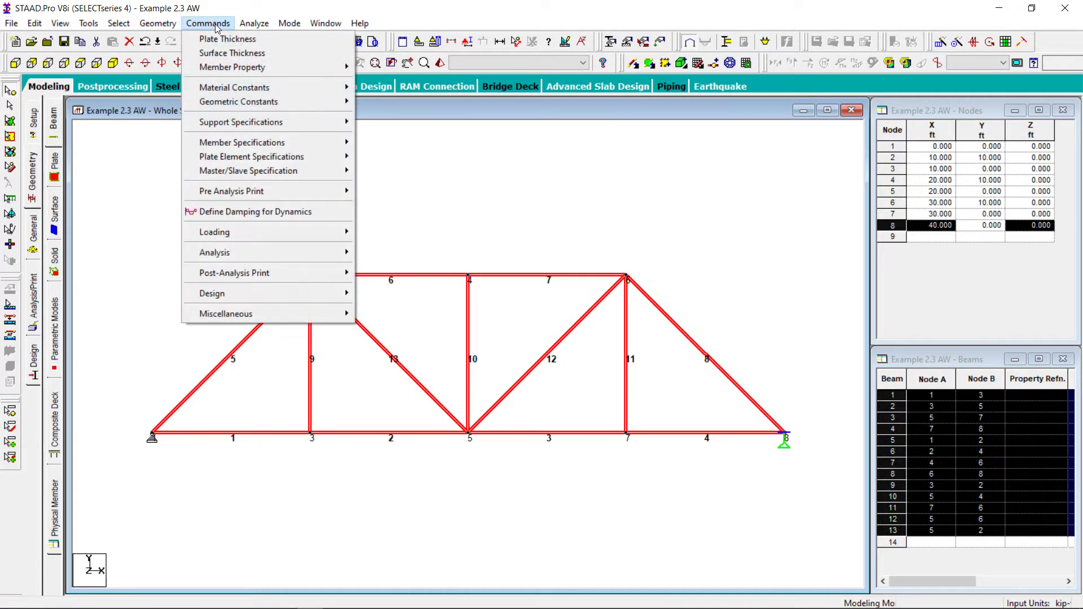
{"action": "mouse_move", "coordinate": [232, 68]}
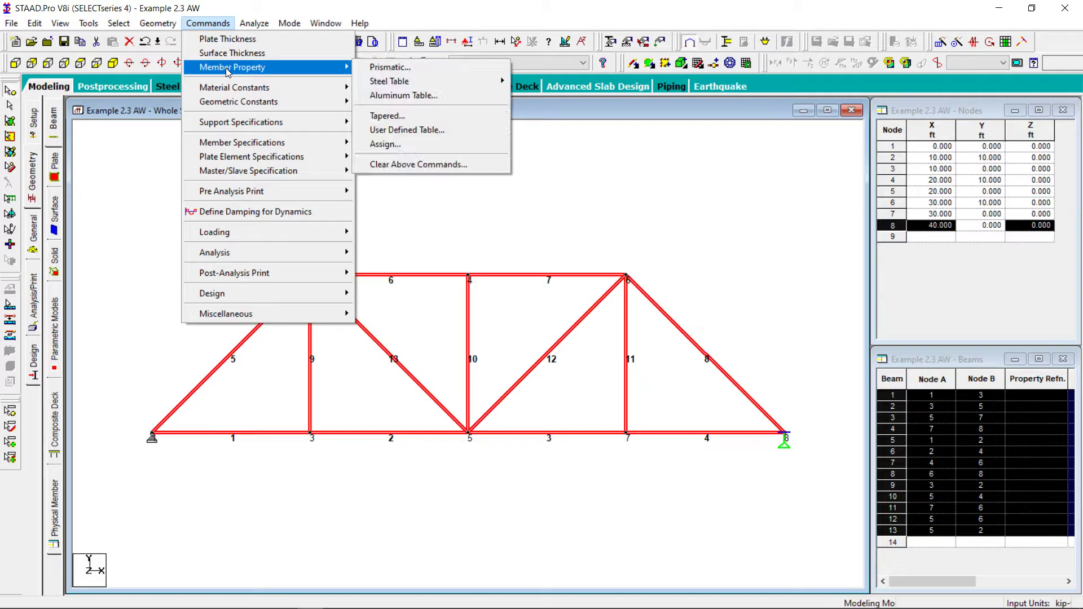
{"action": "left_click", "coordinate": [390, 68]}
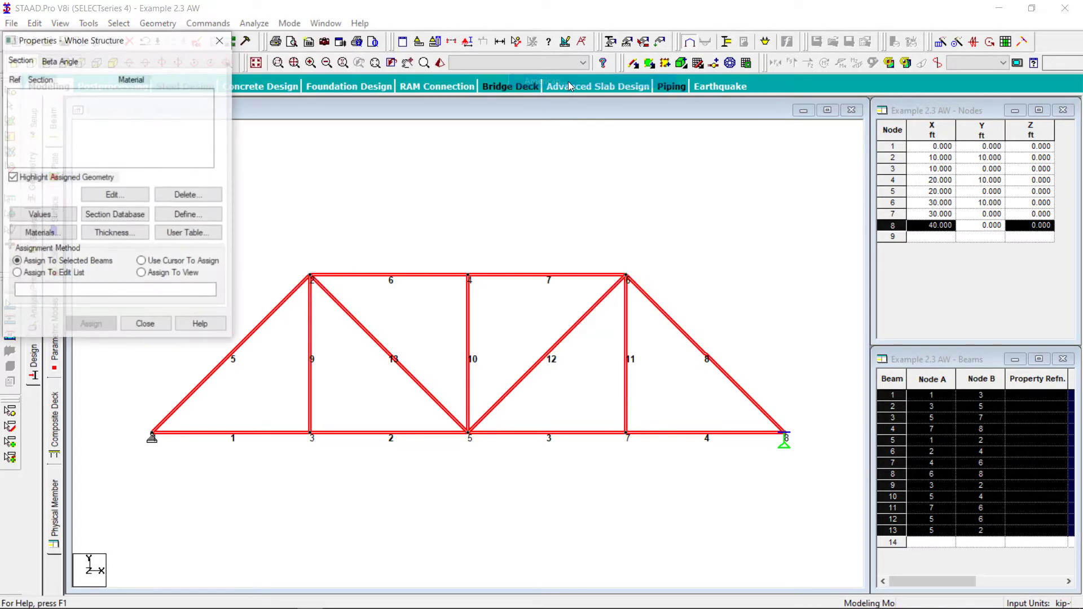
{"action": "left_click", "coordinate": [114, 214]}
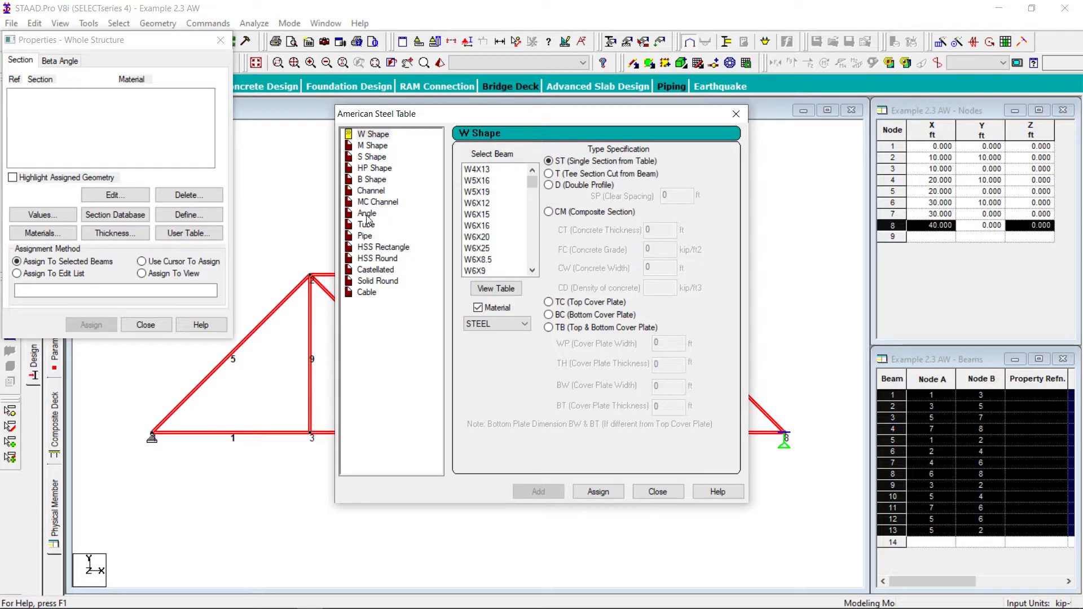
Step: Assign the angle section L40404 to all thirteen selected truss members
{"action": "left_click", "coordinate": [367, 213]}
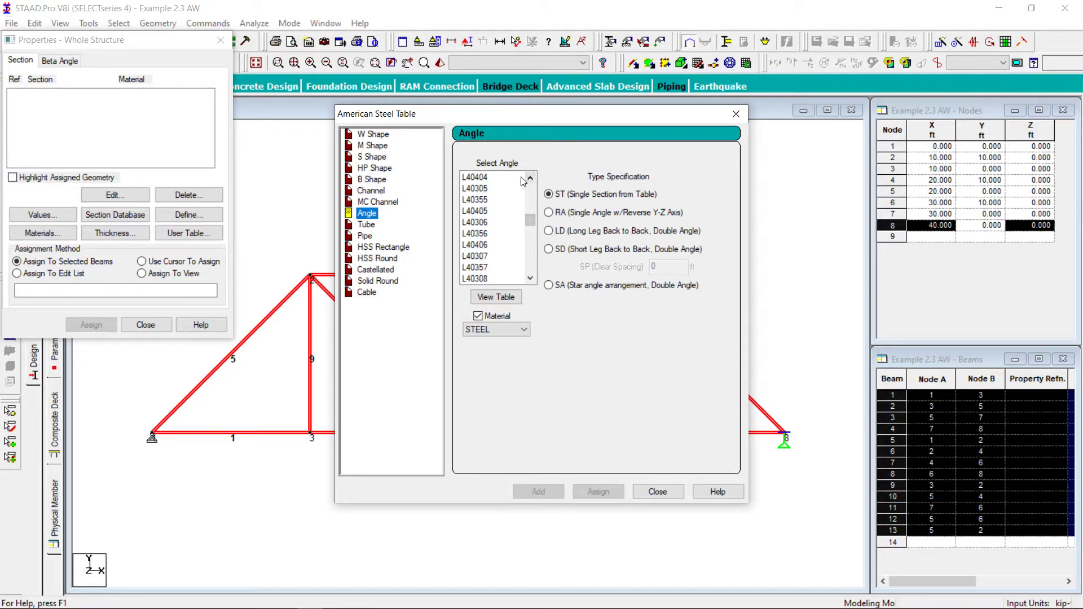
{"action": "left_click", "coordinate": [475, 176]}
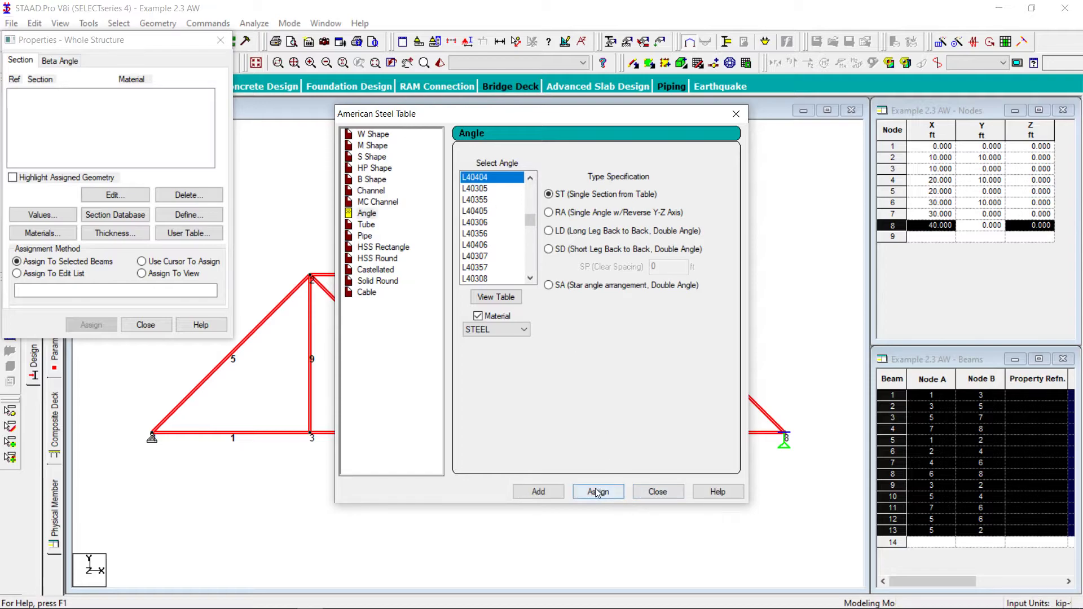
{"action": "left_click", "coordinate": [597, 492]}
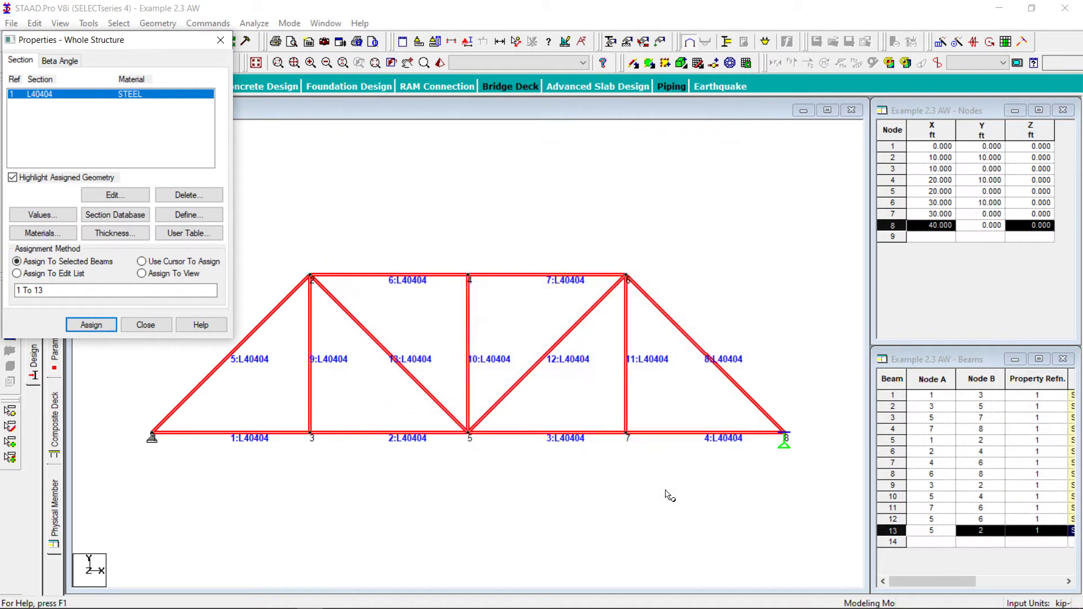
{"action": "mouse_move", "coordinate": [308, 392]}
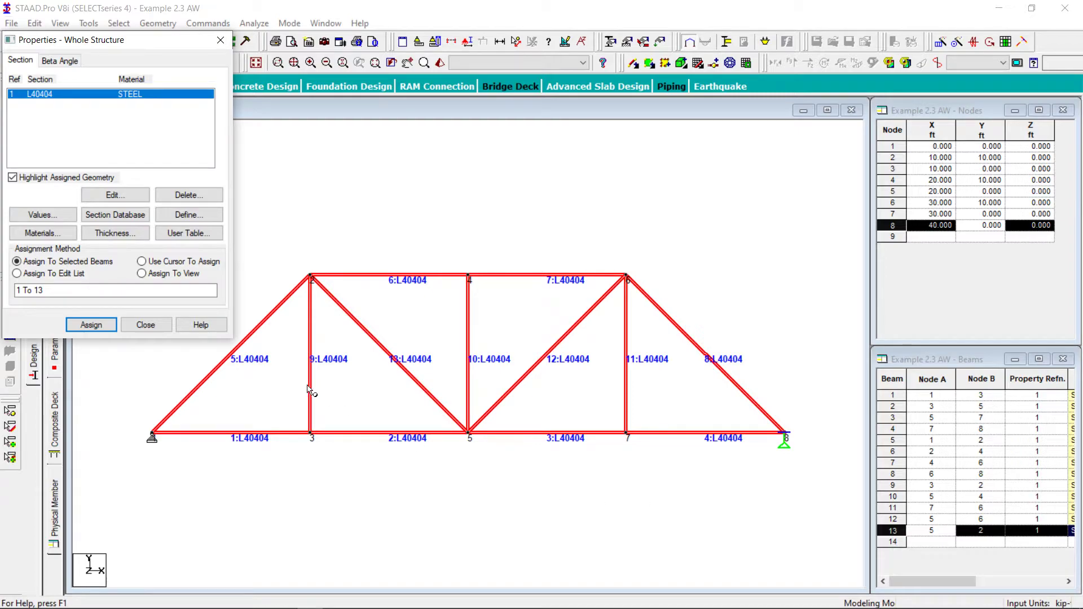
{"action": "left_click", "coordinate": [145, 325]}
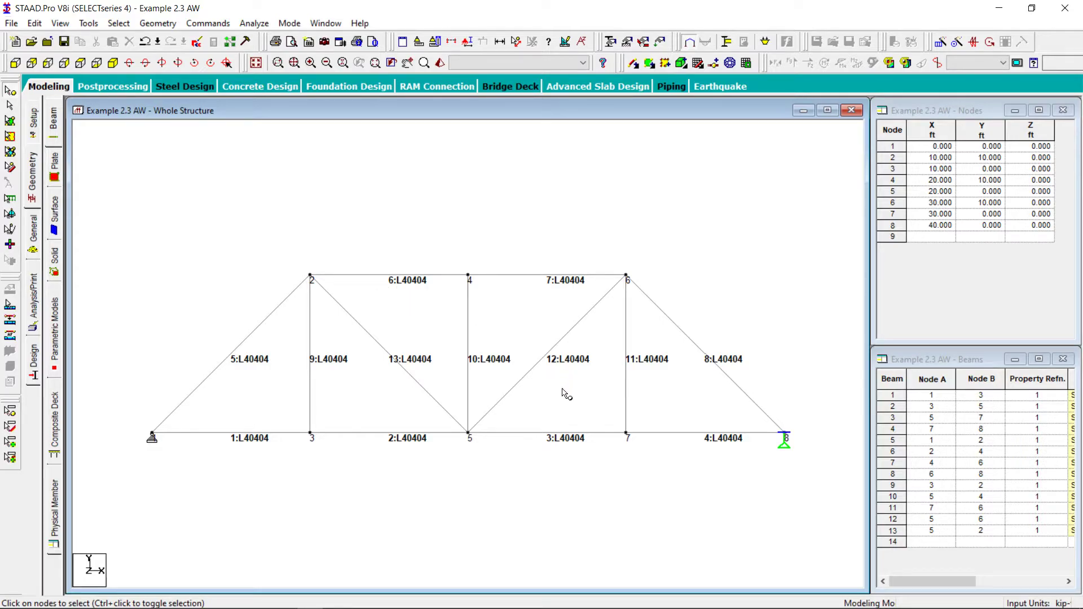
{"action": "mouse_move", "coordinate": [168, 43]}
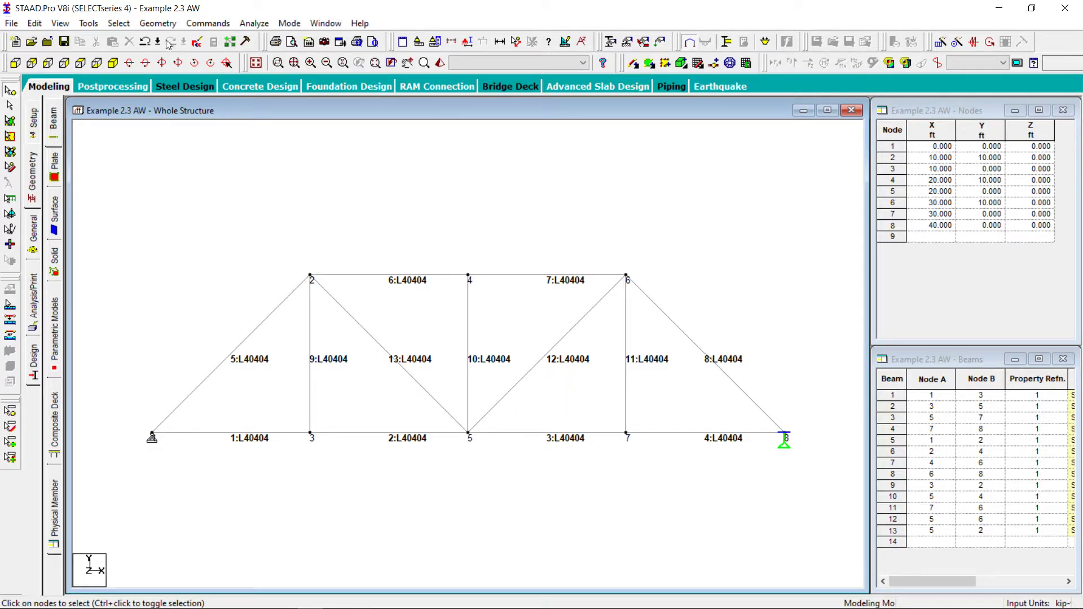
Step: Close the whole-structure specifications and return to the member Properties page listing L40404
{"action": "left_click", "coordinate": [157, 22]}
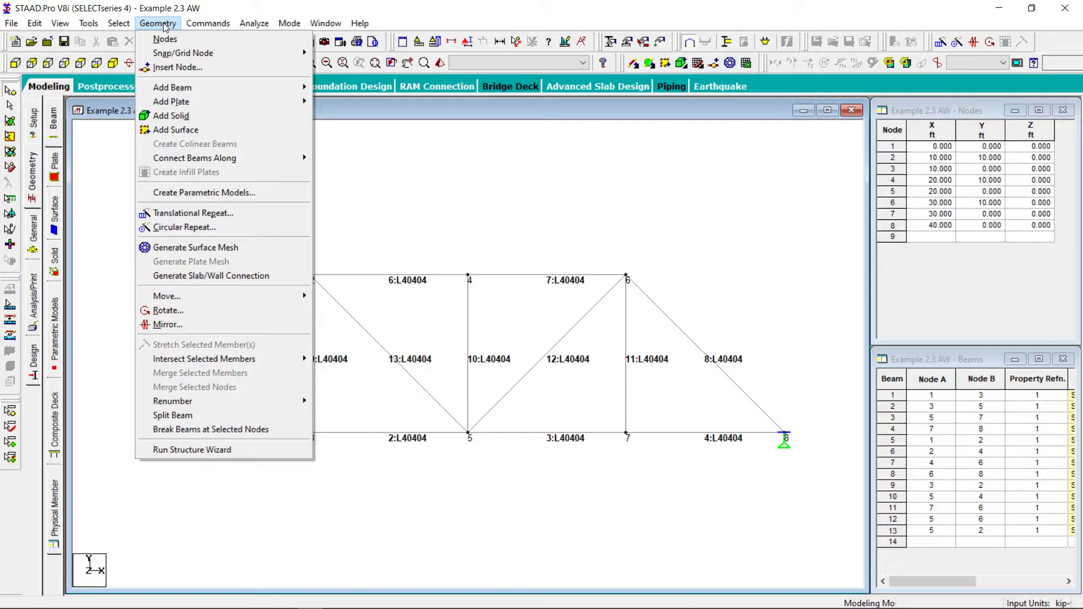
{"action": "mouse_move", "coordinate": [163, 29]}
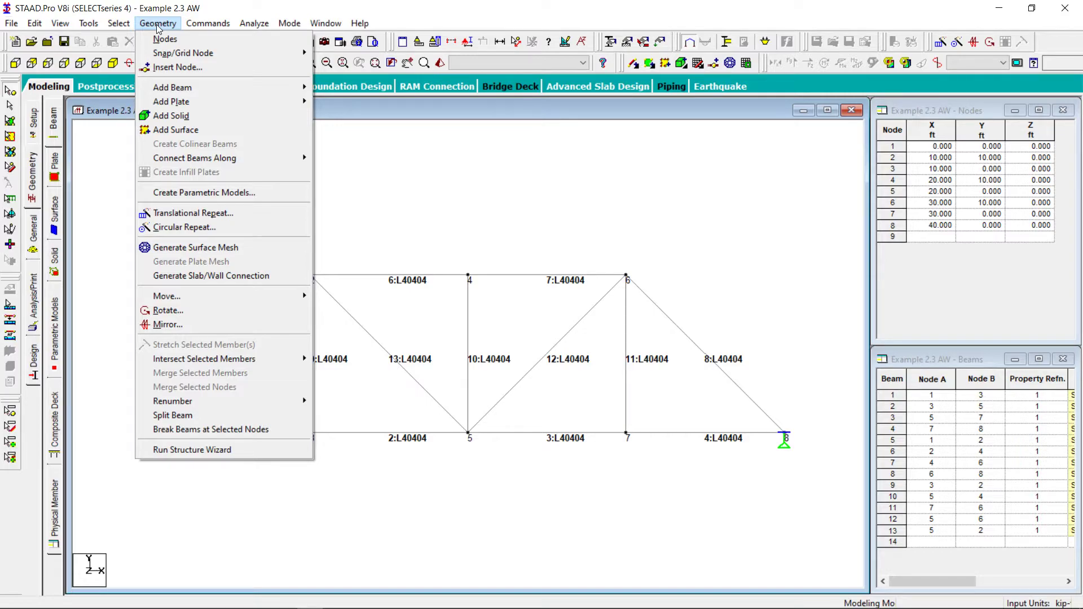
{"action": "left_click", "coordinate": [118, 23]}
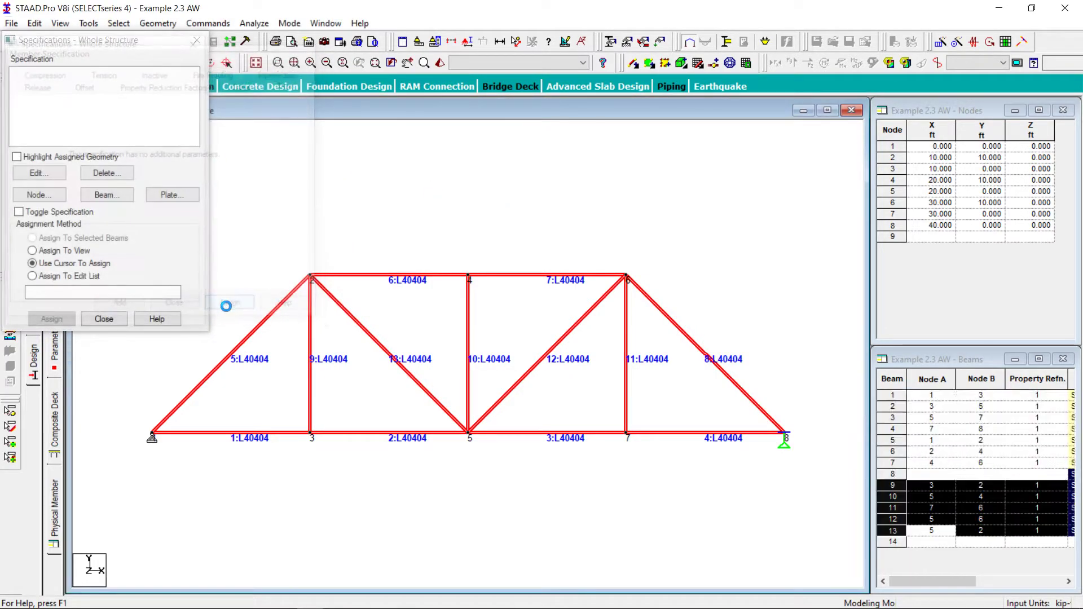
{"action": "left_click", "coordinate": [104, 318]}
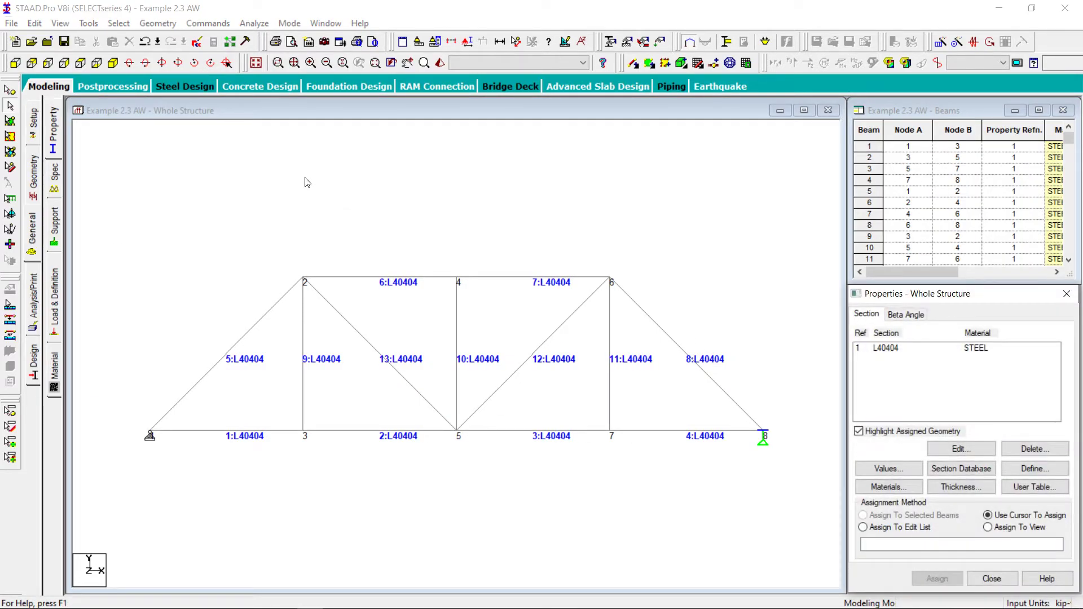
{"action": "mouse_move", "coordinate": [442, 209]}
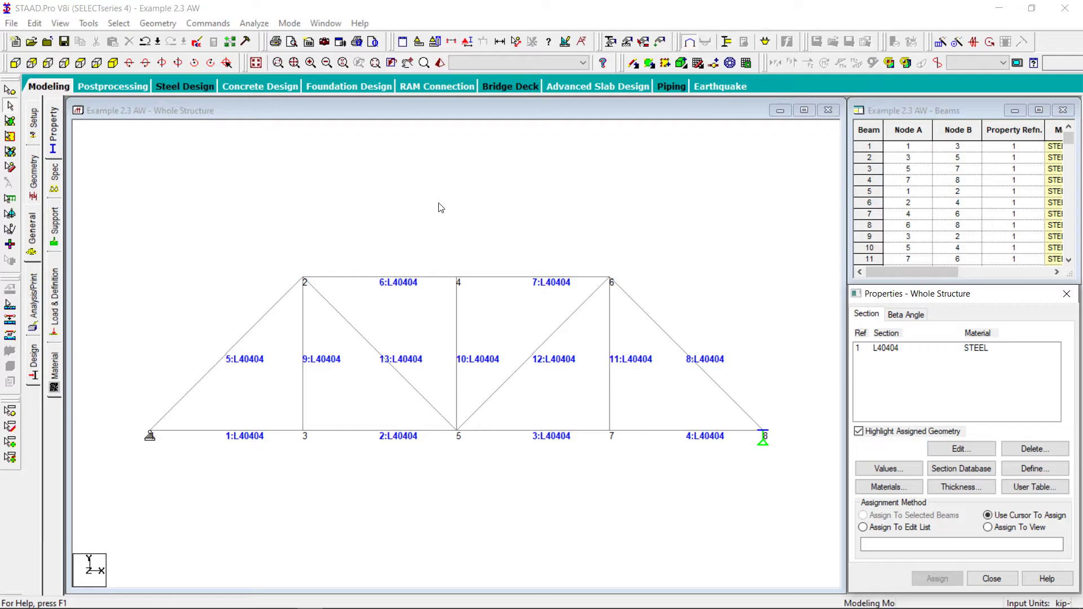
Step: Switch to the Load & Definition page and save the modified truss model
{"action": "left_click", "coordinate": [32, 299]}
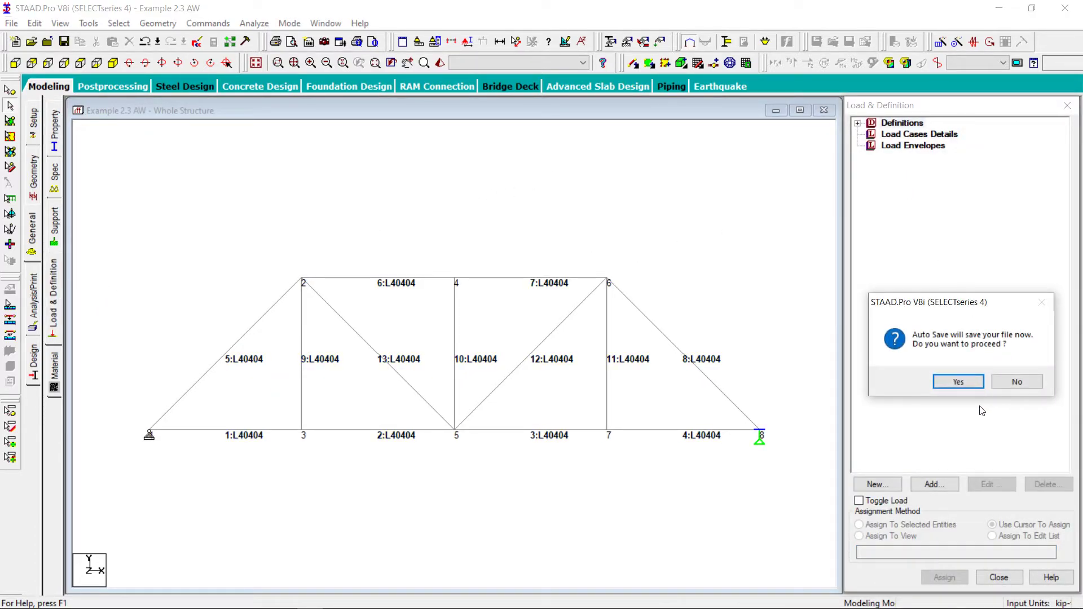
{"action": "left_click", "coordinate": [957, 381]}
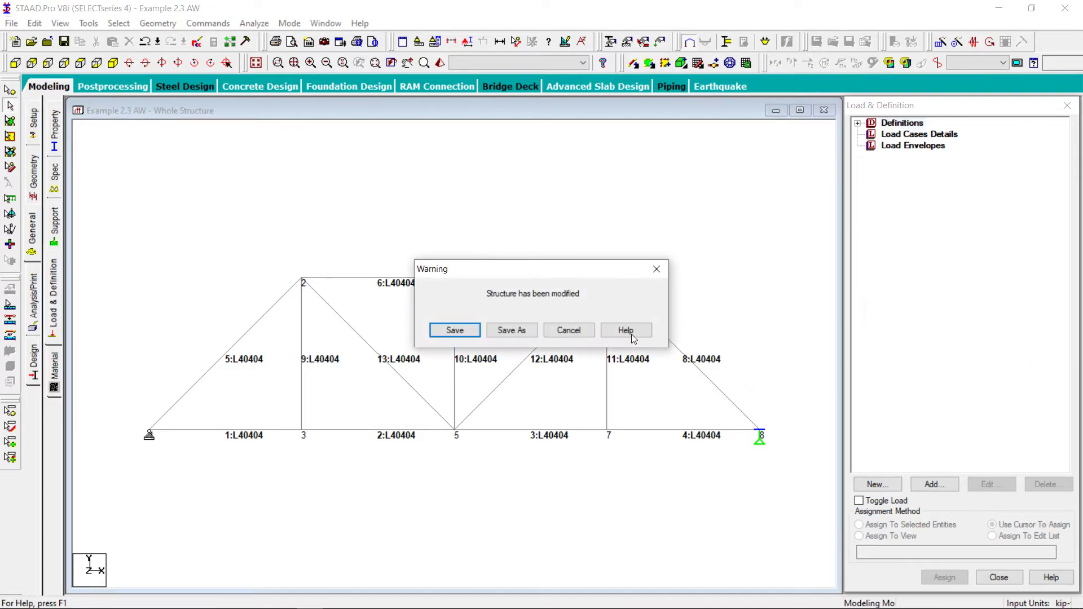
{"action": "left_click", "coordinate": [568, 330]}
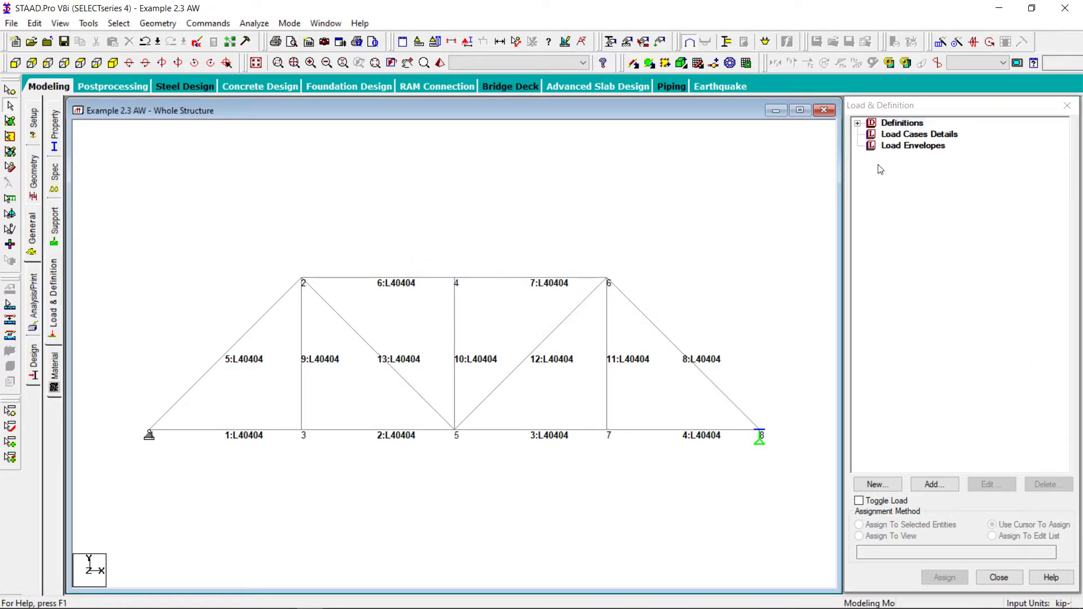
Step: Create primary load case 1 titled LOAD CASE 1 under Load Cases Details
{"action": "left_click", "coordinate": [919, 134]}
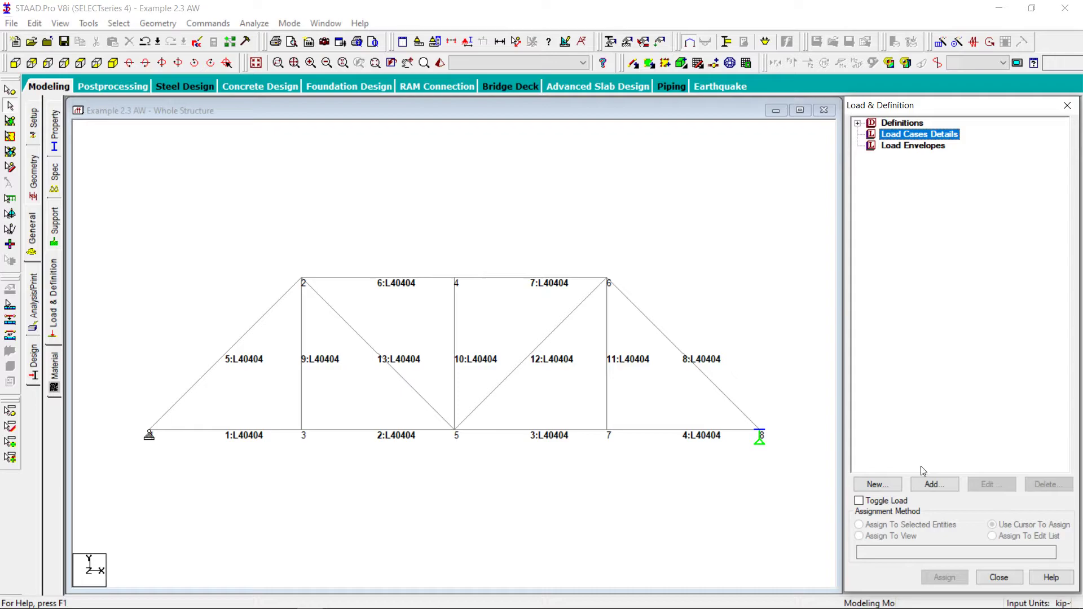
{"action": "left_click", "coordinate": [933, 485]}
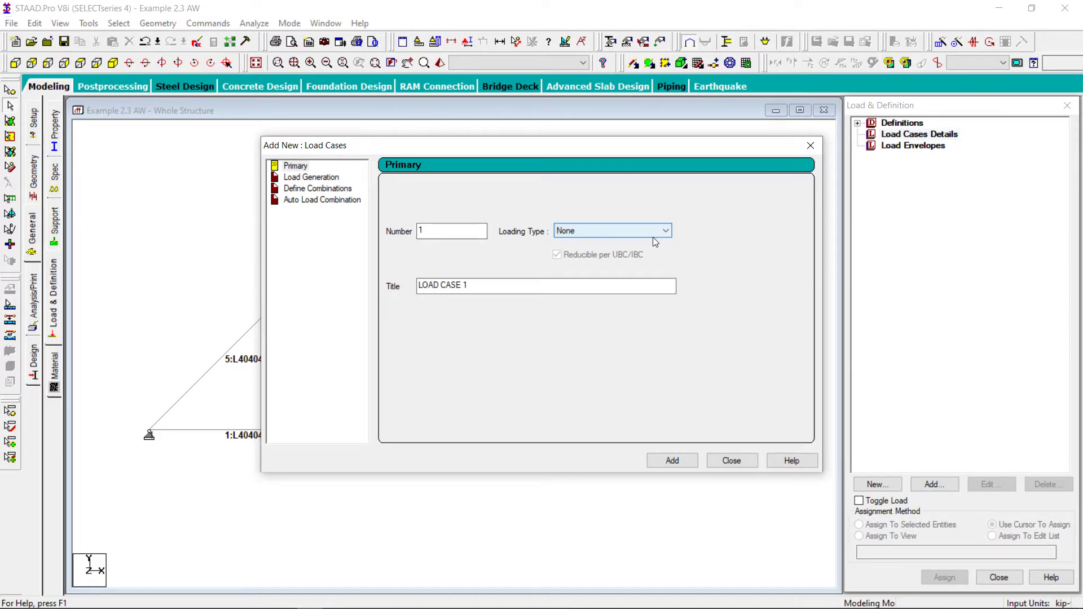
{"action": "left_click", "coordinate": [671, 461]}
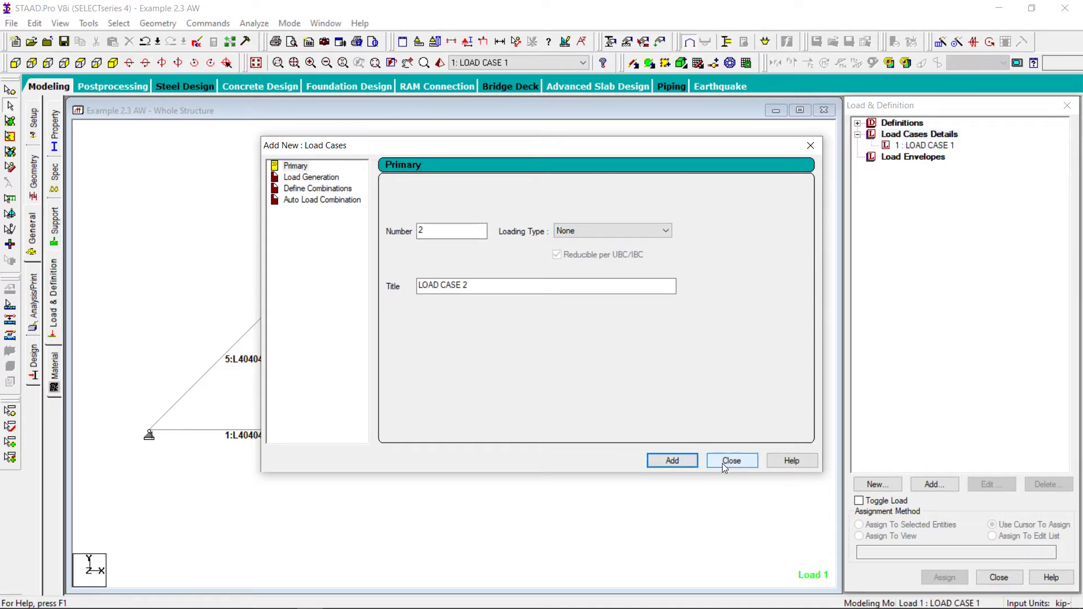
{"action": "left_click", "coordinate": [732, 461]}
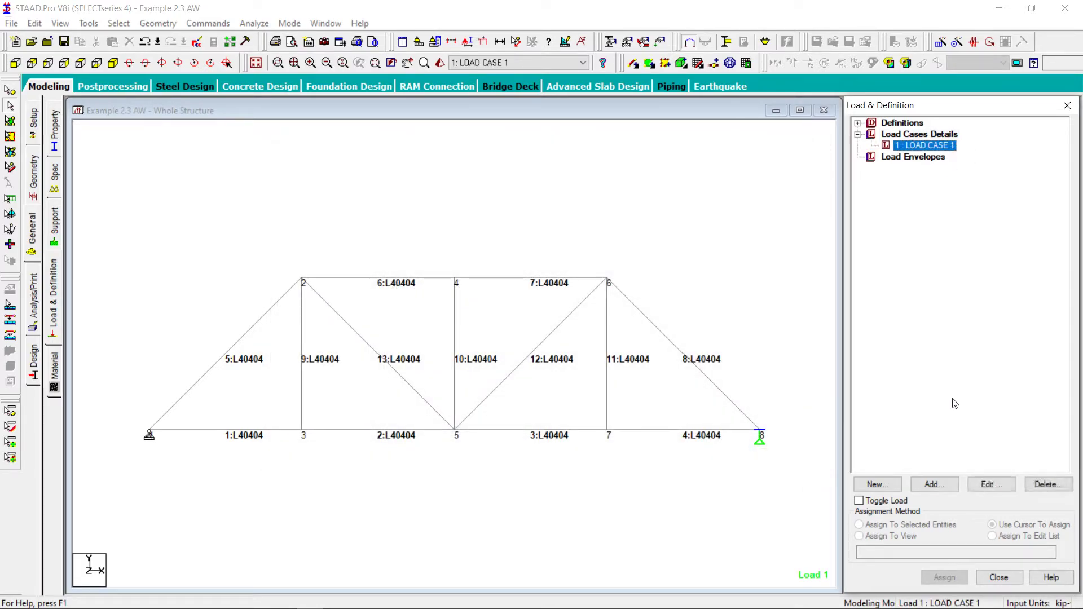
Step: Add a nodal load with Fy = -10 kip to LOAD CASE 1
{"action": "left_click", "coordinate": [935, 484]}
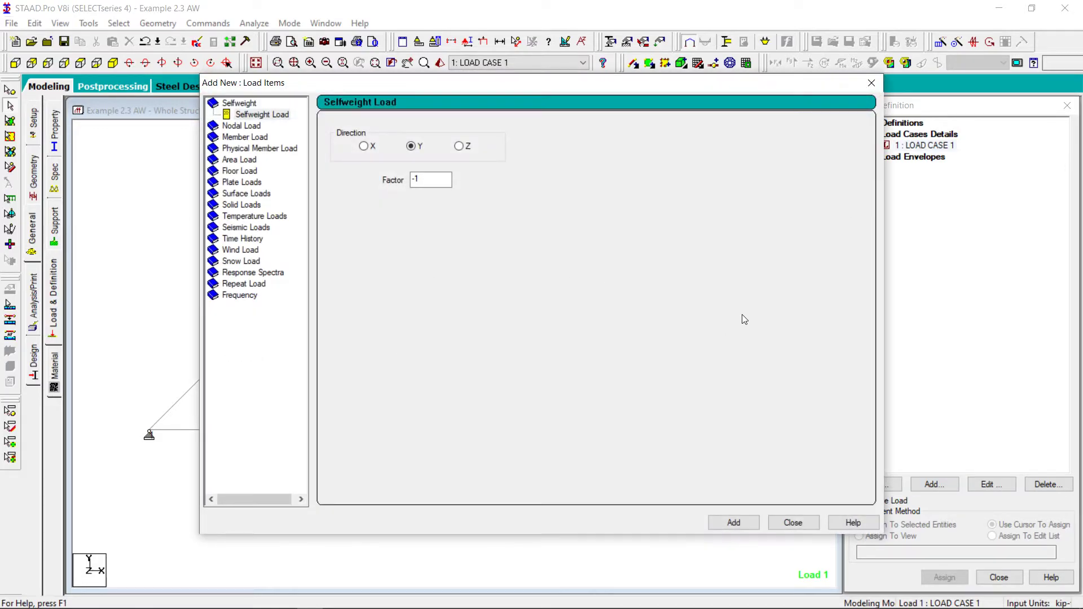
{"action": "left_click", "coordinate": [242, 114]}
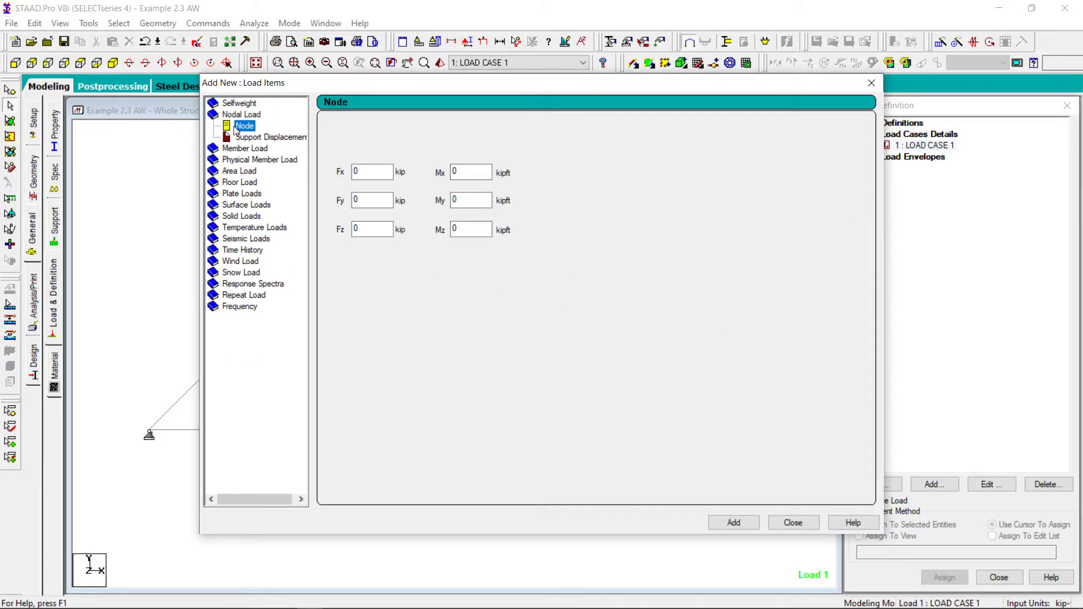
{"action": "left_click", "coordinate": [372, 200]}
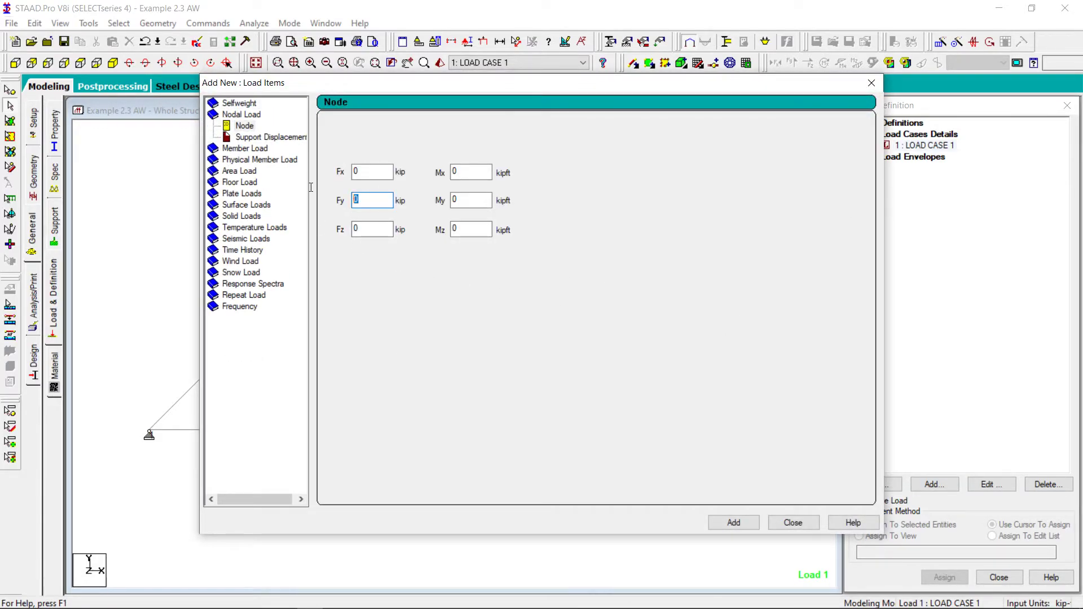
{"action": "type", "text": "-"}
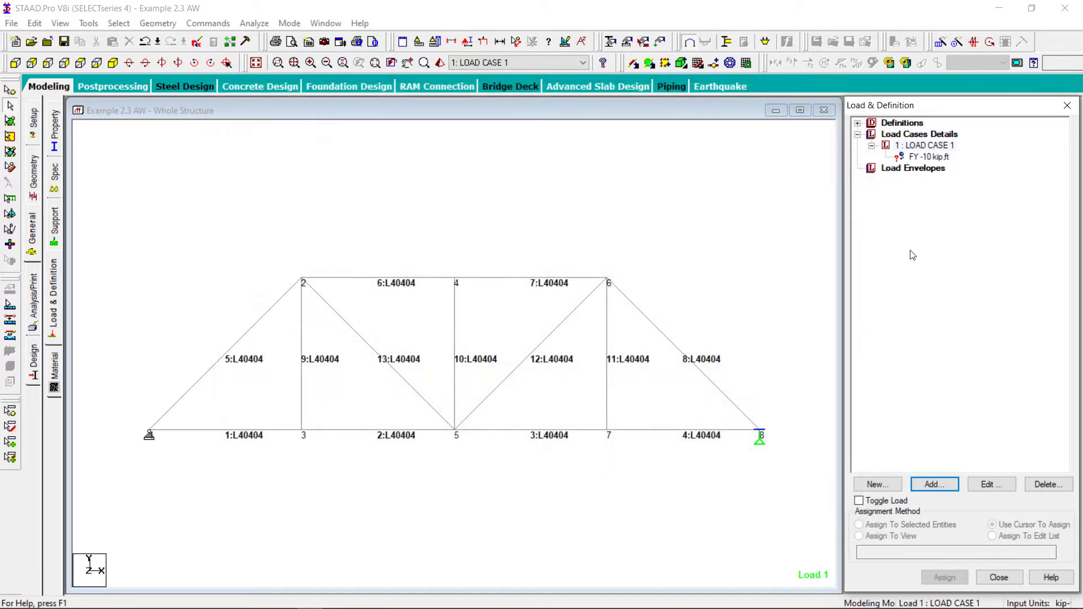
Step: Assign the FY -10 kip nodal load to the selected nodes 3, 5 and 7
{"action": "left_click", "coordinate": [928, 157]}
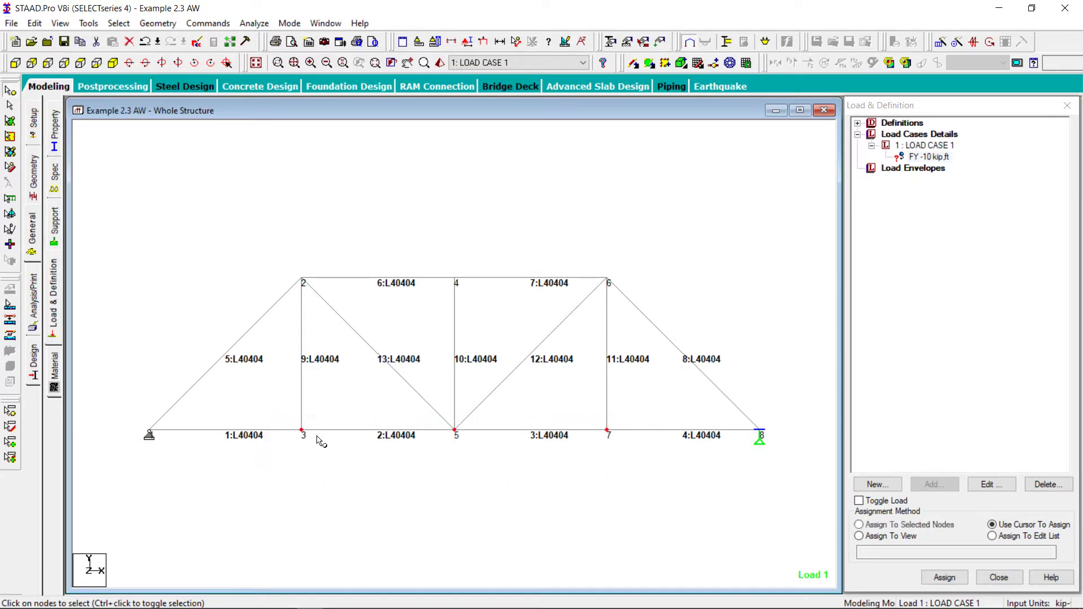
{"action": "left_click", "coordinate": [858, 524]}
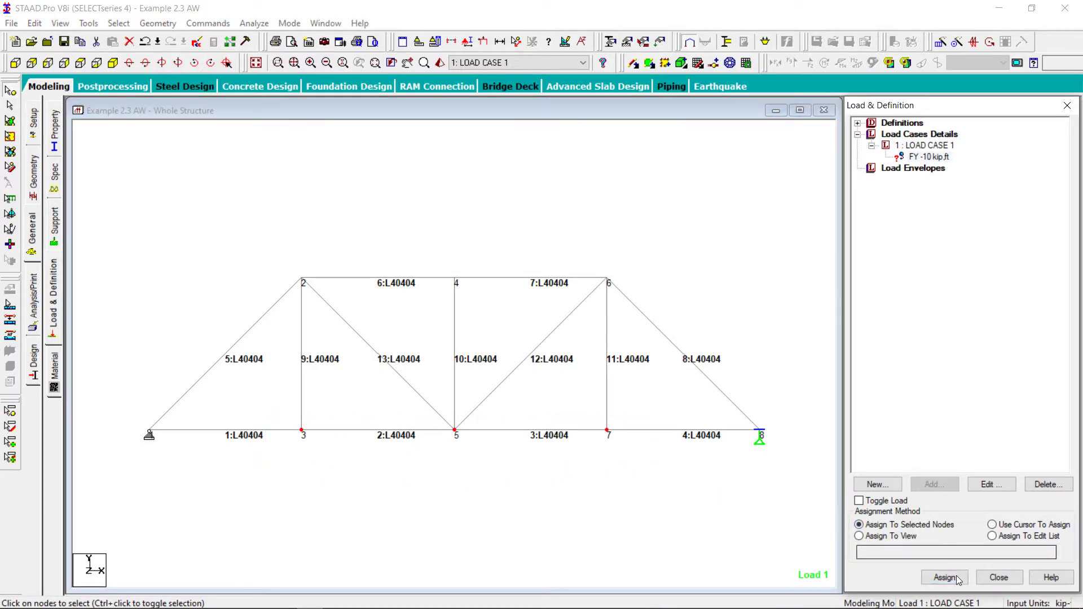
{"action": "left_click", "coordinate": [944, 578]}
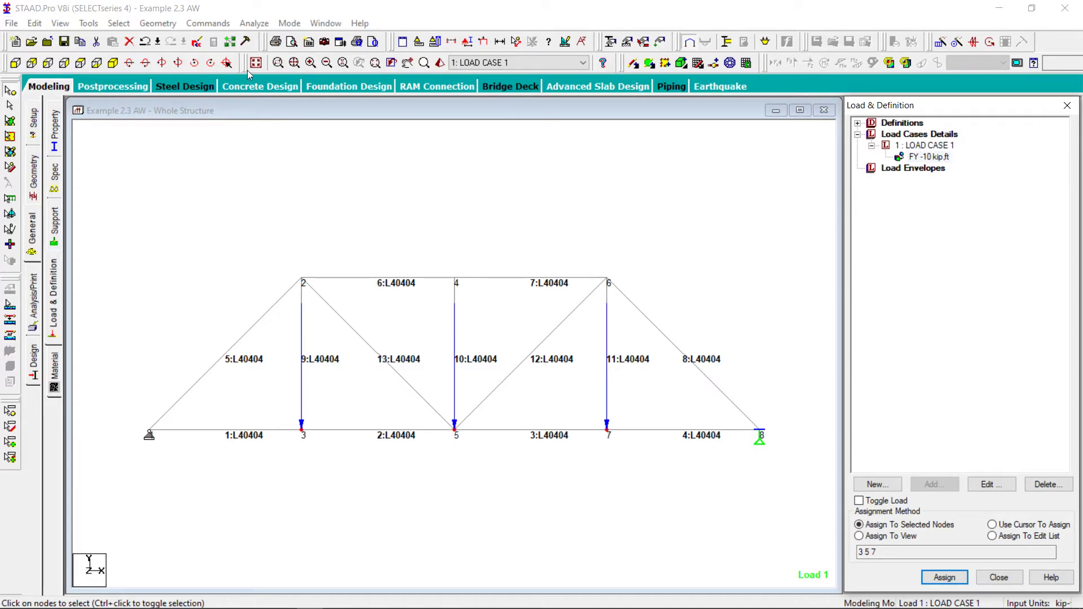
Step: Add a Perform Analysis command with No Print and save the model
{"action": "left_click", "coordinate": [207, 23]}
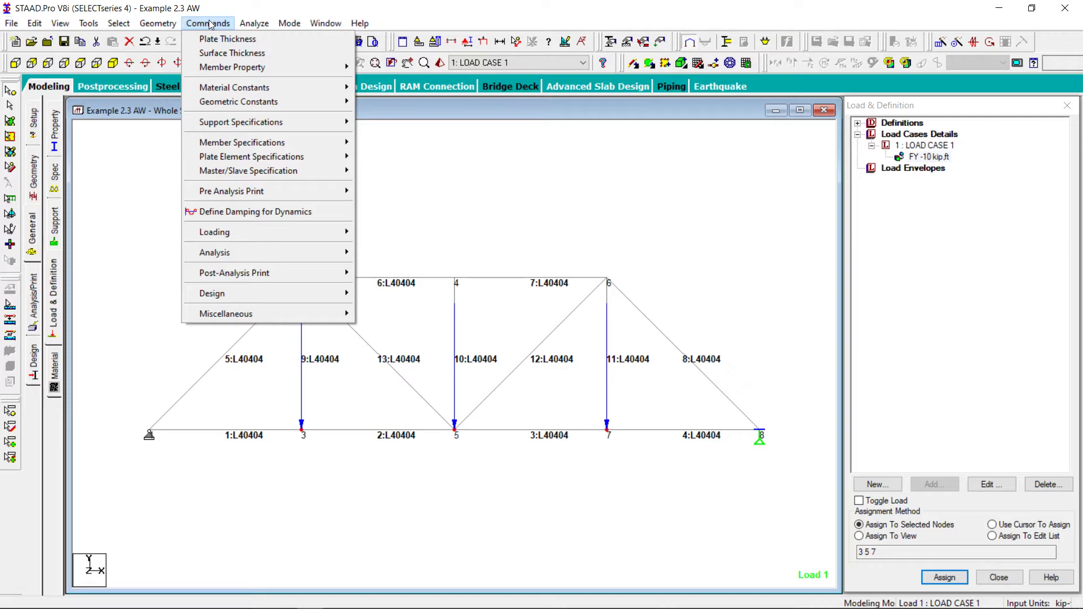
{"action": "mouse_move", "coordinate": [261, 265]}
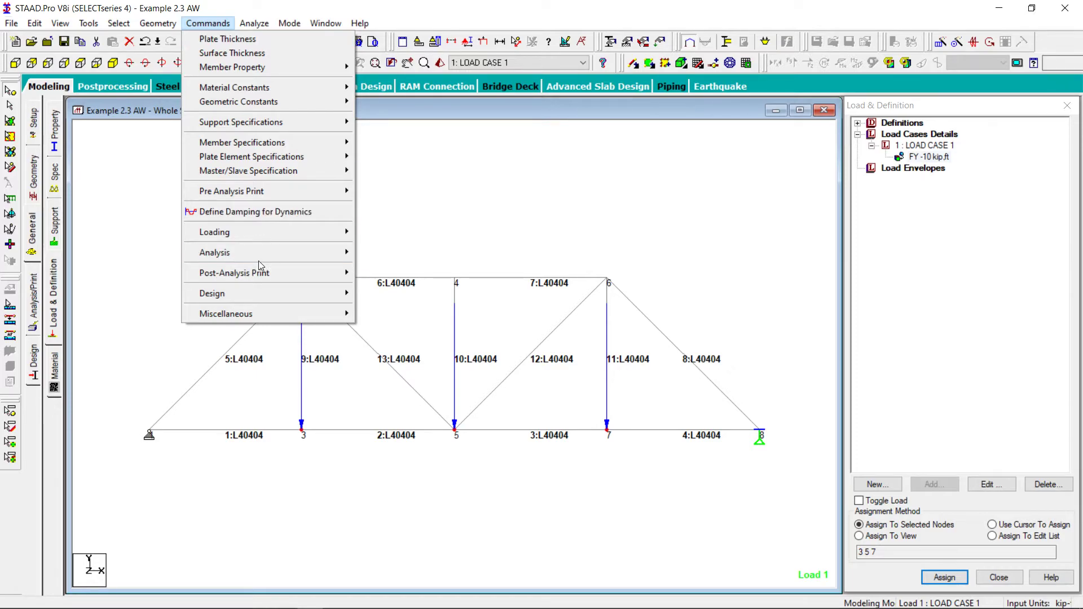
{"action": "left_click", "coordinate": [403, 253]}
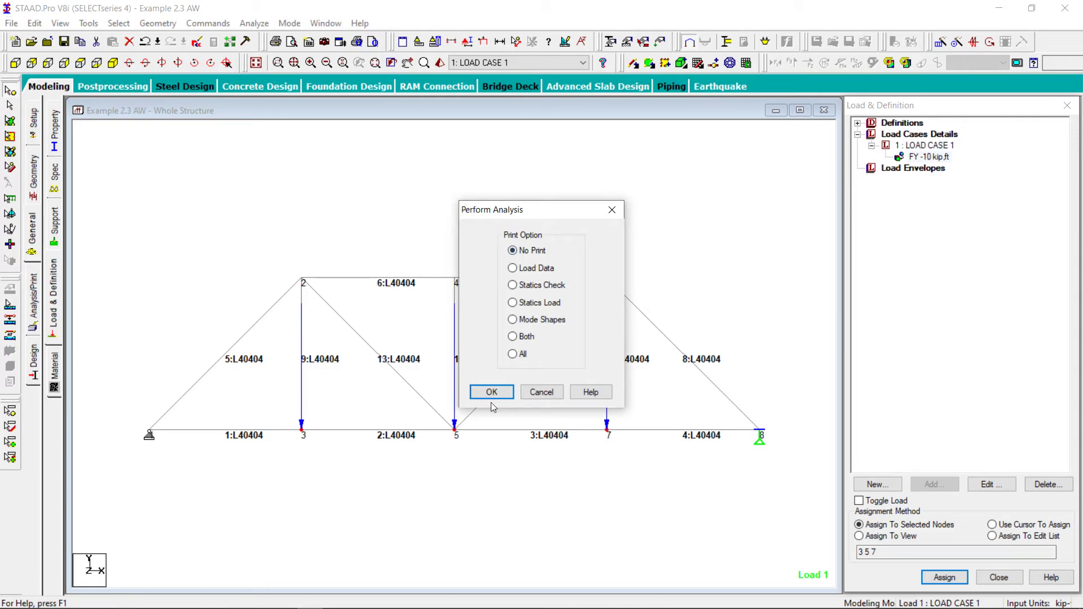
{"action": "left_click", "coordinate": [492, 392]}
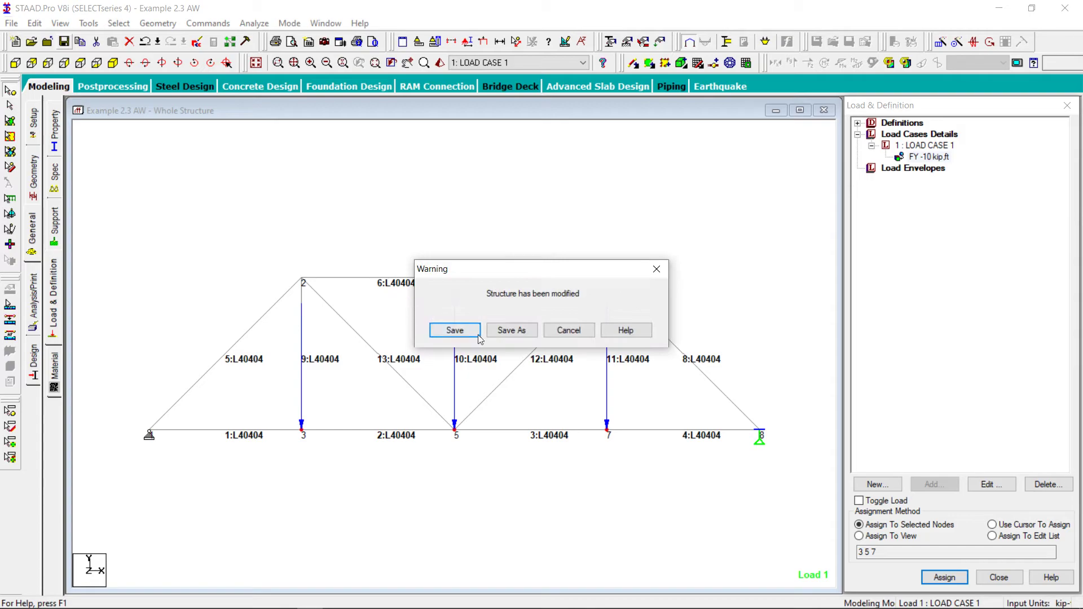
{"action": "left_click", "coordinate": [453, 330]}
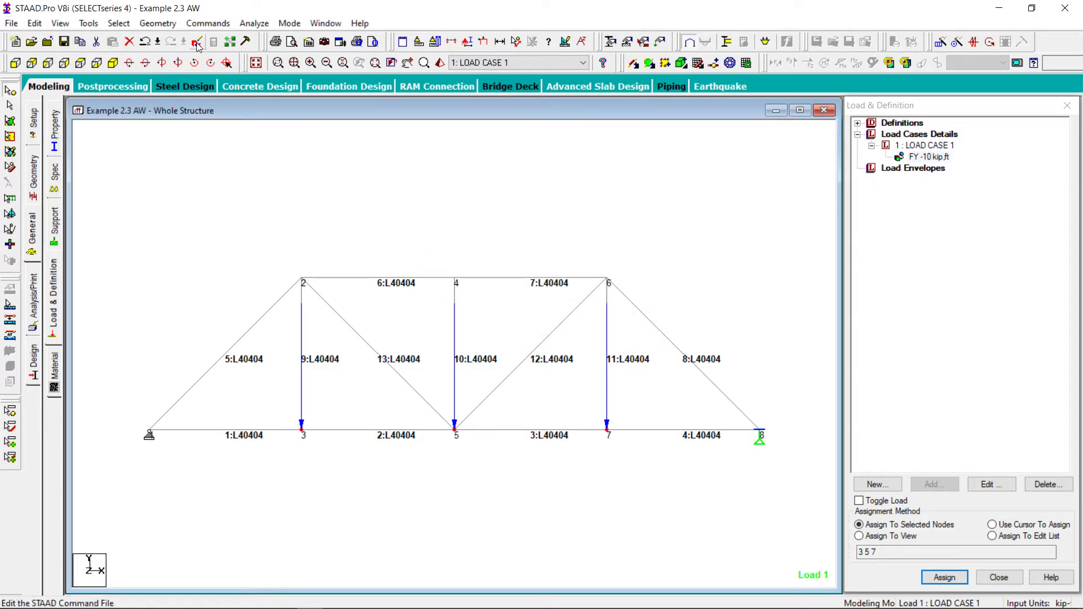
Step: Check in the STAAD Editor that the command file ends with PERFORM ANALYSIS and FINISH
{"action": "left_click", "coordinate": [197, 42]}
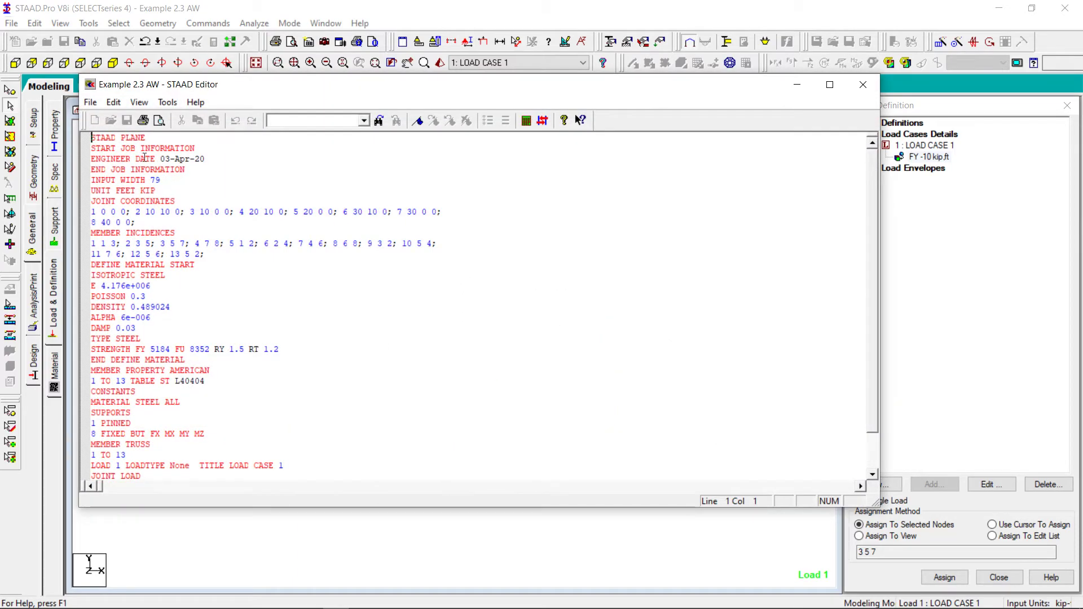
{"action": "scroll", "scroll_direction": "down", "scroll_amount": 3}
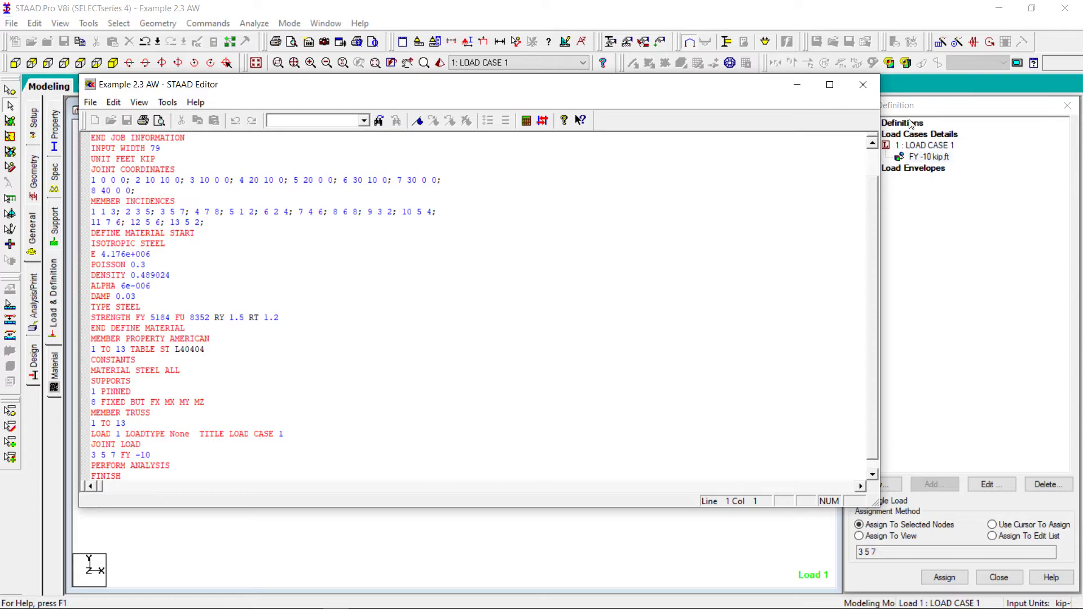
{"action": "left_click", "coordinate": [863, 84]}
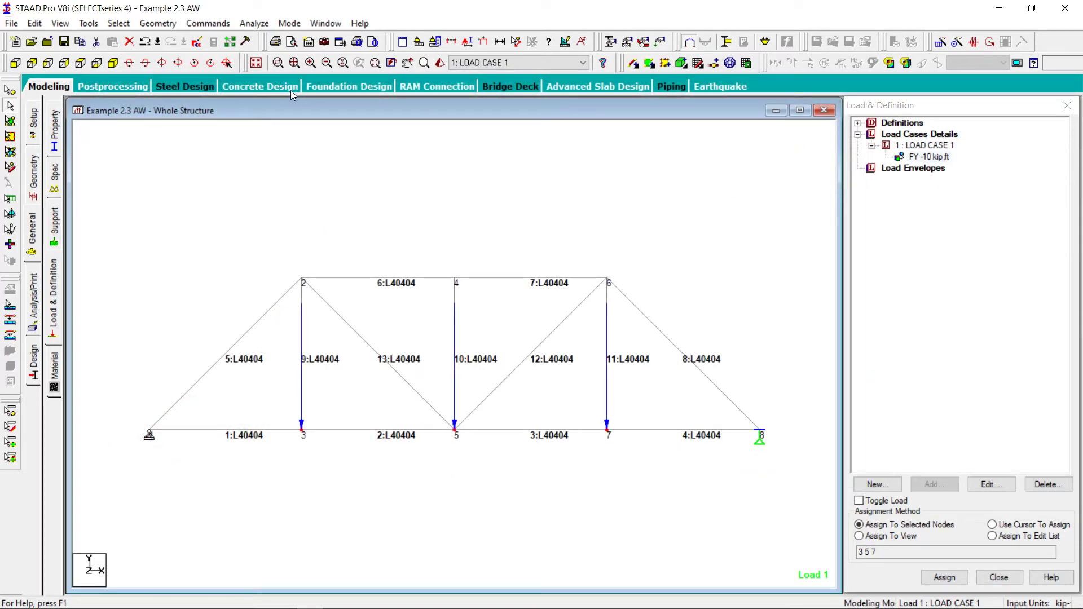
Step: Run the analysis and jump to the zero-stiffness direction 6 warnings for joints 1–8
{"action": "left_click", "coordinate": [253, 23]}
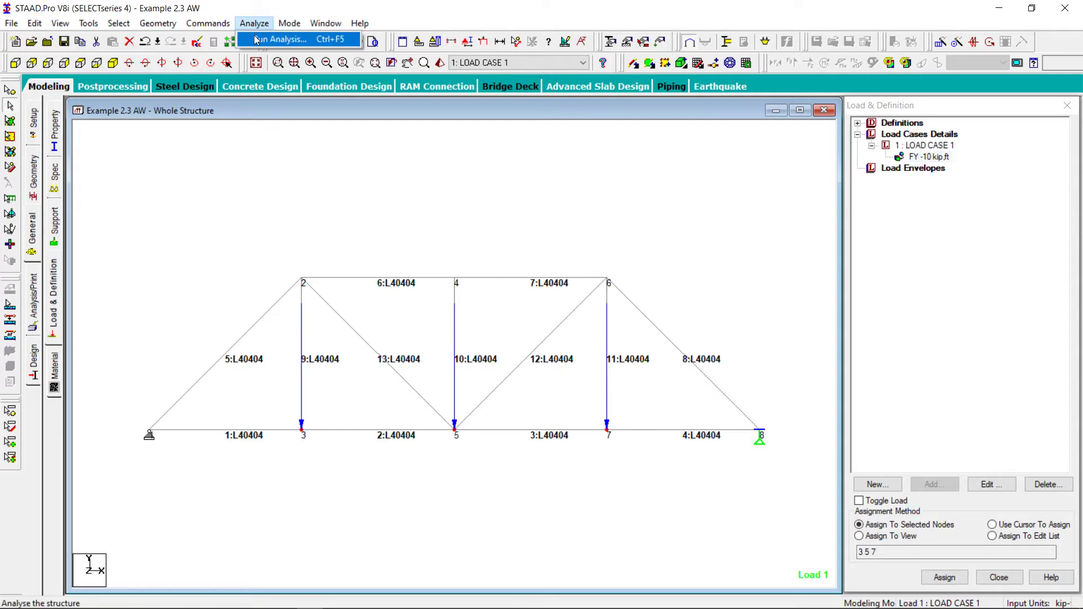
{"action": "left_click", "coordinate": [283, 39]}
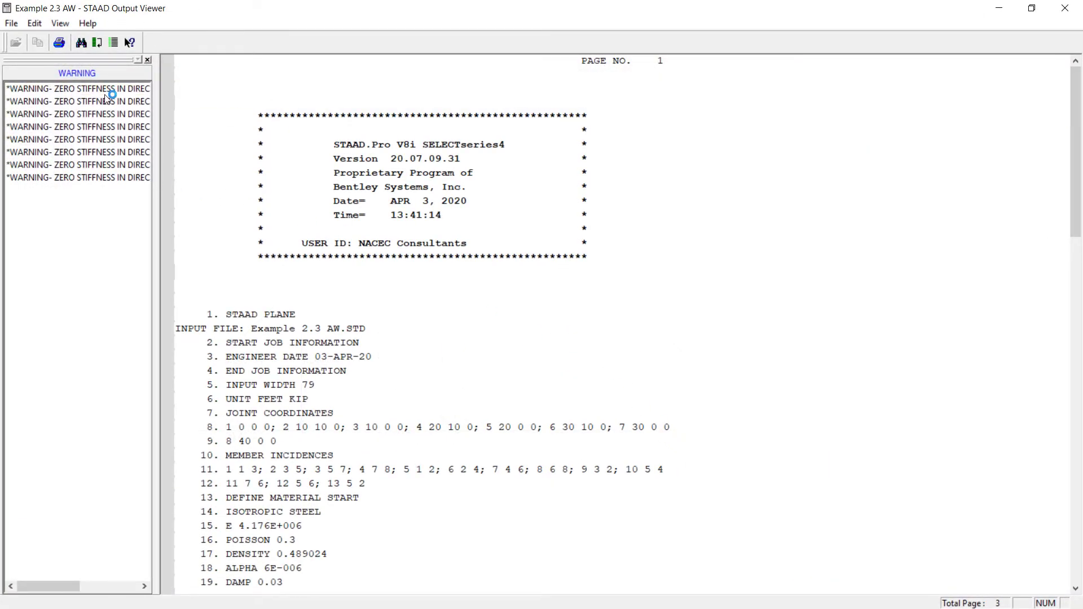
{"action": "left_click", "coordinate": [77, 88]}
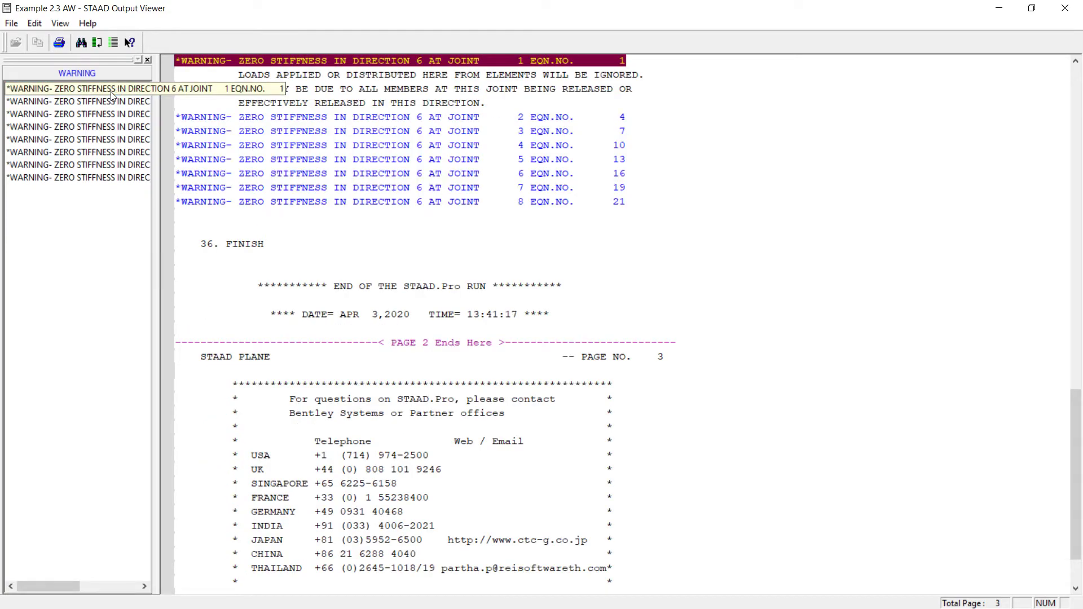
{"action": "left_click", "coordinate": [76, 89]}
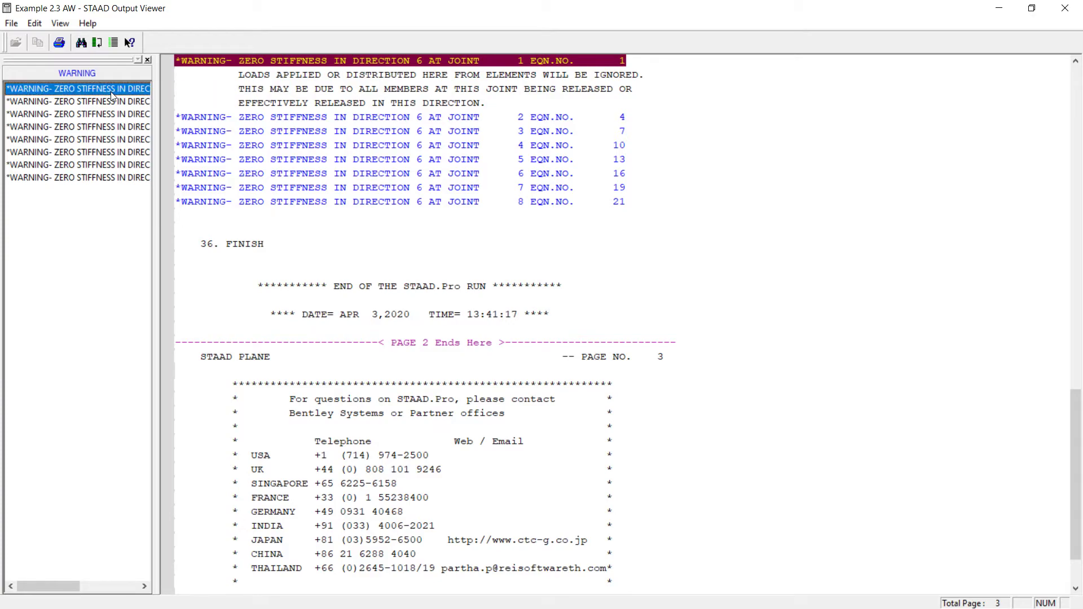
{"action": "mouse_move", "coordinate": [113, 95]}
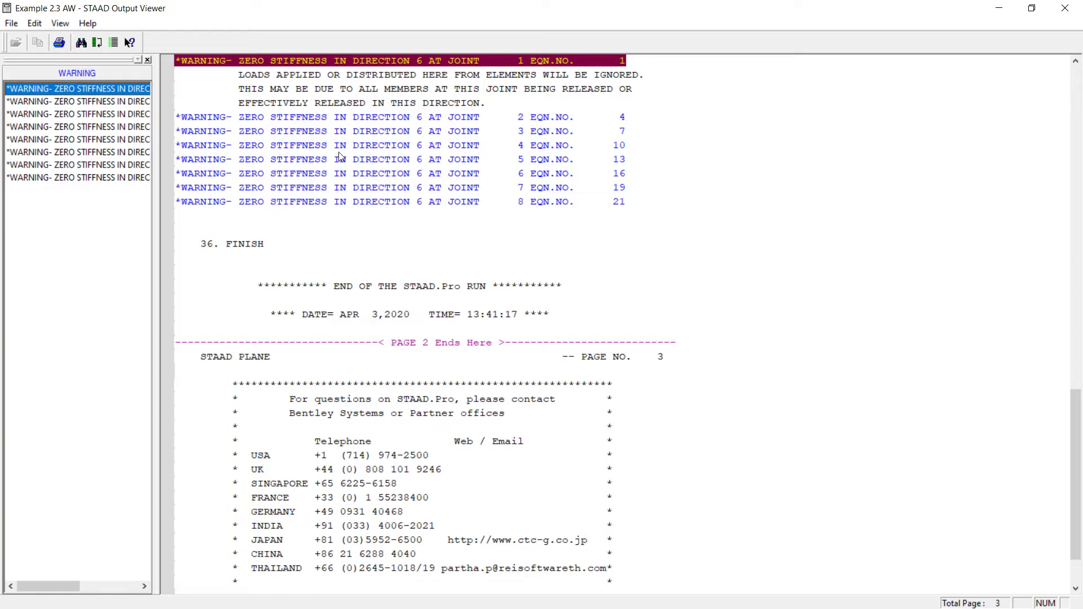
{"action": "mouse_move", "coordinate": [340, 156]}
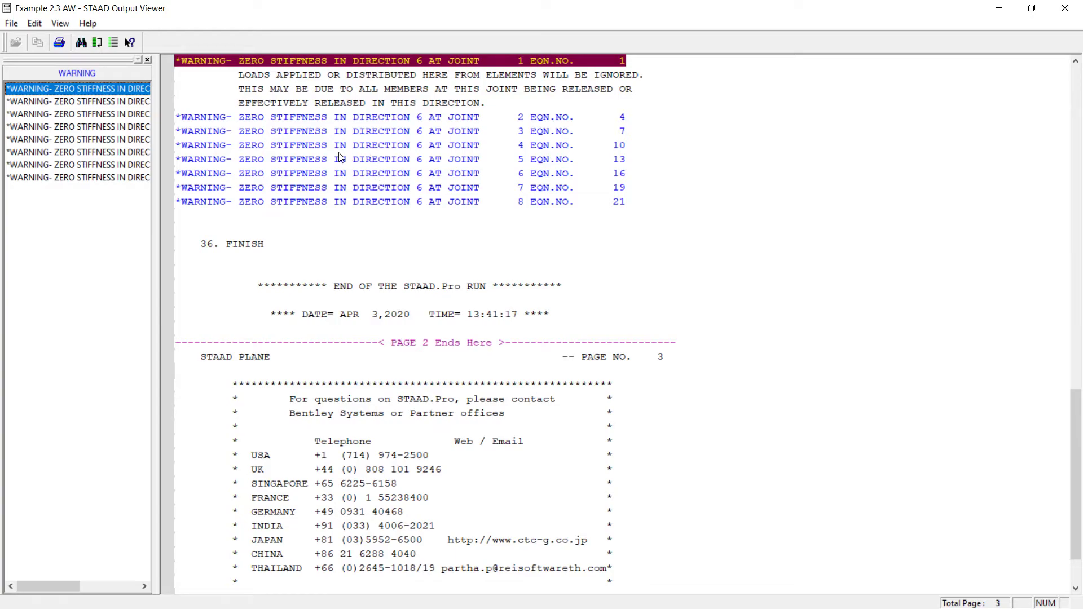
{"action": "mouse_move", "coordinate": [921, 5]}
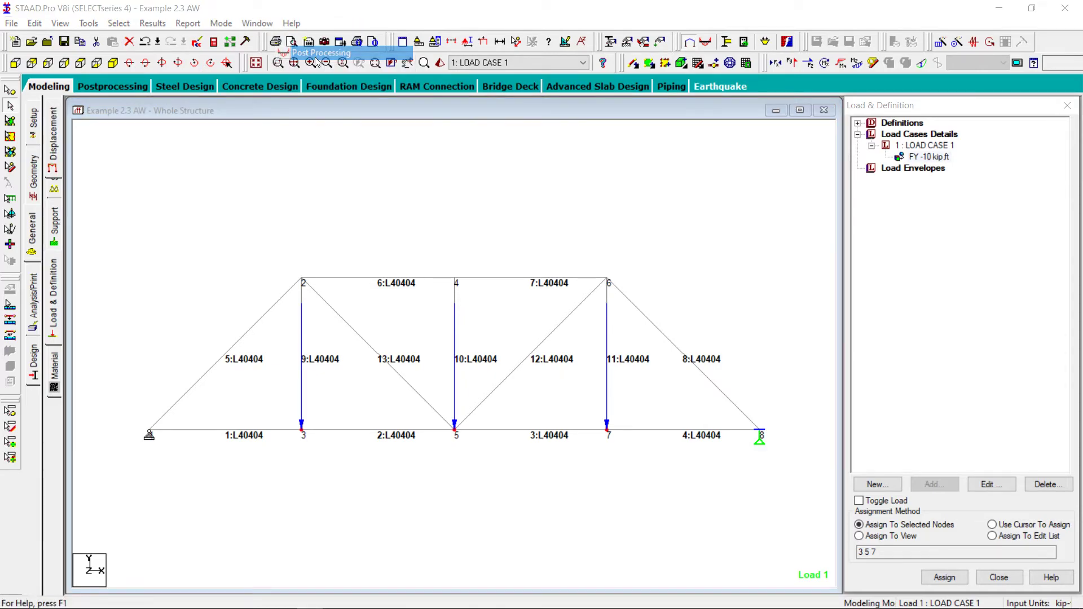
Step: Enter Post Processing for LOAD CASE 1 and show the support reactions
{"action": "left_click", "coordinate": [291, 52]}
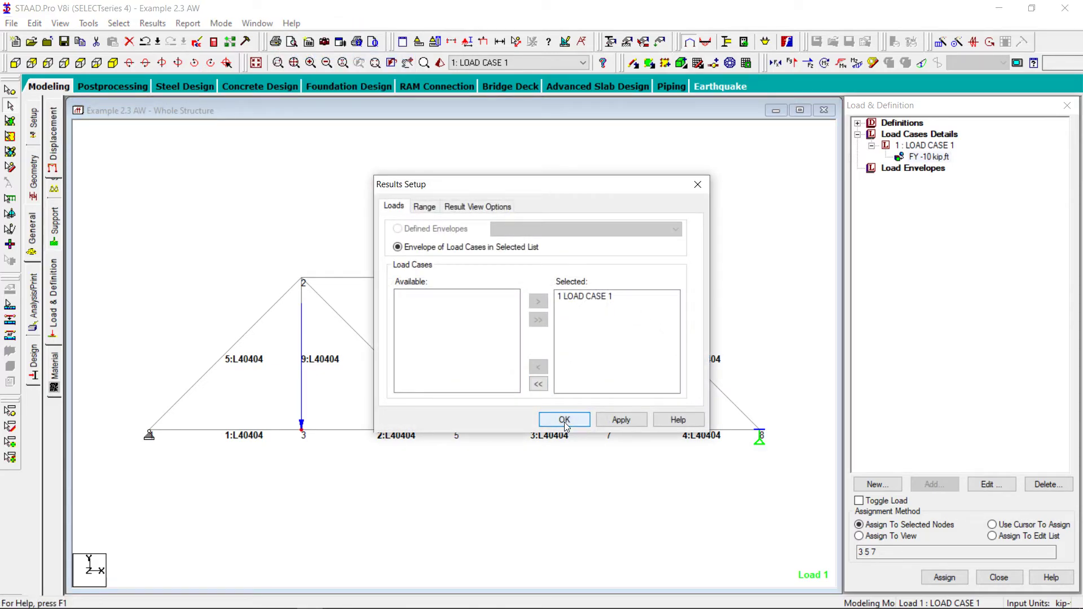
{"action": "left_click", "coordinate": [563, 420]}
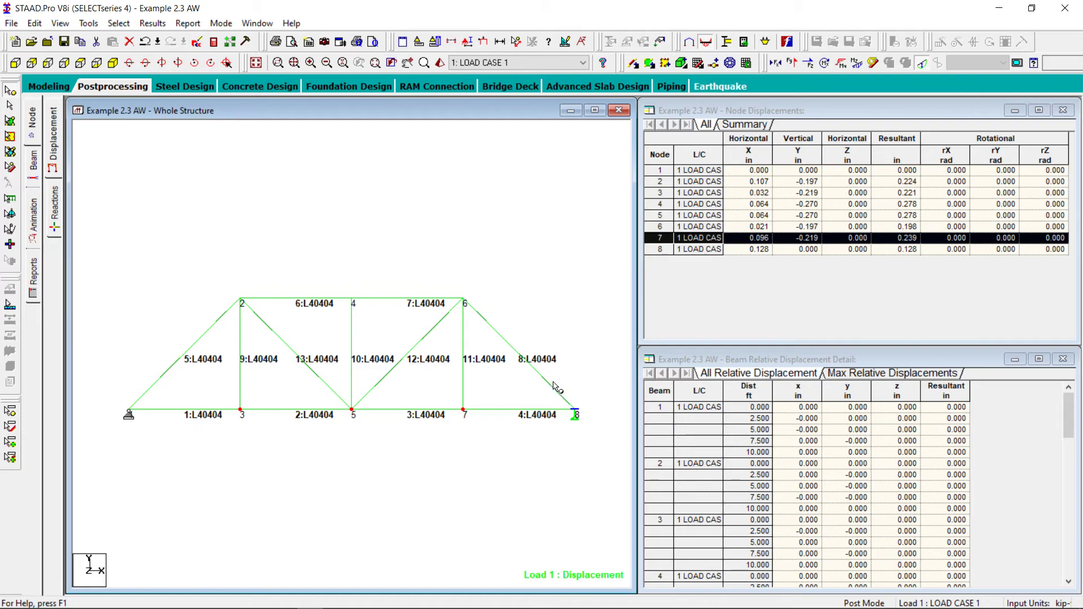
{"action": "left_click", "coordinate": [55, 207]}
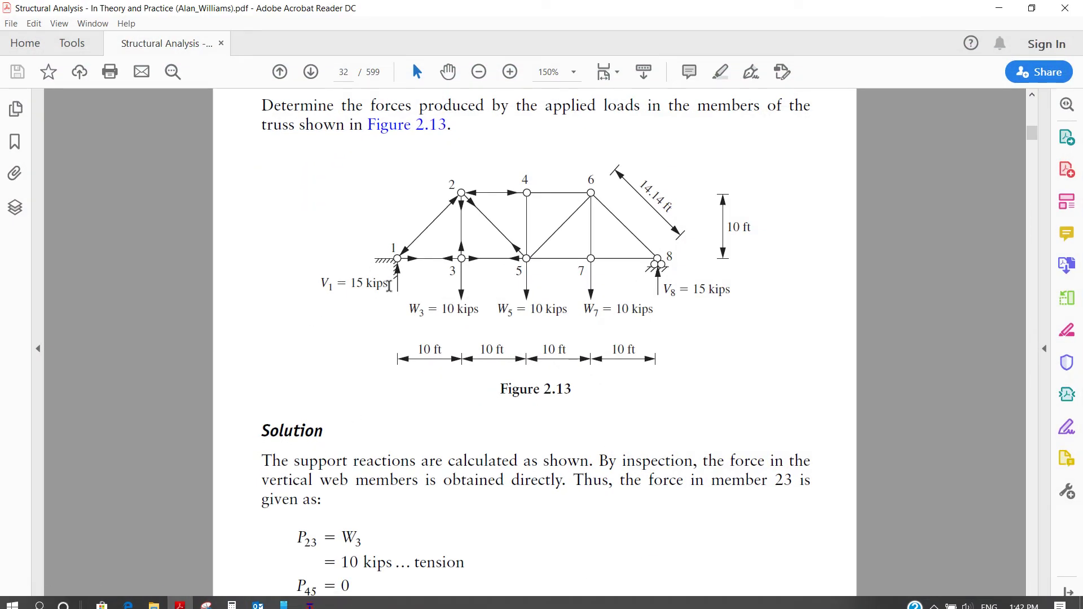
{"action": "mouse_move", "coordinate": [706, 276]}
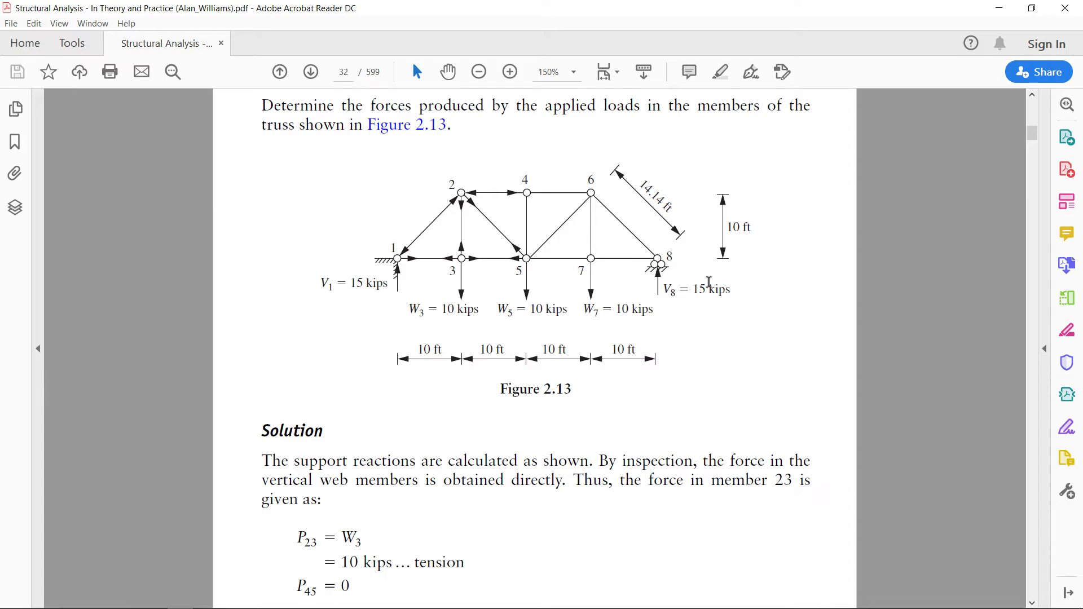
{"action": "mouse_move", "coordinate": [527, 196]}
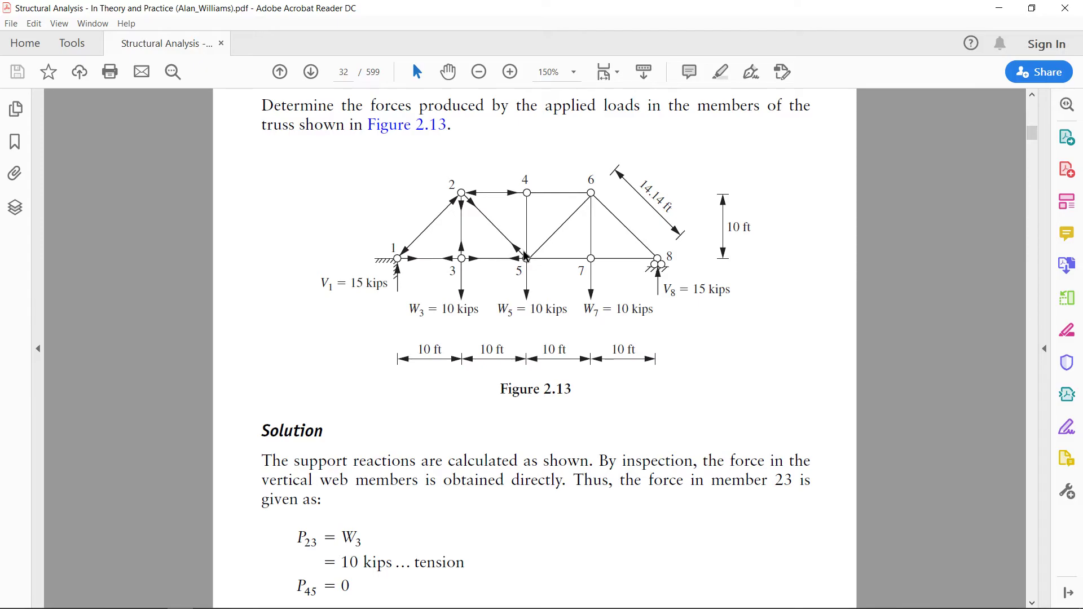
{"action": "mouse_move", "coordinate": [525, 257]}
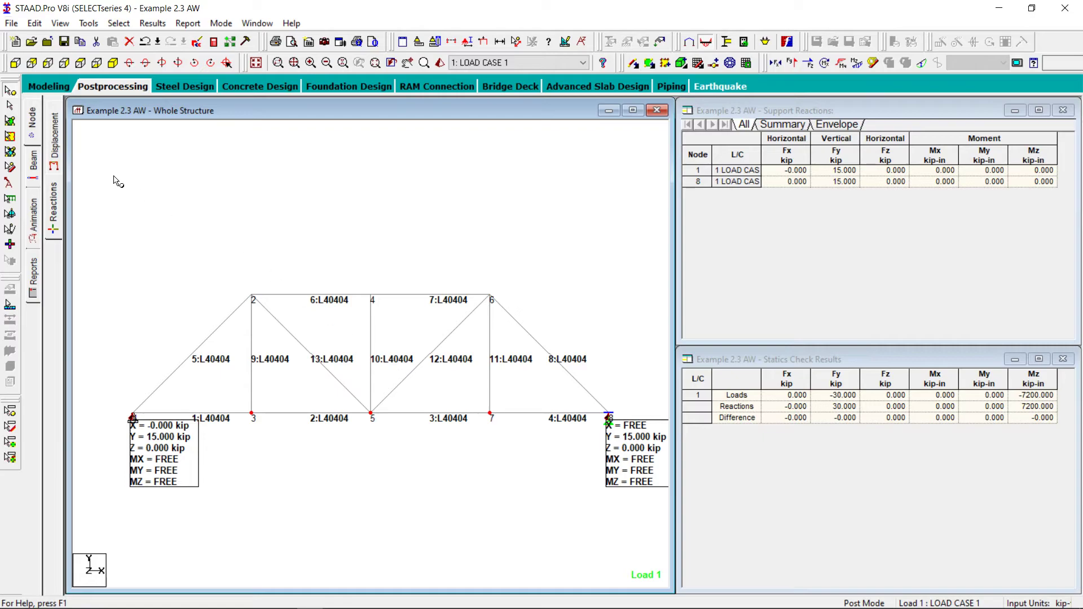
Step: Review the Beam End Forces table and set member labels to numbers only, without section names
{"action": "left_click", "coordinate": [53, 128]}
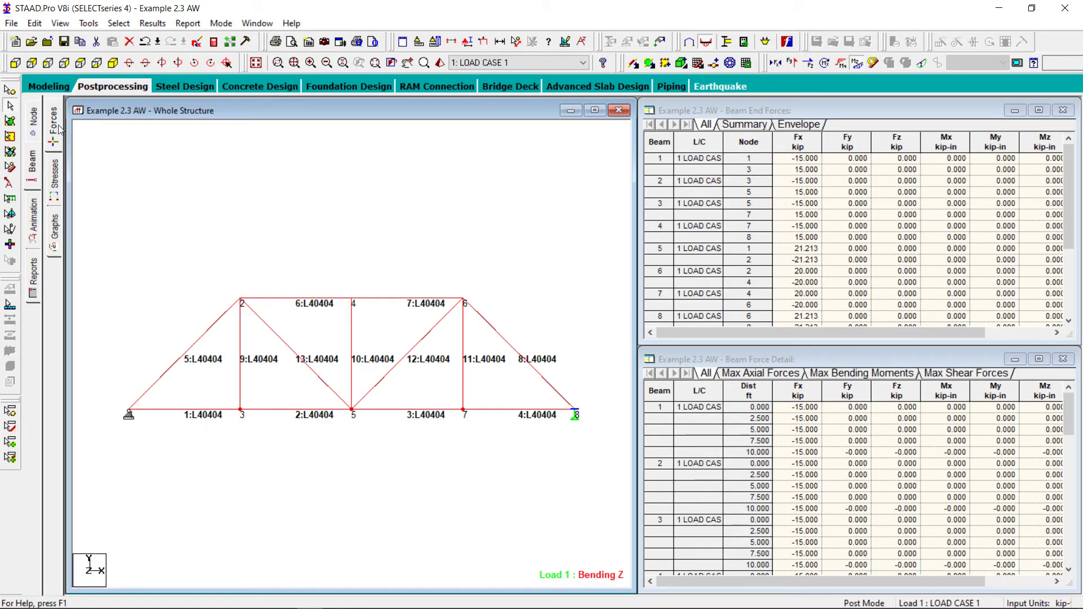
{"action": "mouse_move", "coordinate": [354, 372]}
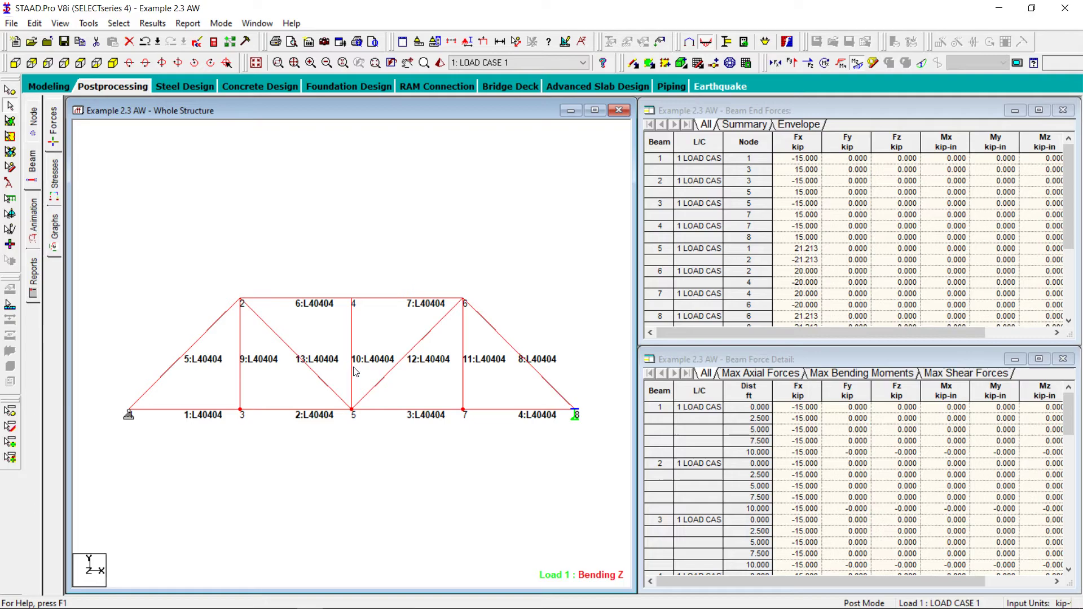
{"action": "scroll", "scroll_direction": "down", "scroll_amount": 3}
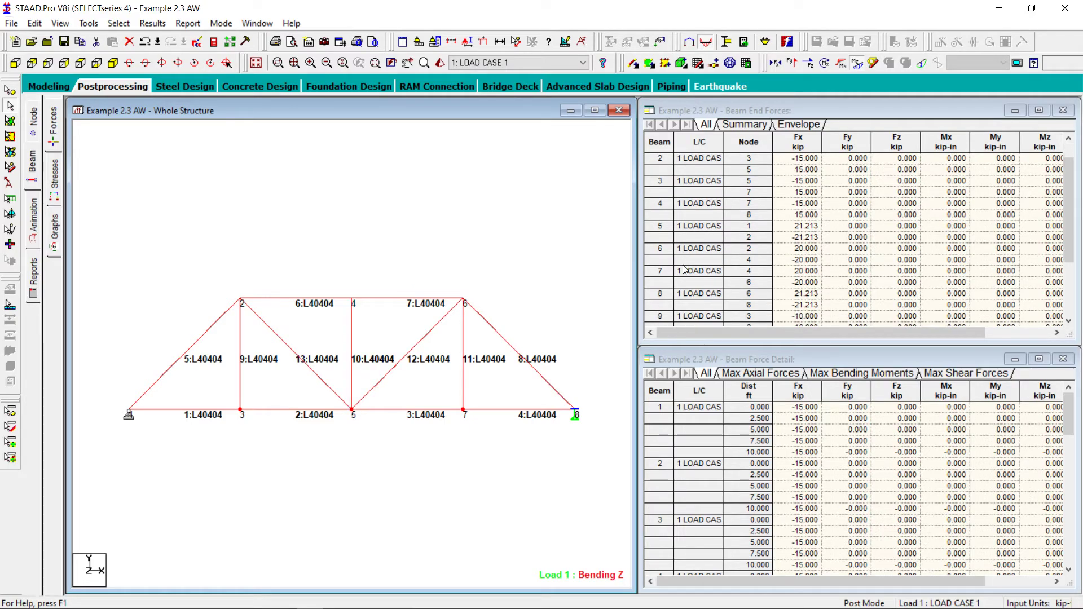
{"action": "scroll", "scroll_direction": "down", "scroll_amount": 3}
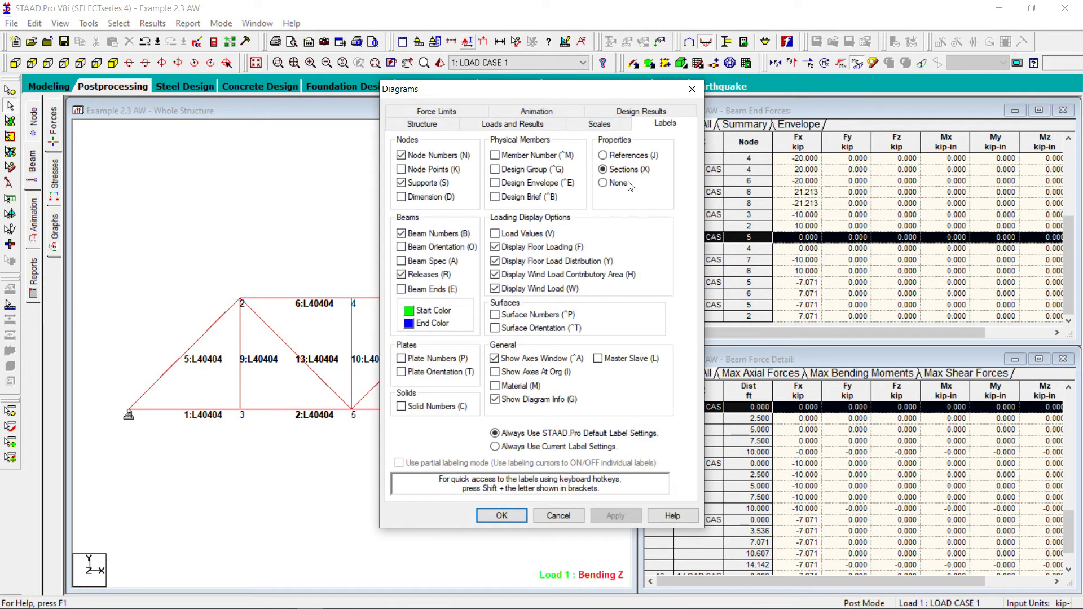
{"action": "left_click", "coordinate": [605, 182]}
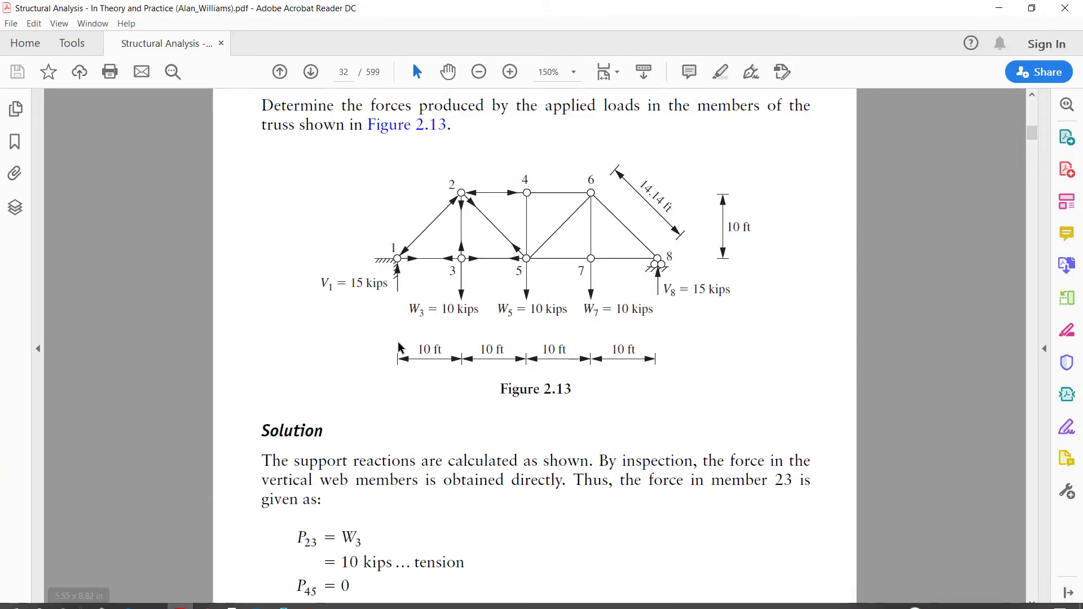
Step: Review the textbook solution's member forces on page 32, then return to STAAD.Pro
{"action": "scroll", "scroll_direction": "down", "scroll_amount": 3}
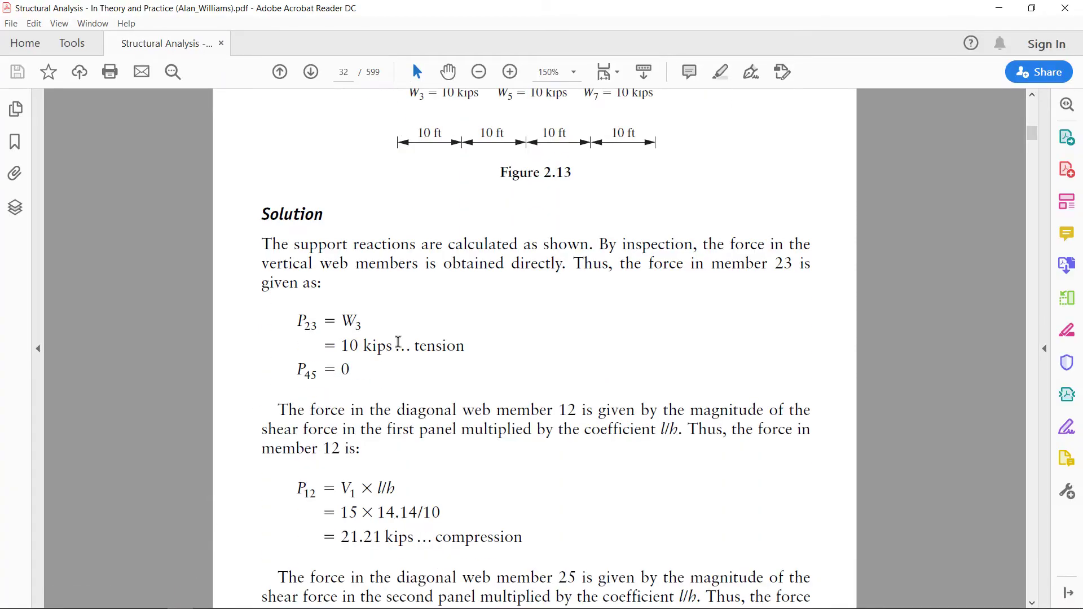
{"action": "mouse_move", "coordinate": [301, 490]}
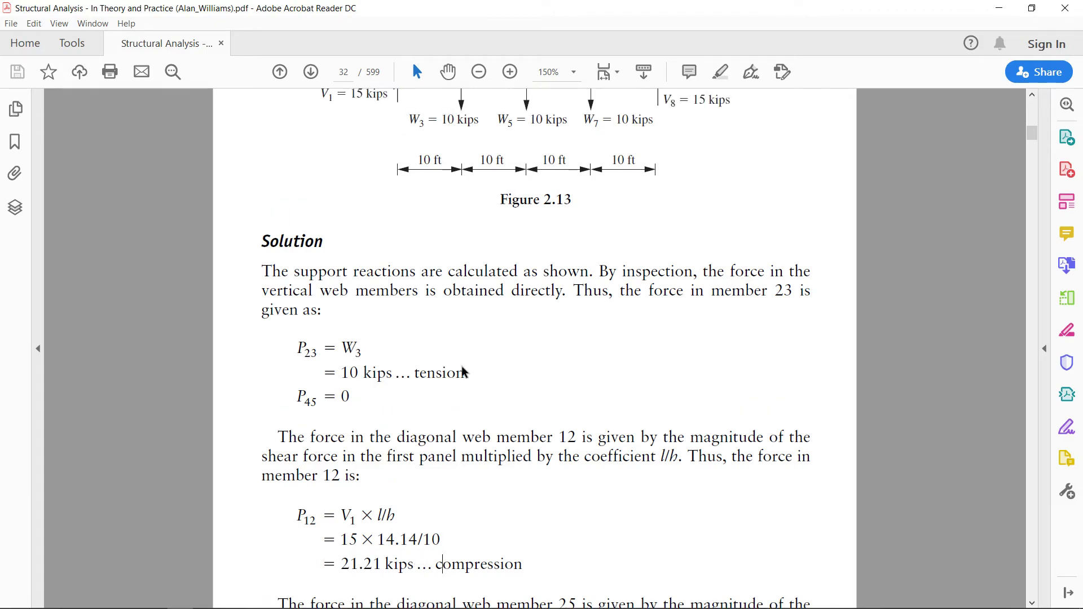
{"action": "scroll", "scroll_direction": "up", "scroll_amount": 3}
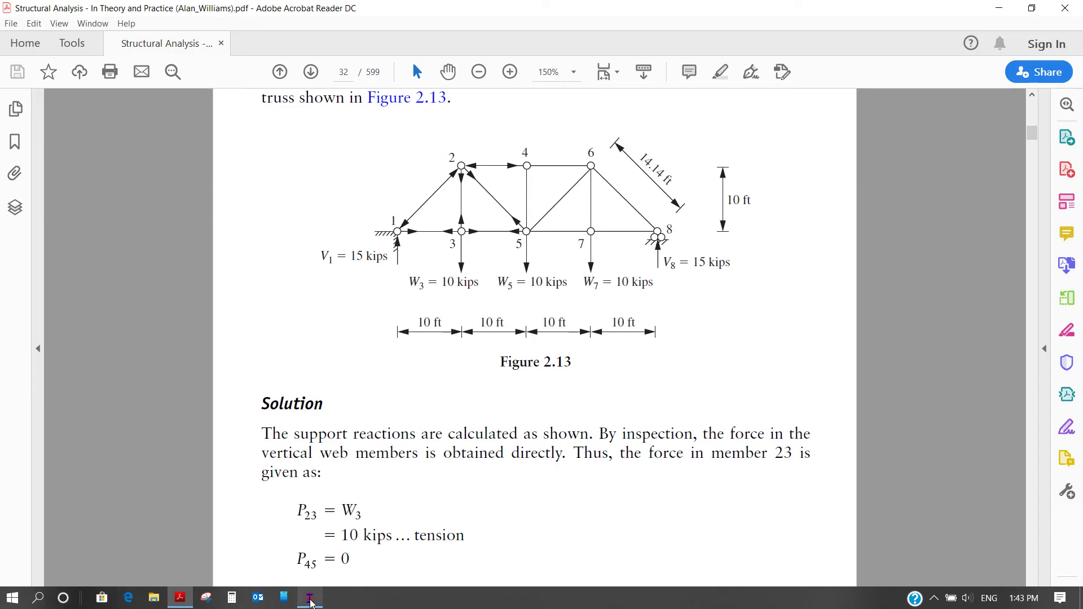
{"action": "left_click", "coordinate": [309, 597]}
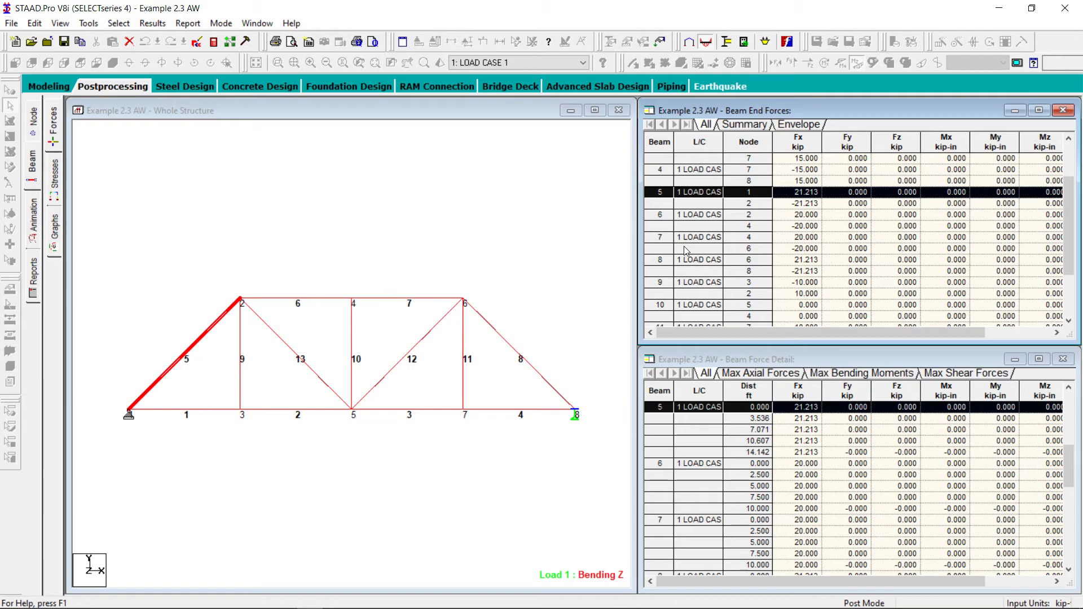
{"action": "mouse_move", "coordinate": [708, 199]}
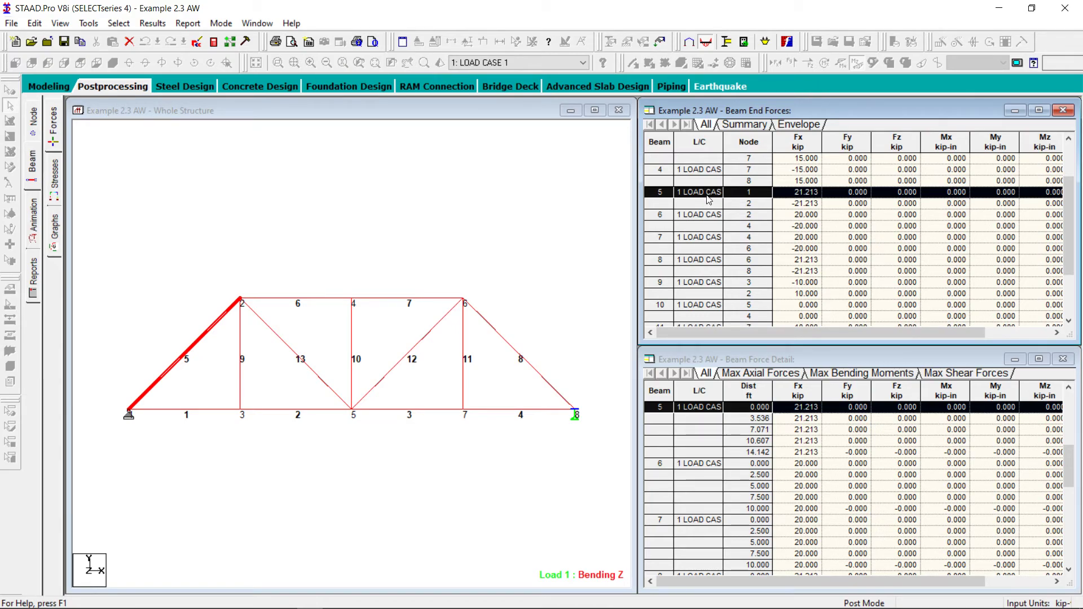
{"action": "mouse_move", "coordinate": [207, 375]}
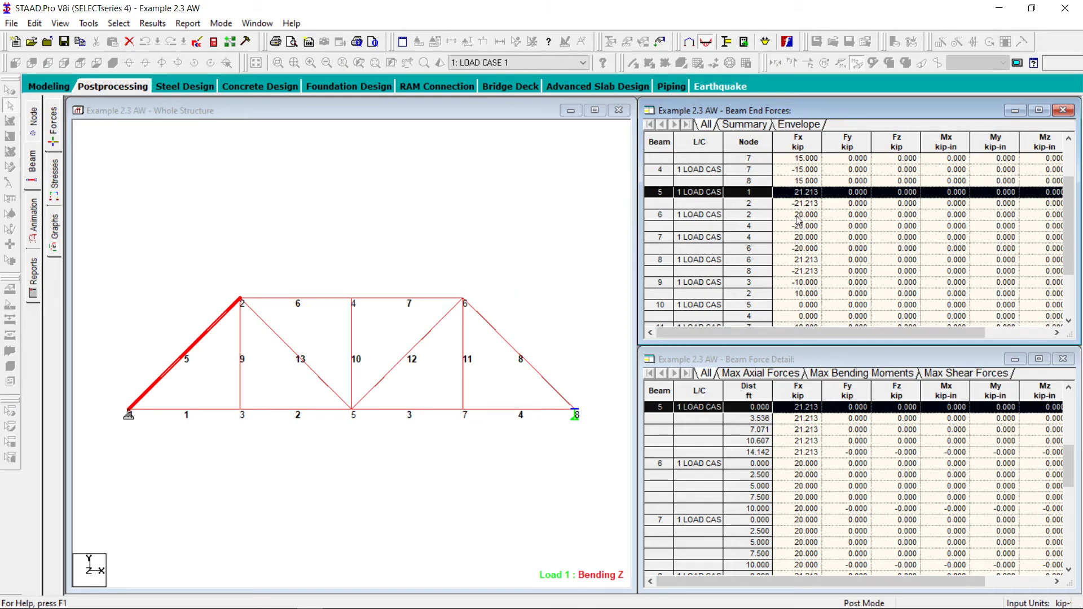
{"action": "mouse_move", "coordinate": [130, 415]}
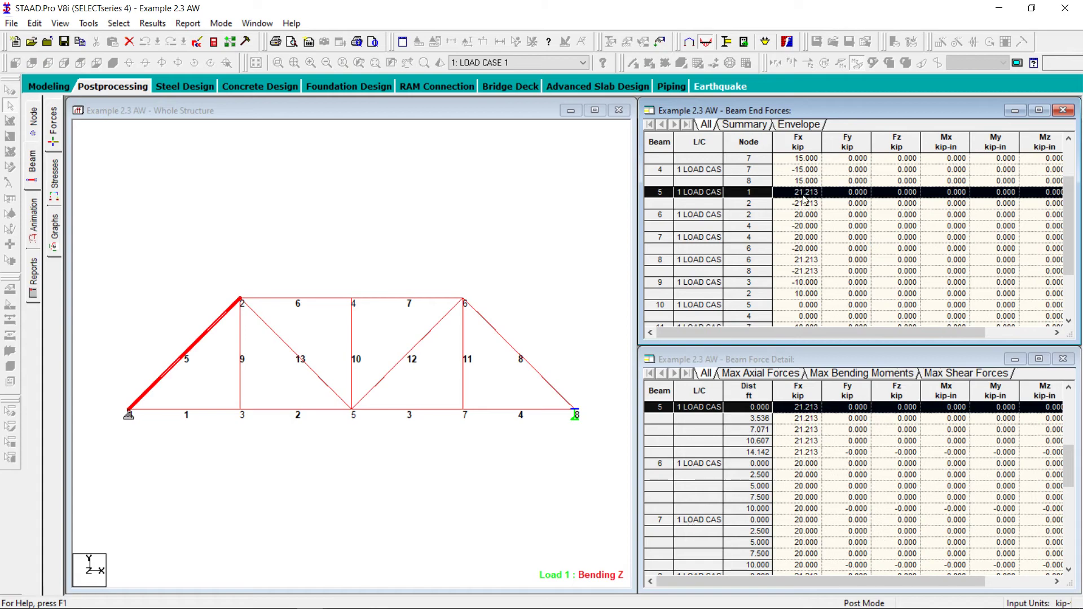
{"action": "mouse_move", "coordinate": [804, 204]}
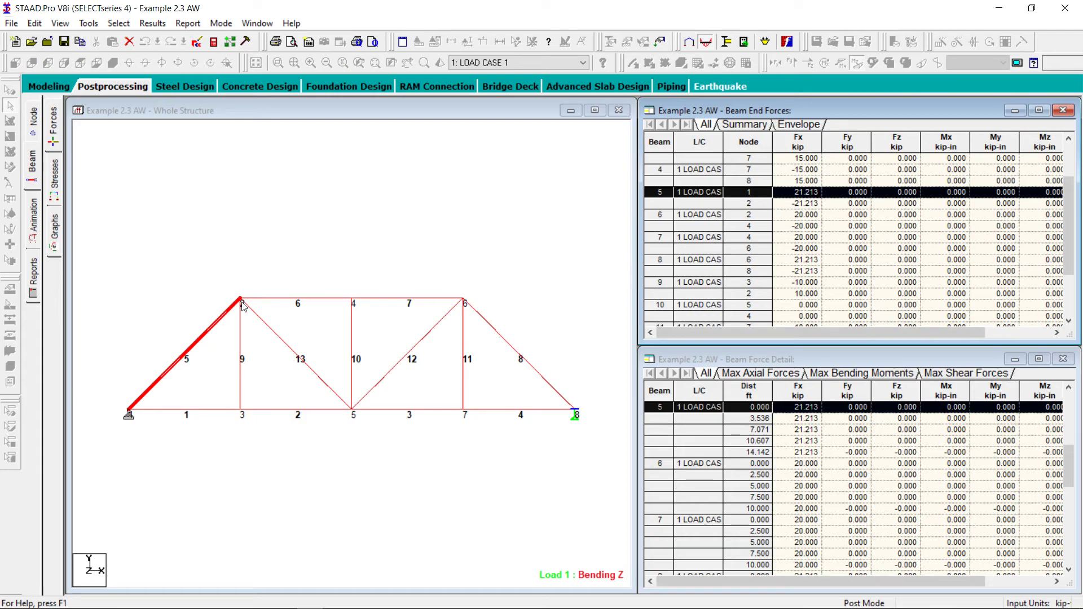
{"action": "mouse_move", "coordinate": [182, 372]}
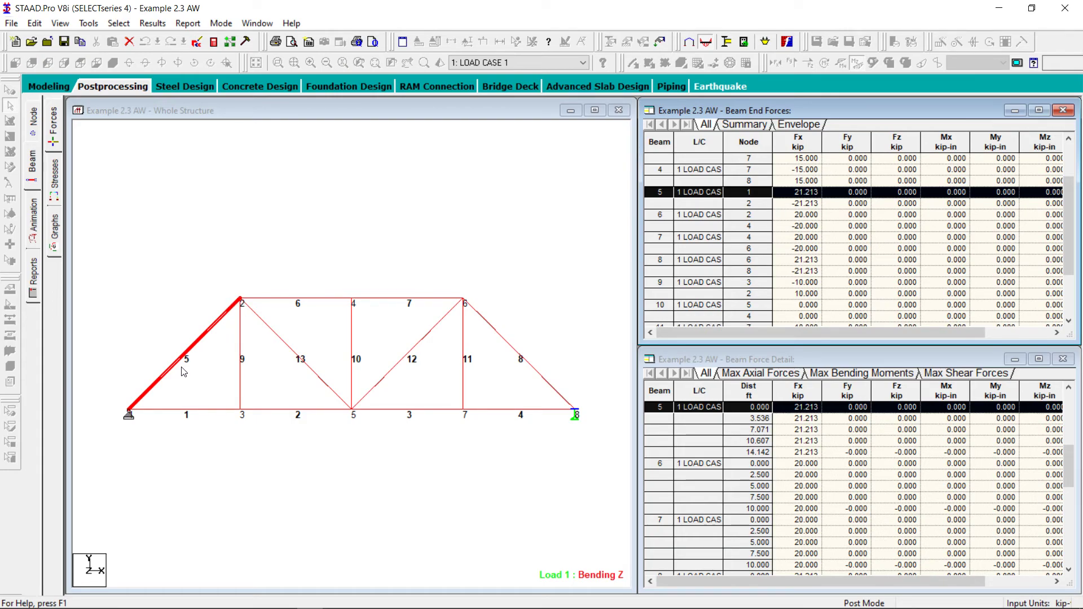
{"action": "mouse_move", "coordinate": [172, 348]}
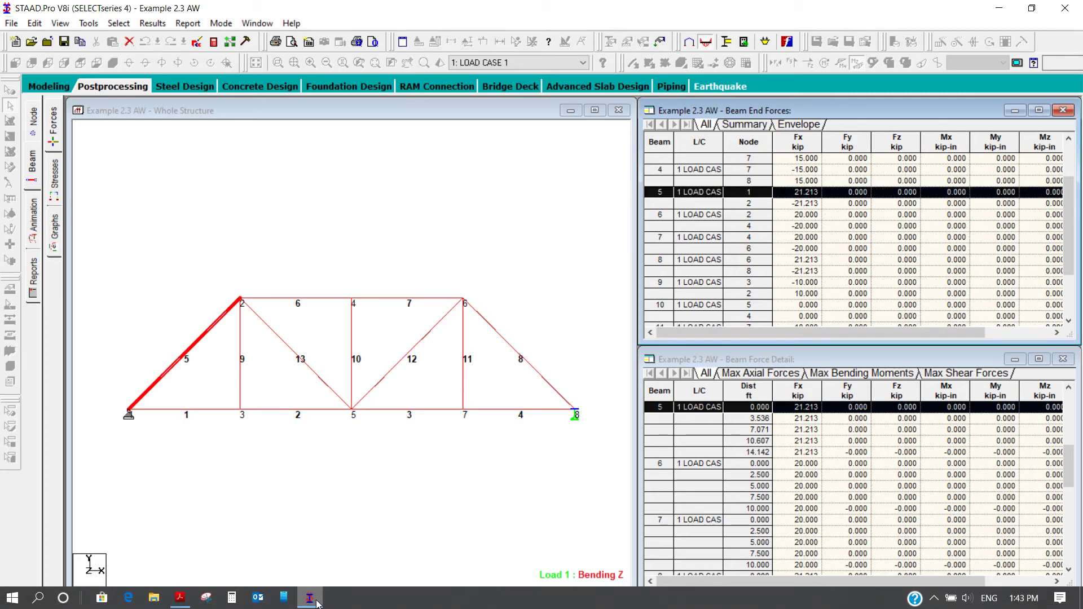
{"action": "mouse_move", "coordinate": [308, 599]}
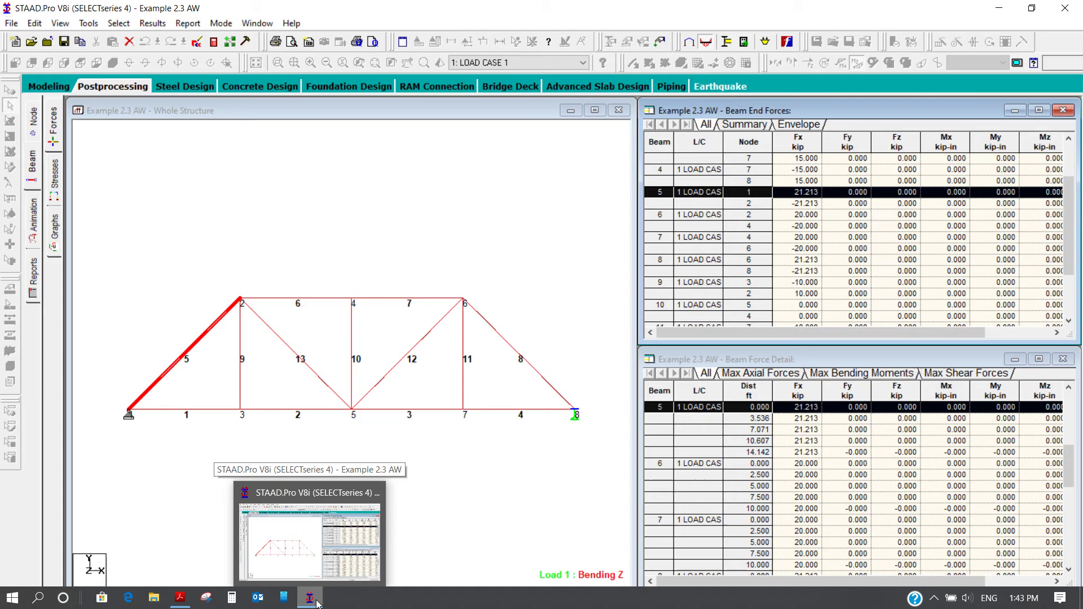